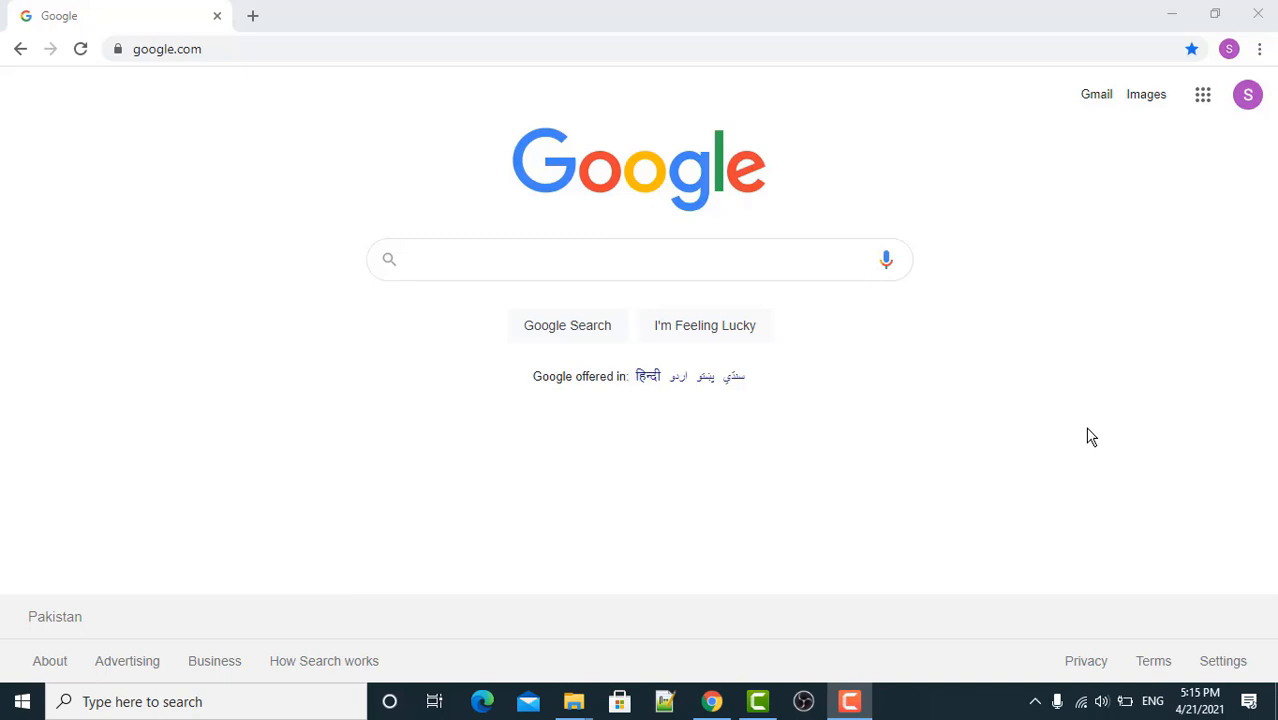
mouse_move(601, 503)
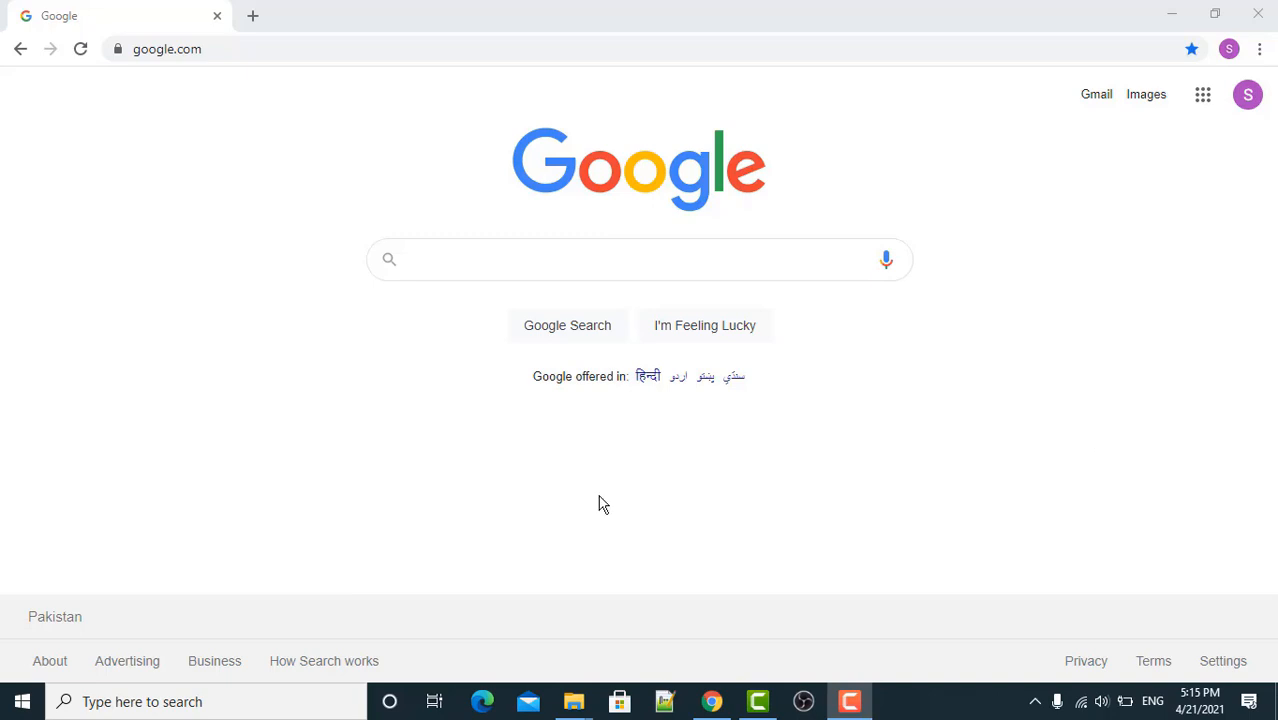
mouse_move(473, 522)
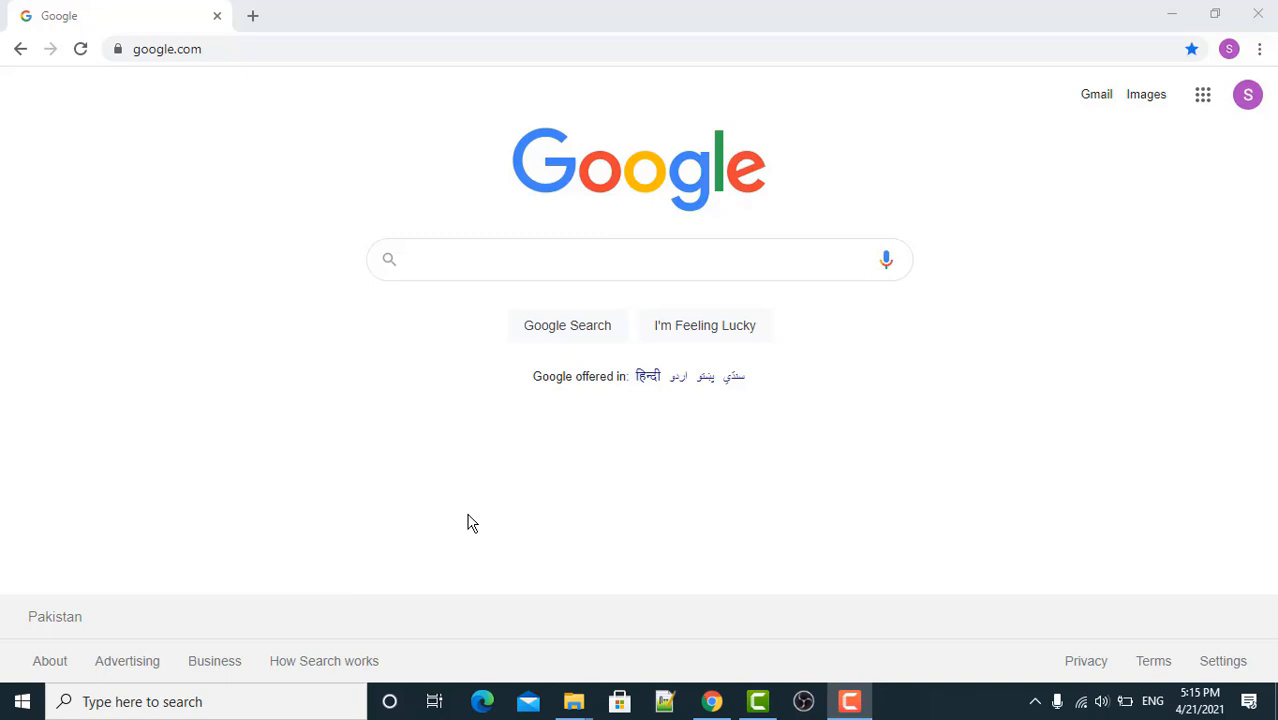
- Search Google for 'download visual studio 2019'
left_click(640, 260)
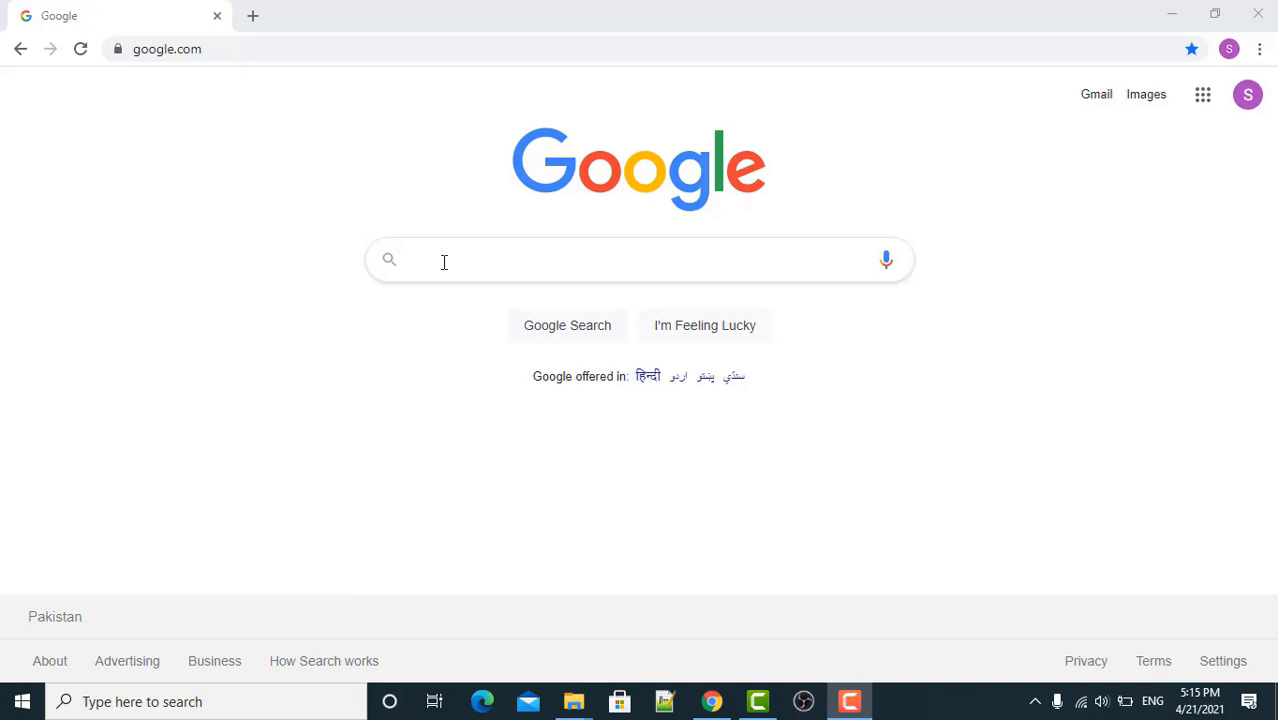
type("dpw")
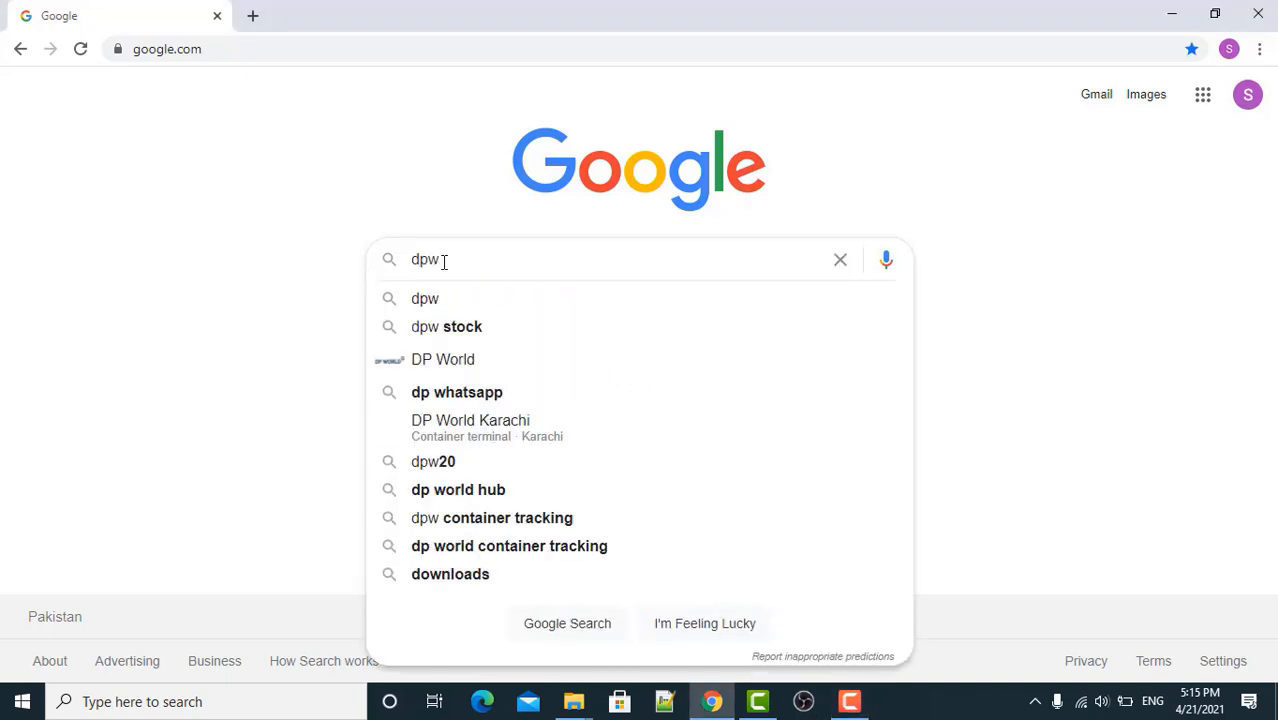
type("download visual studio 2019")
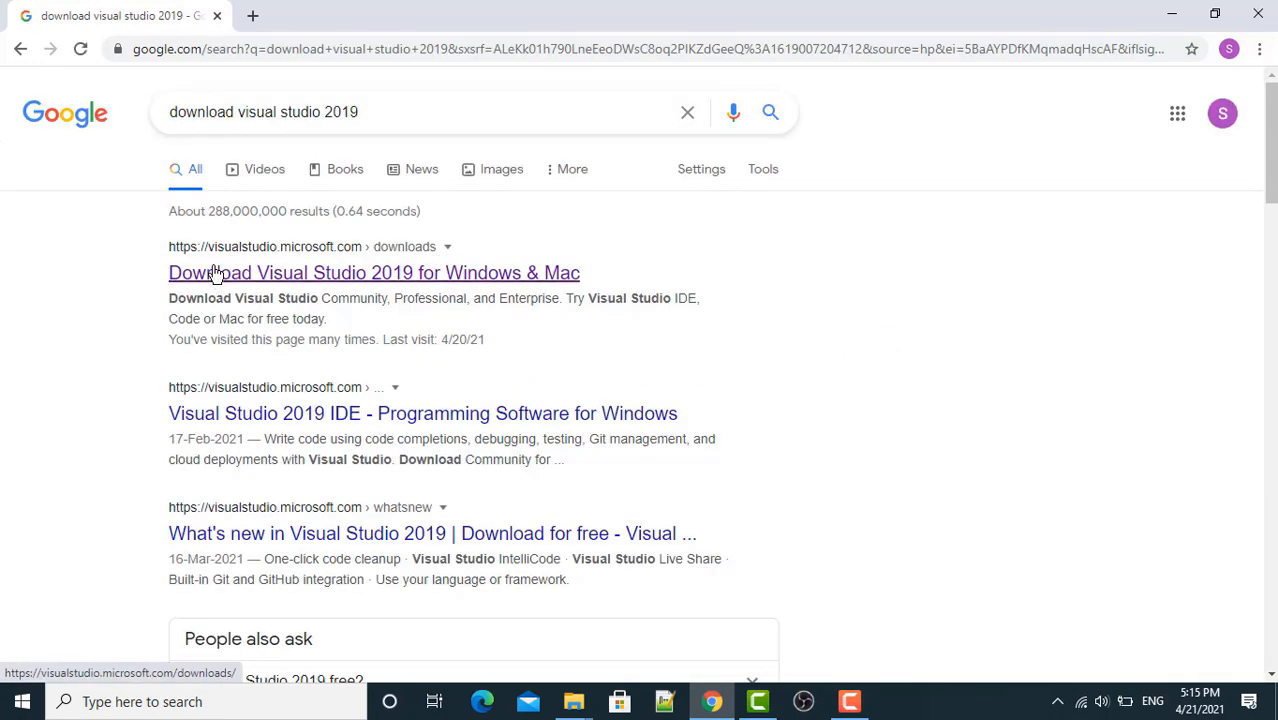
mouse_move(290, 265)
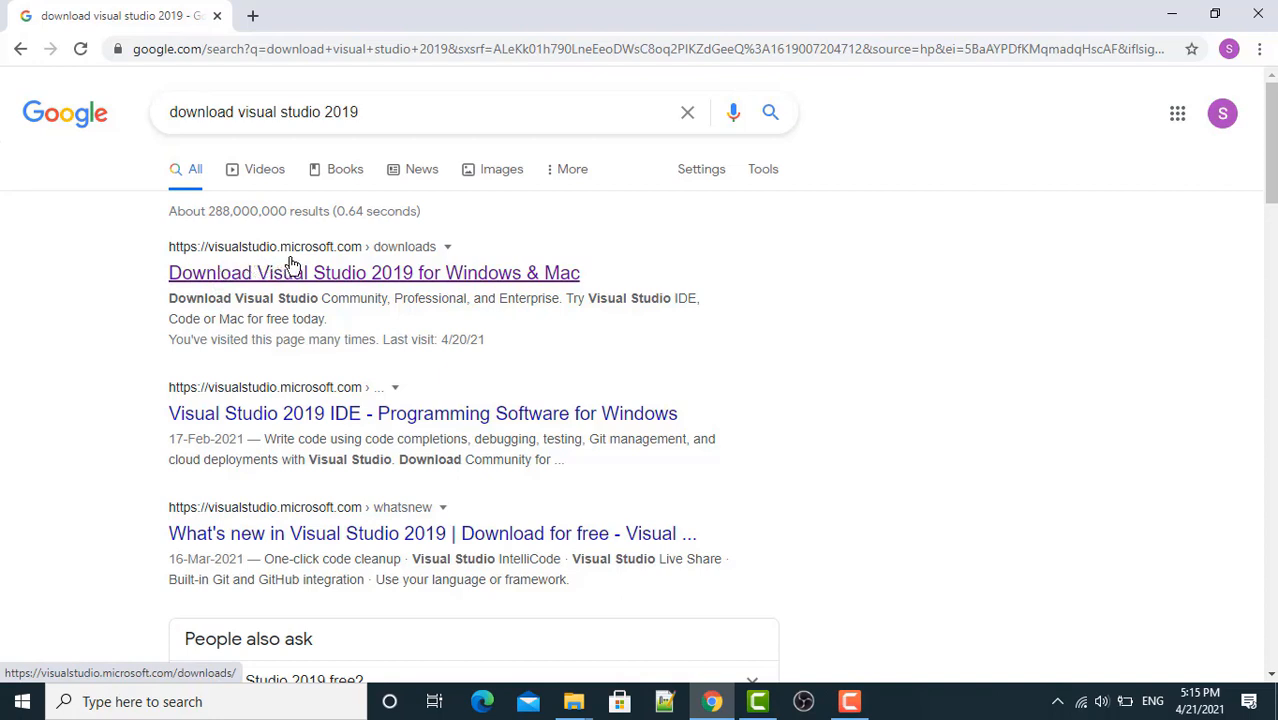
mouse_move(320, 330)
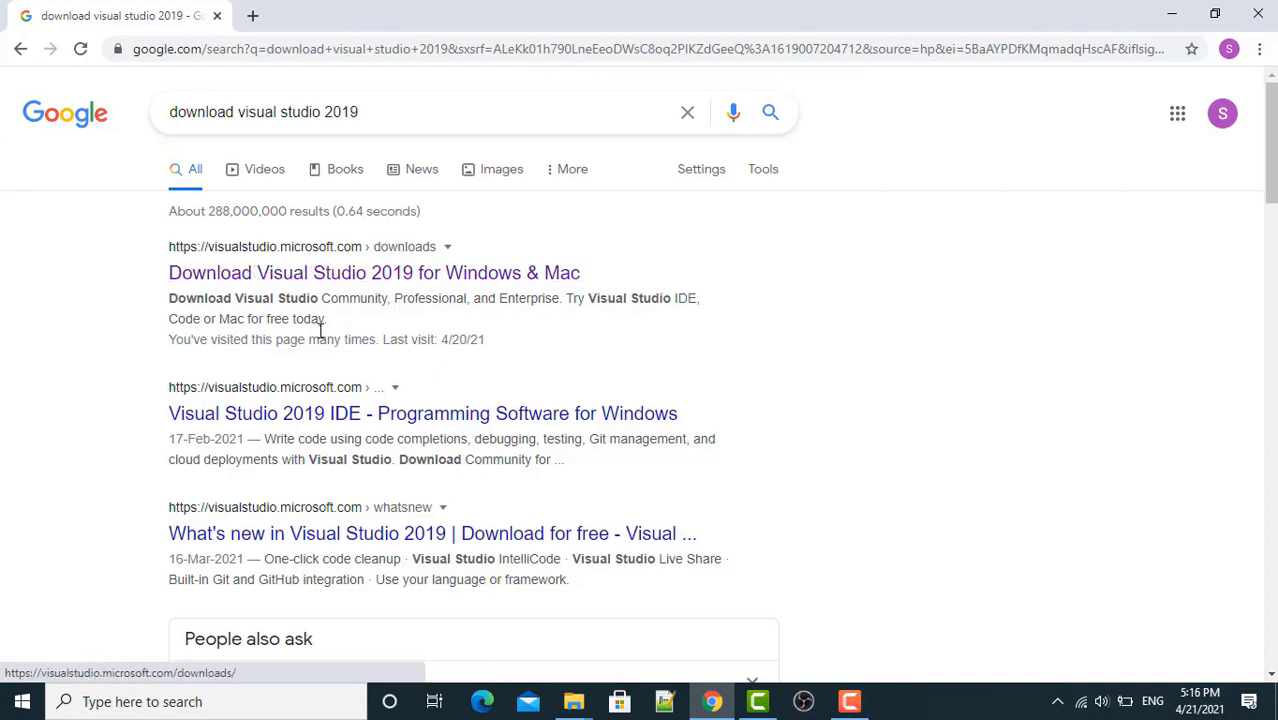
- Open the Visual Studio 2019 downloads page and download the free Community edition installer
left_click(373, 272)
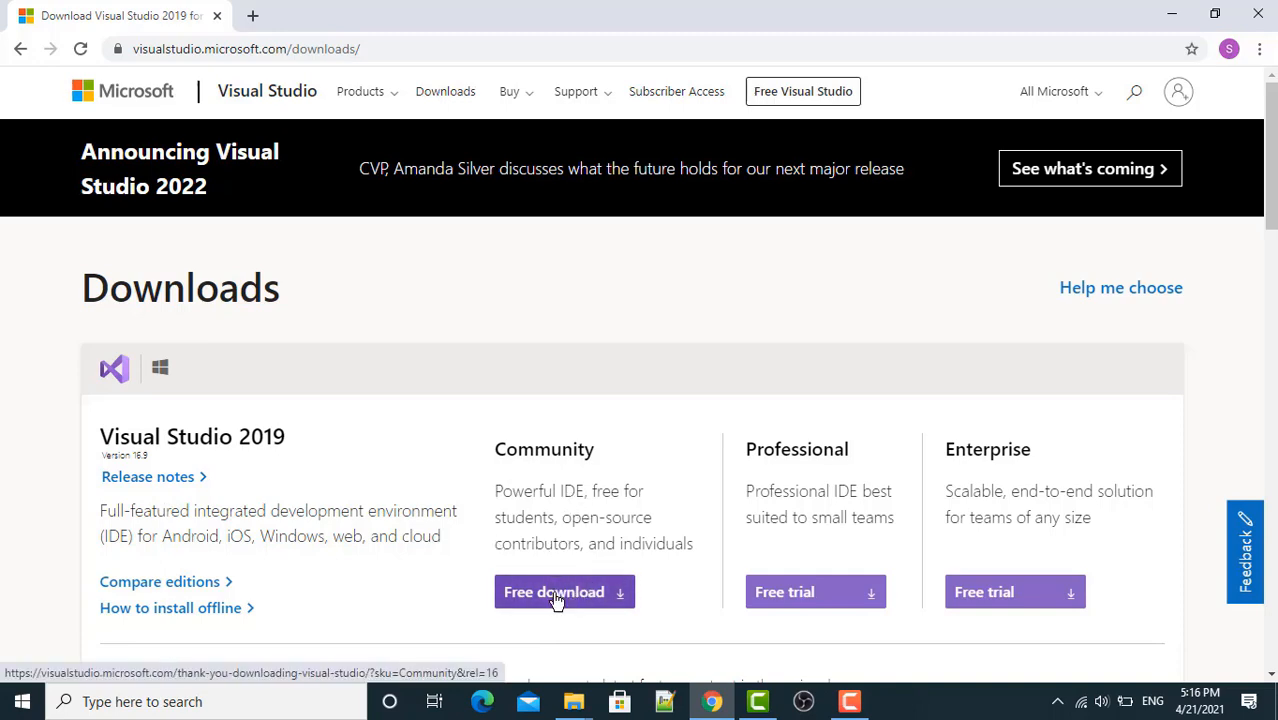
left_click(554, 591)
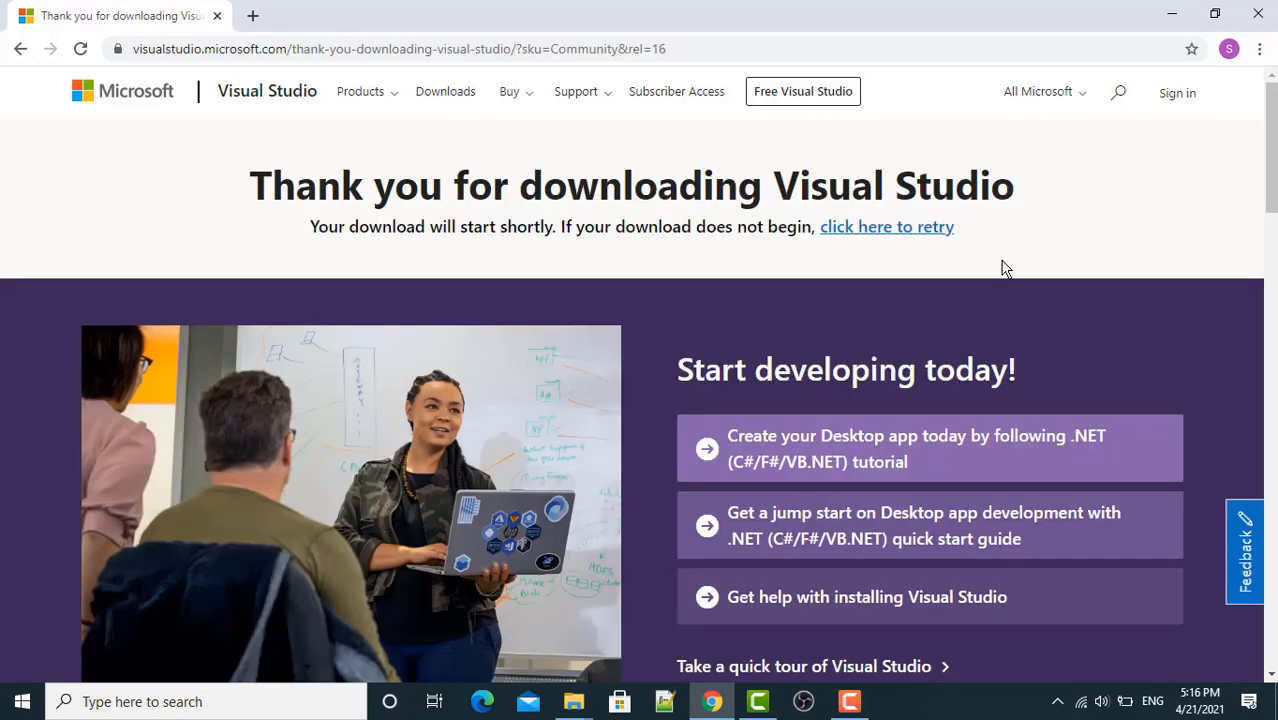
scroll("down", 3)
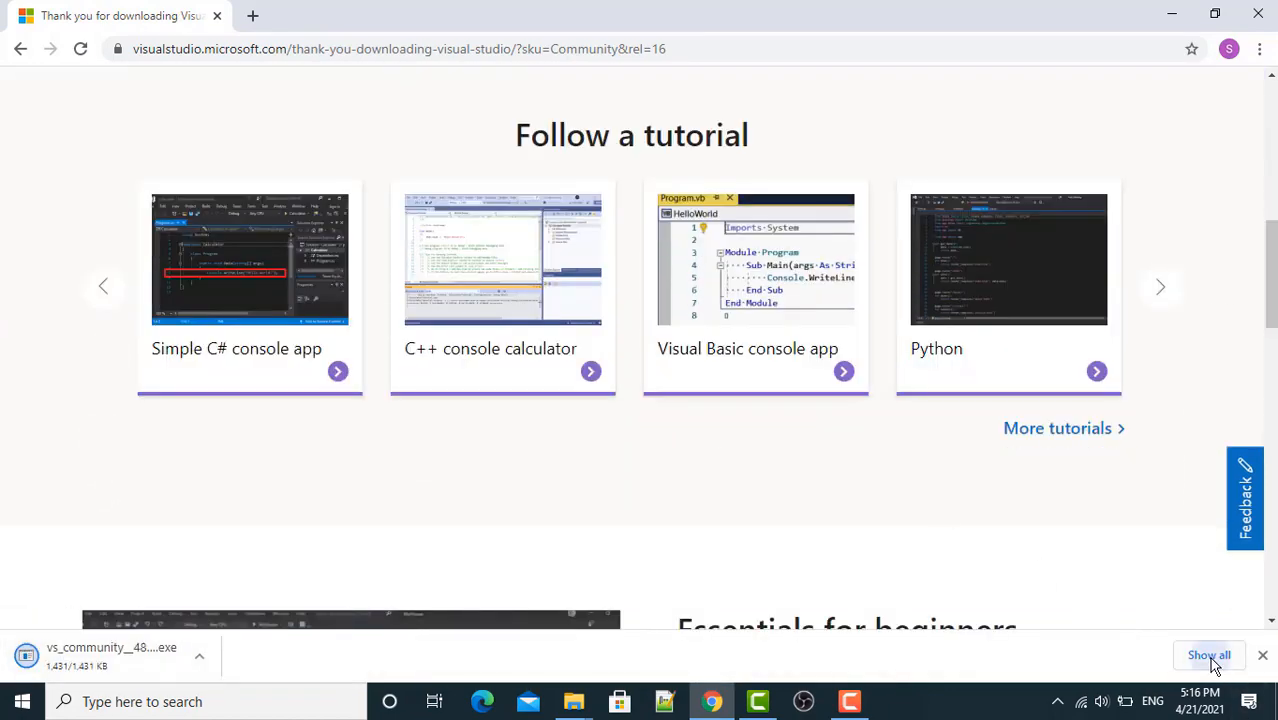
- Find the vs_community installer in its Downloads folder from Chrome's downloads list and run it
left_click(1209, 655)
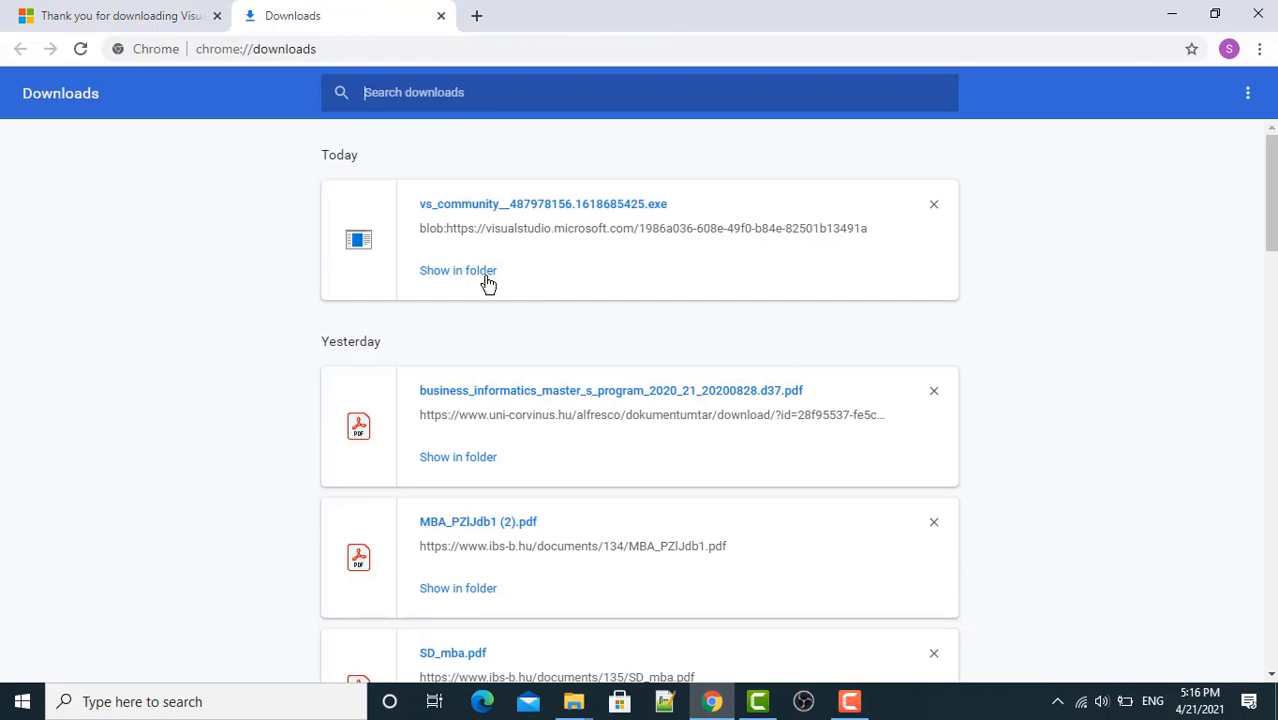
left_click(458, 270)
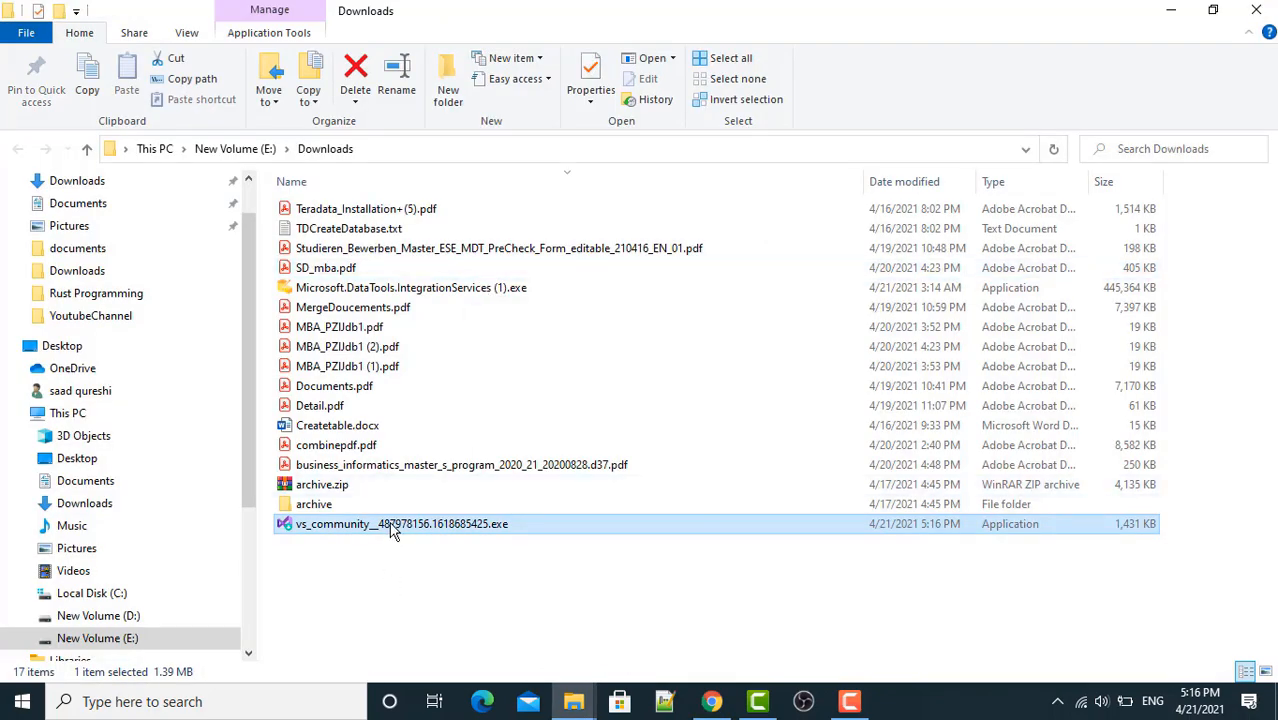
double_click(401, 523)
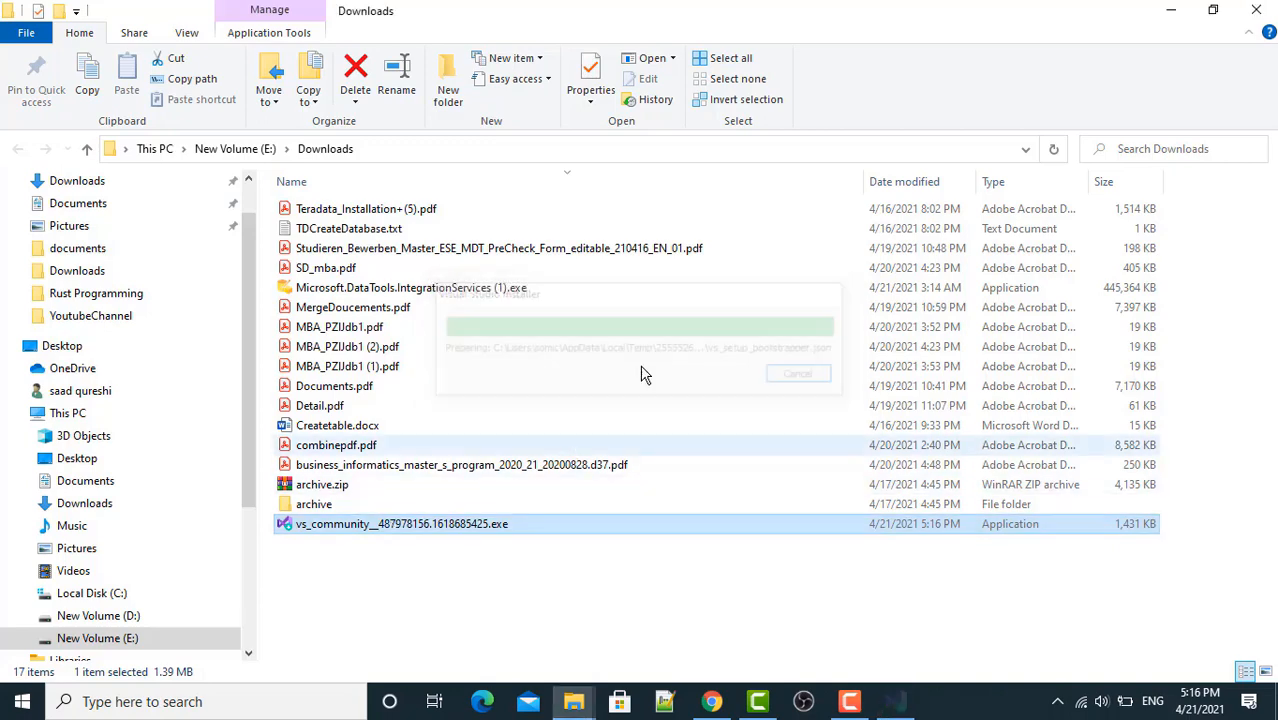
left_click(798, 373)
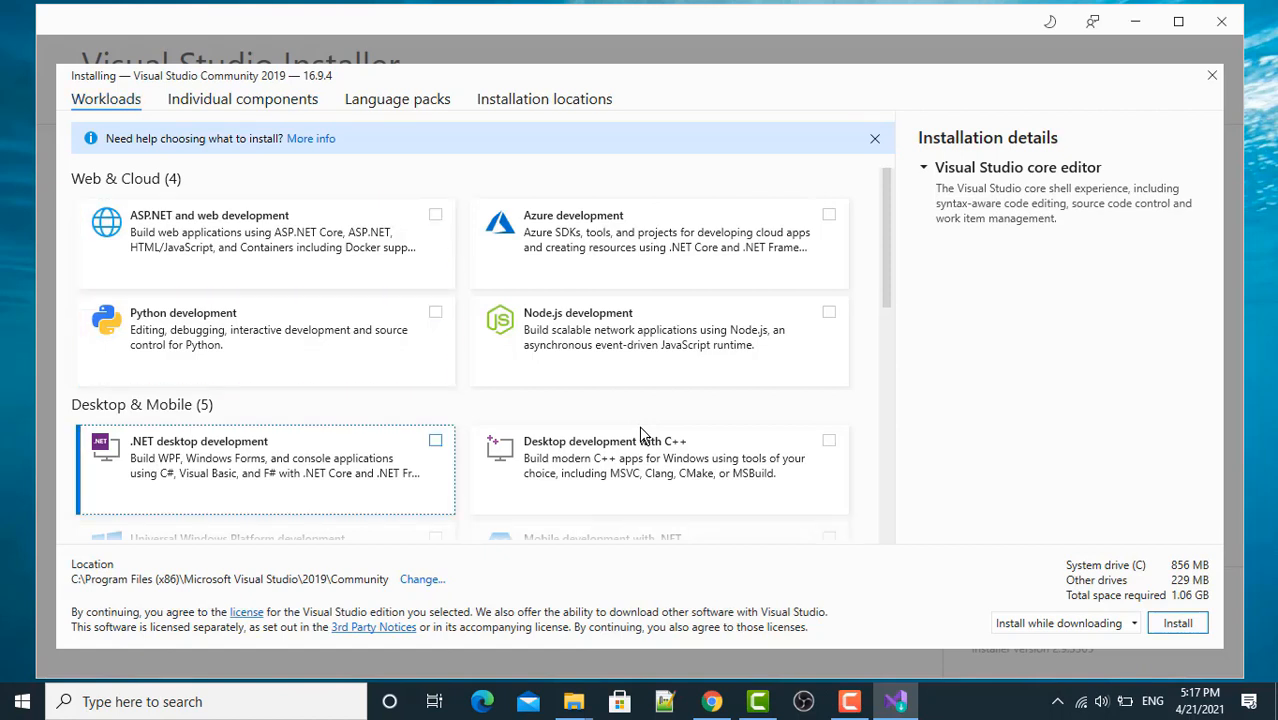
- Select the .NET desktop development and Data storage and processing workloads, totalling 12.45 GB
left_click(435, 440)
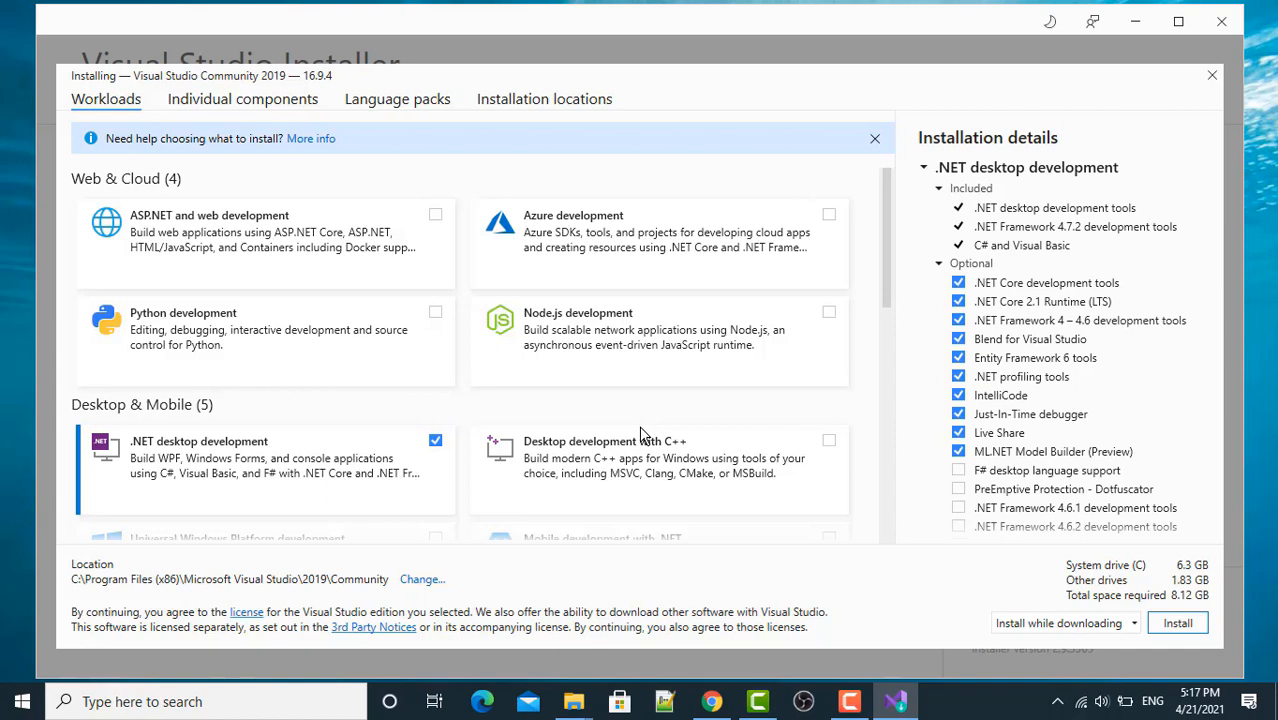
scroll("down", 3)
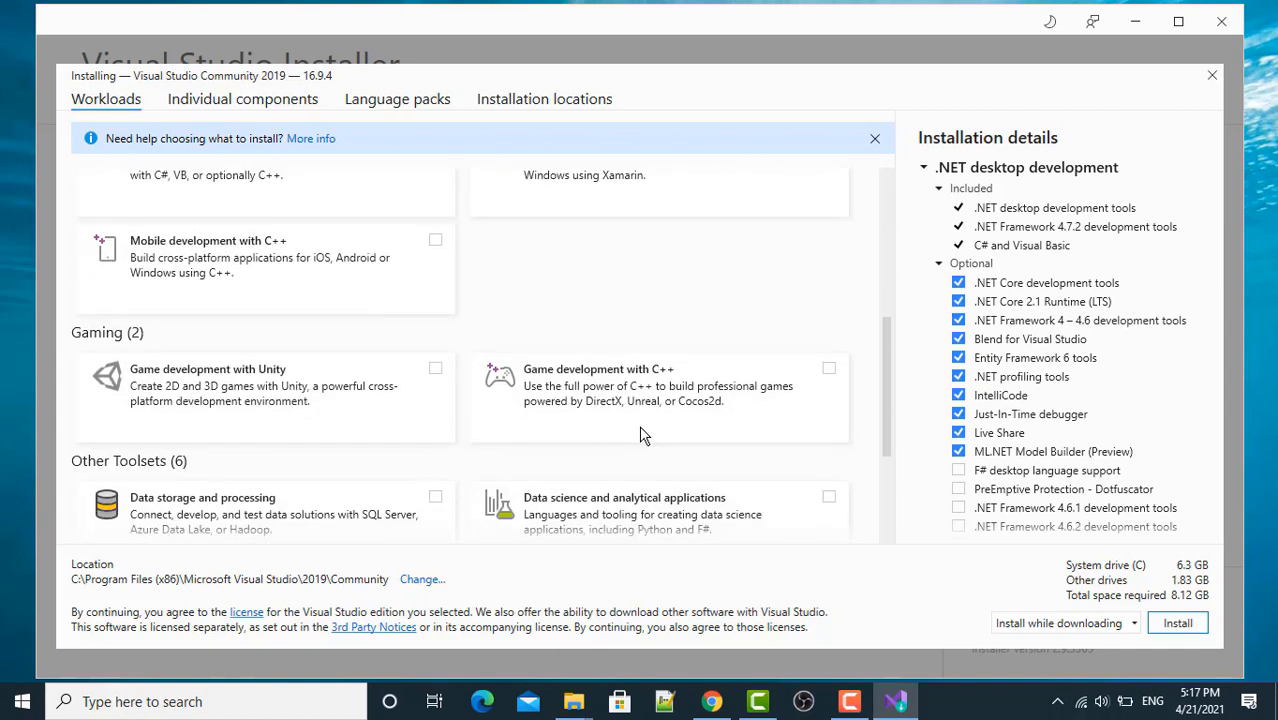
left_click(435, 496)
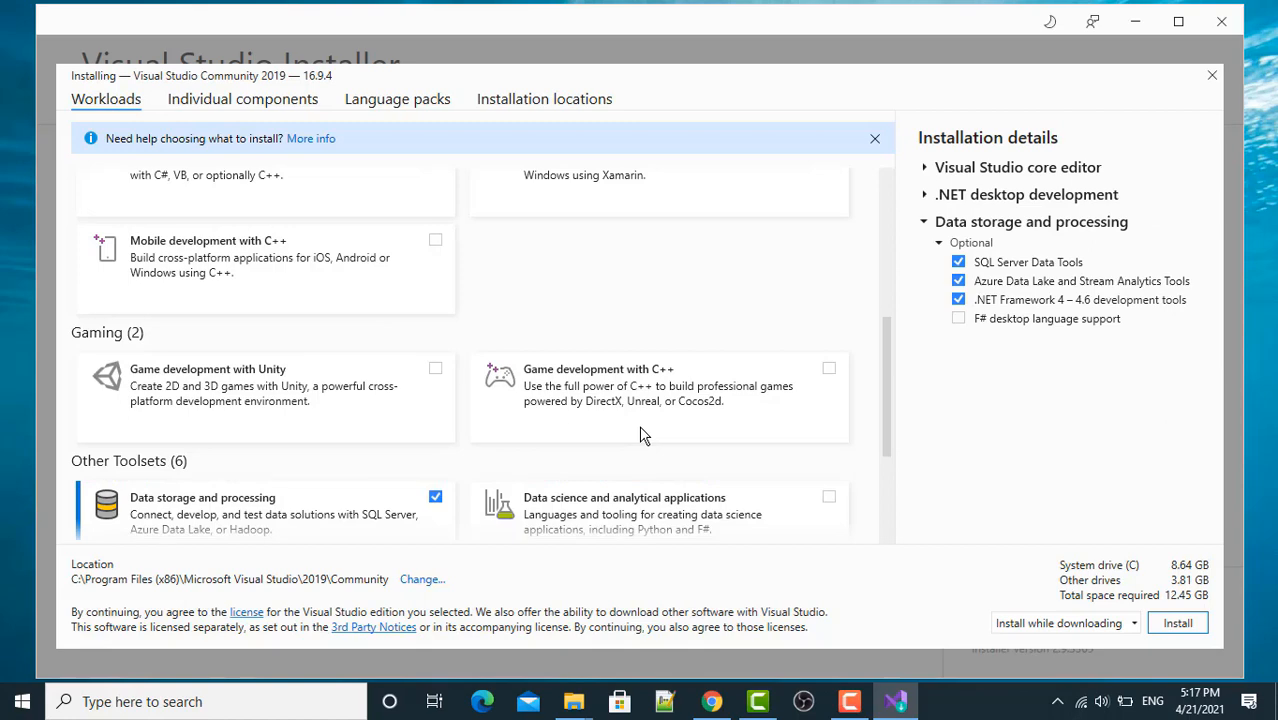
scroll("up", 3)
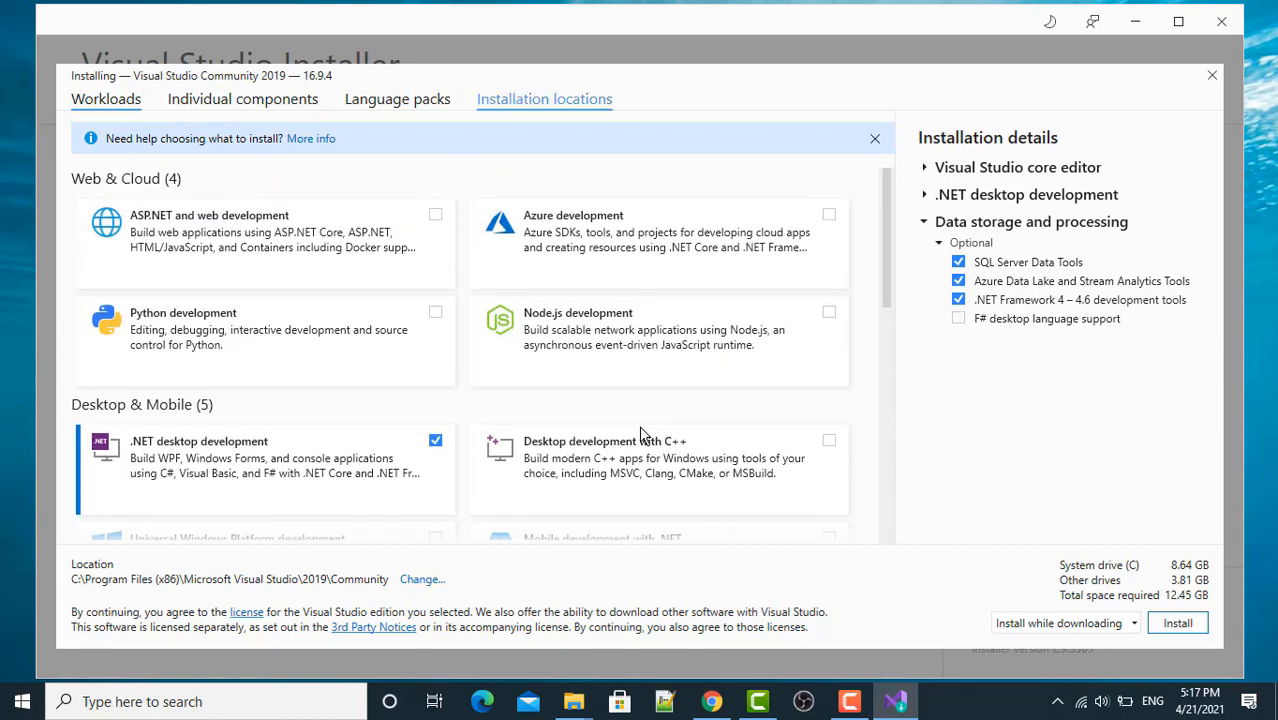
- Put the IDE on drive E with cache at E:\VisualStudio\Packages, then install
left_click(544, 98)
type("E:\\Microsoft Visual Studio\\2019\\Community")
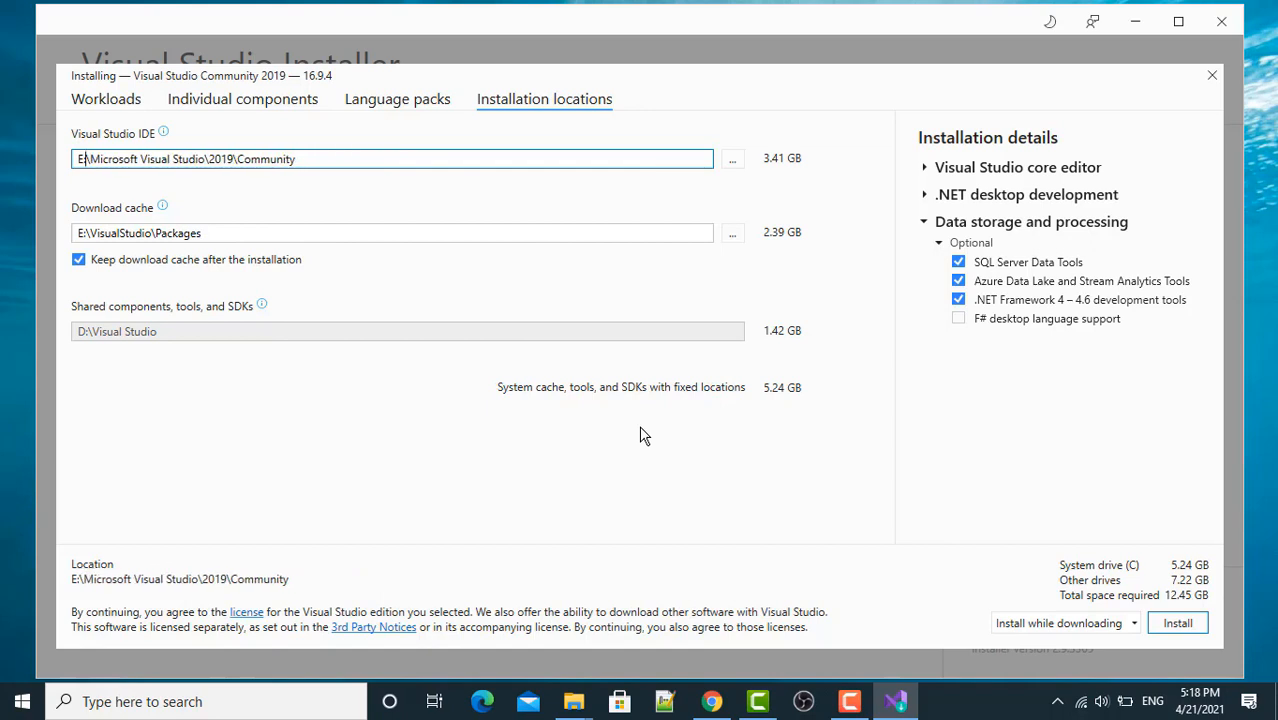
left_click(393, 232)
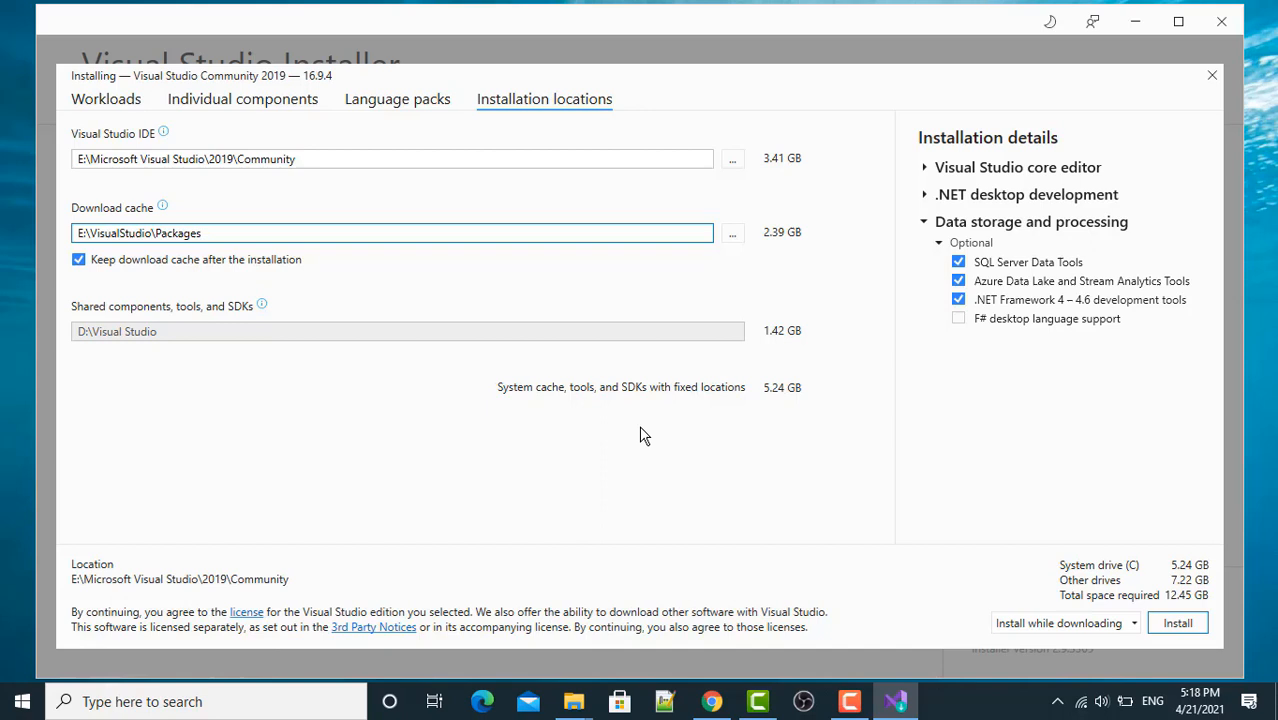
left_click(397, 98)
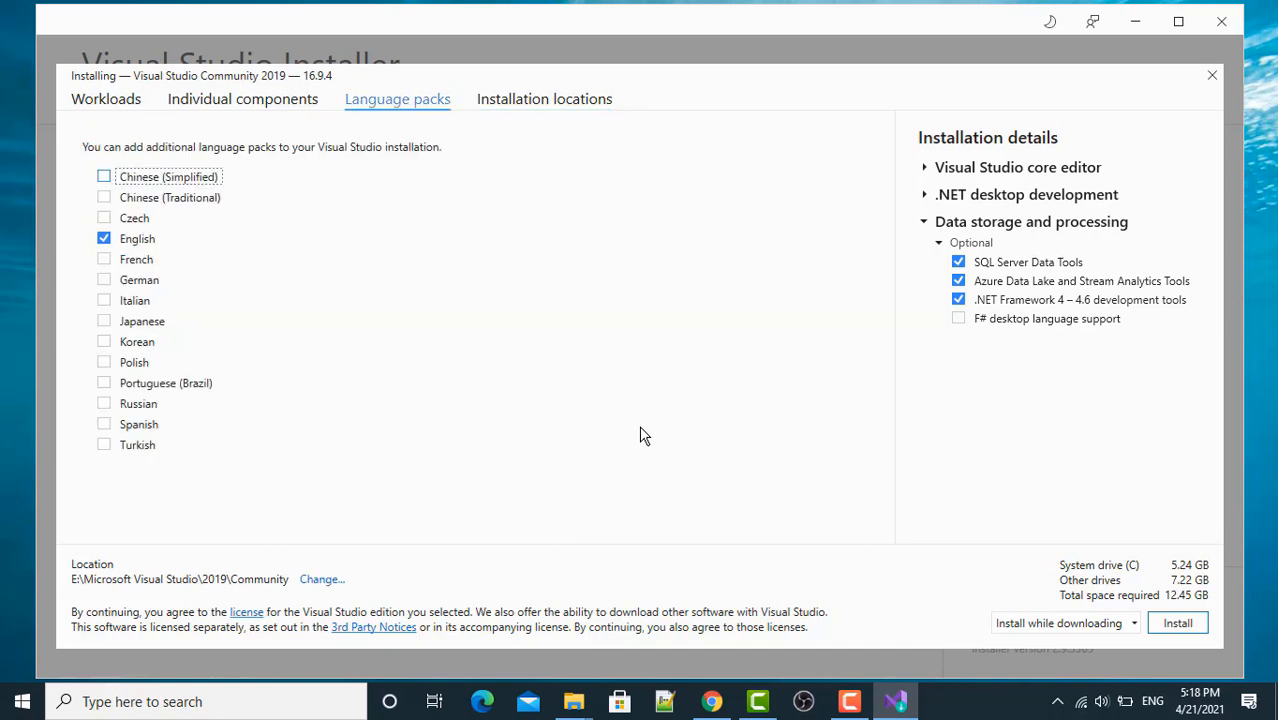
left_click(544, 98)
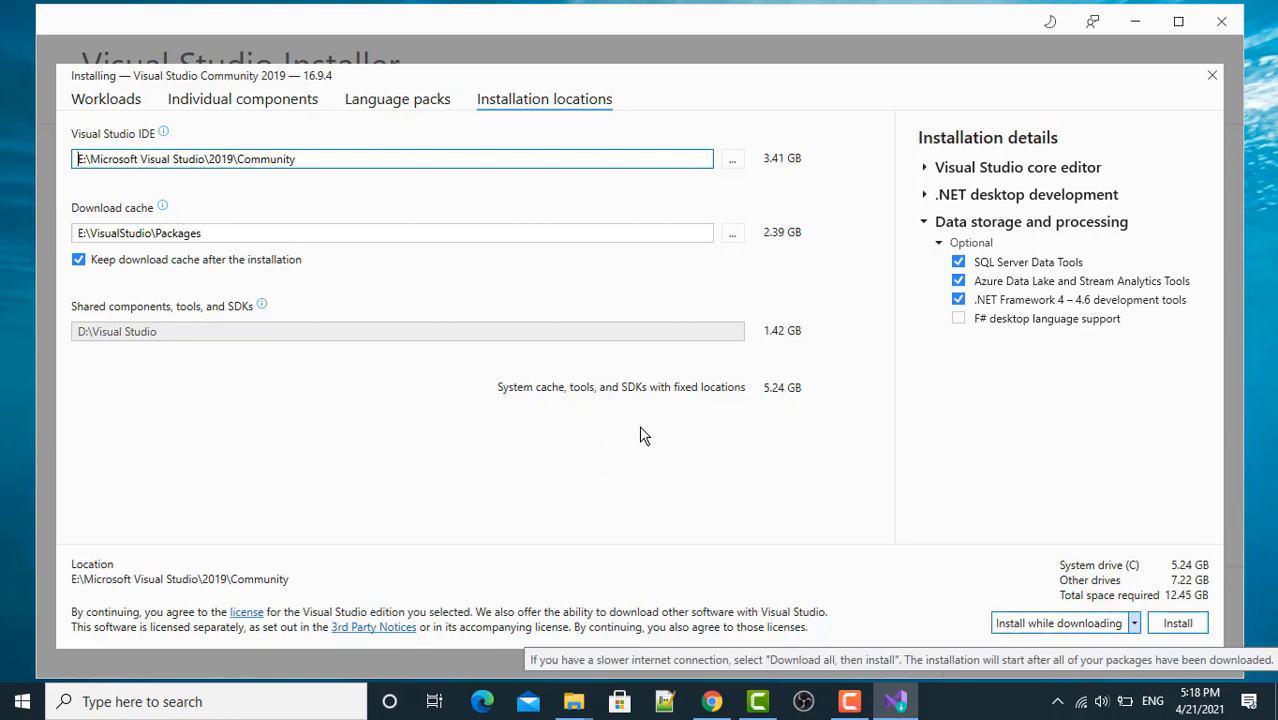
left_click(1133, 622)
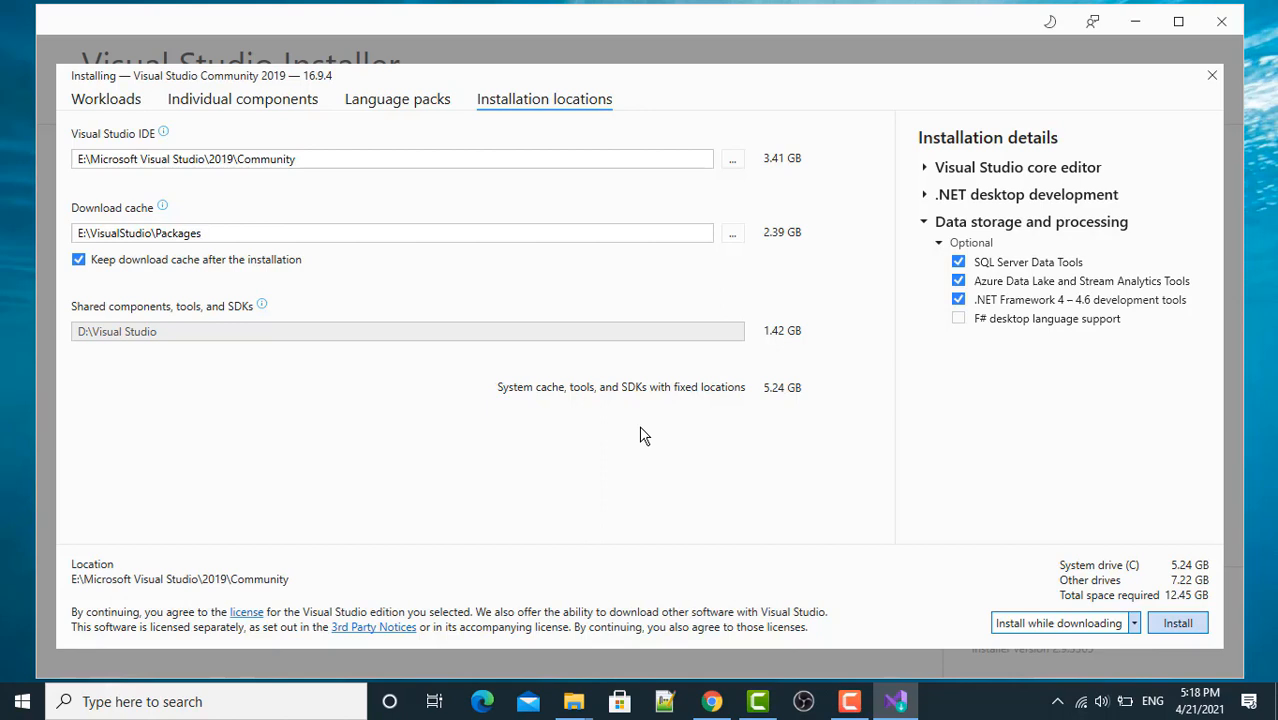
left_click(1177, 622)
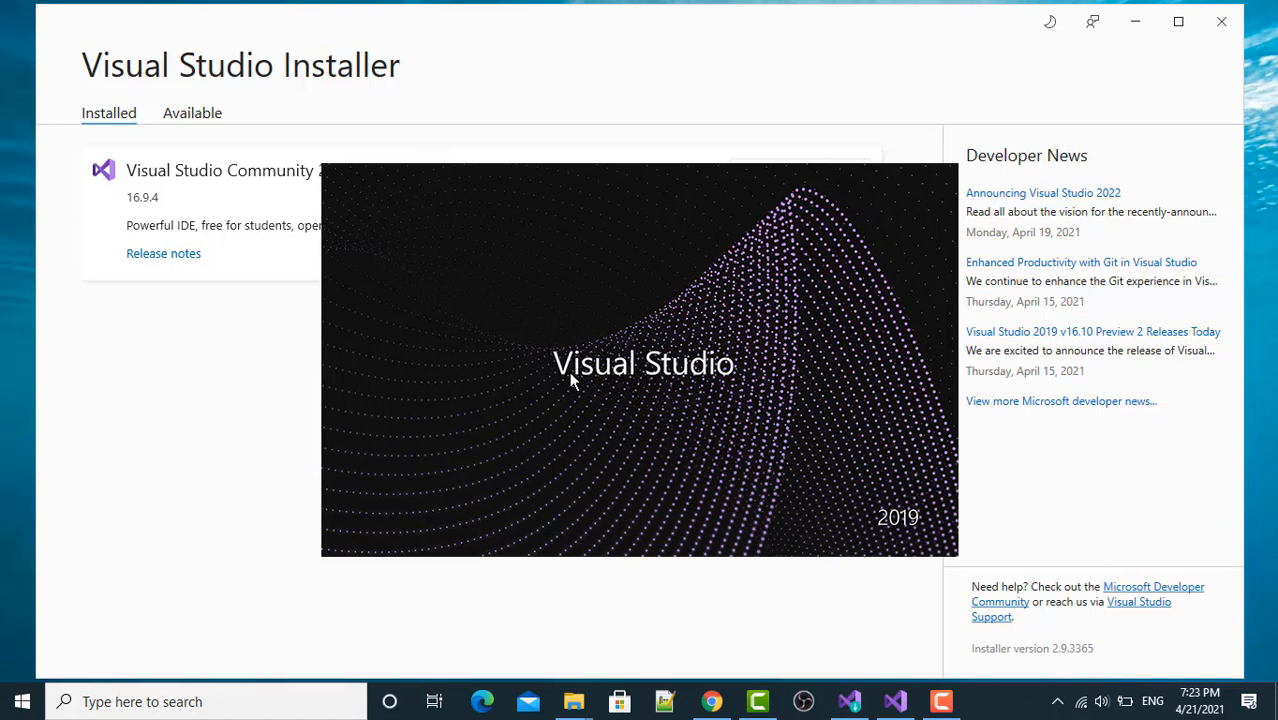
mouse_move(903, 481)
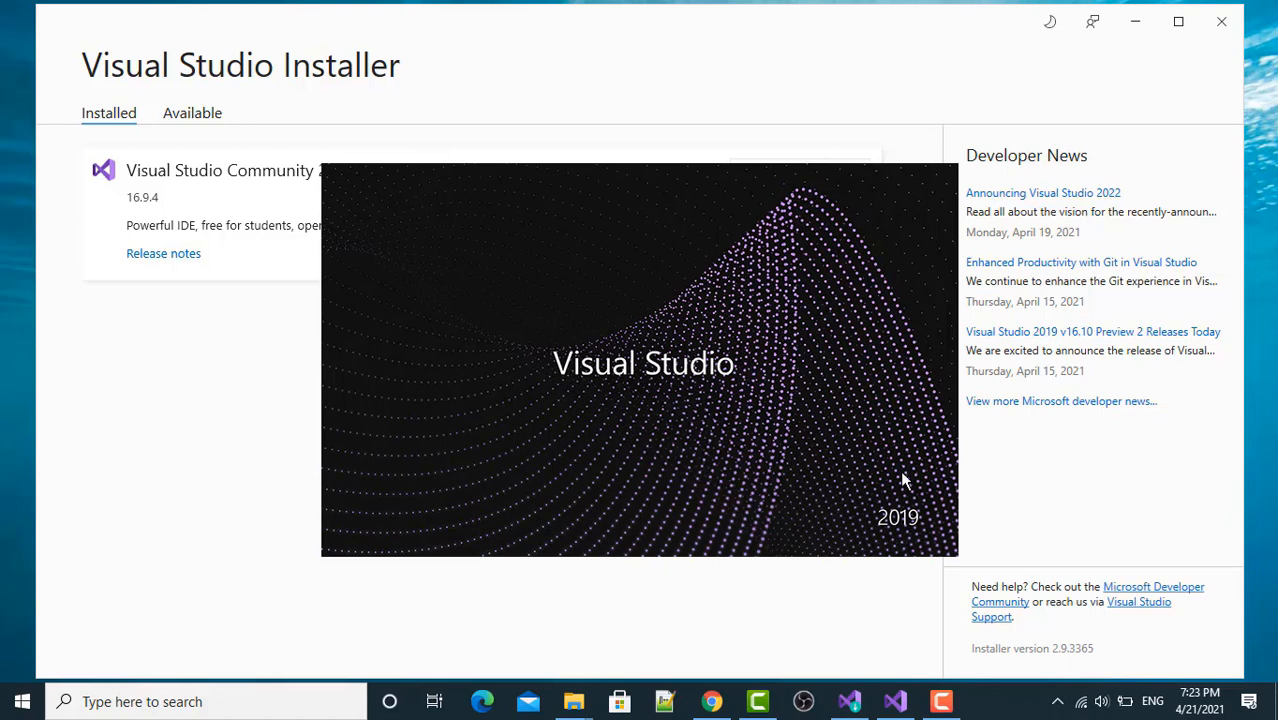
- Launch Visual Studio 2019 from the Installer and continue without code
left_click(893, 701)
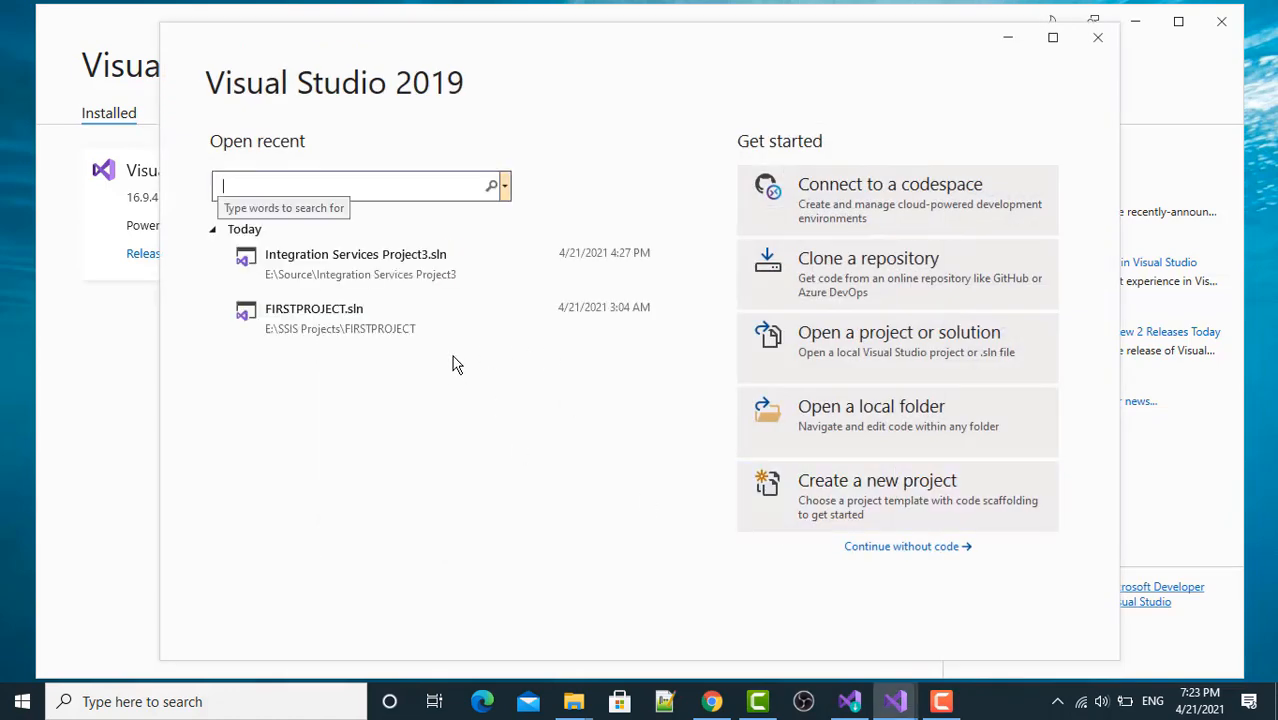
mouse_move(907, 546)
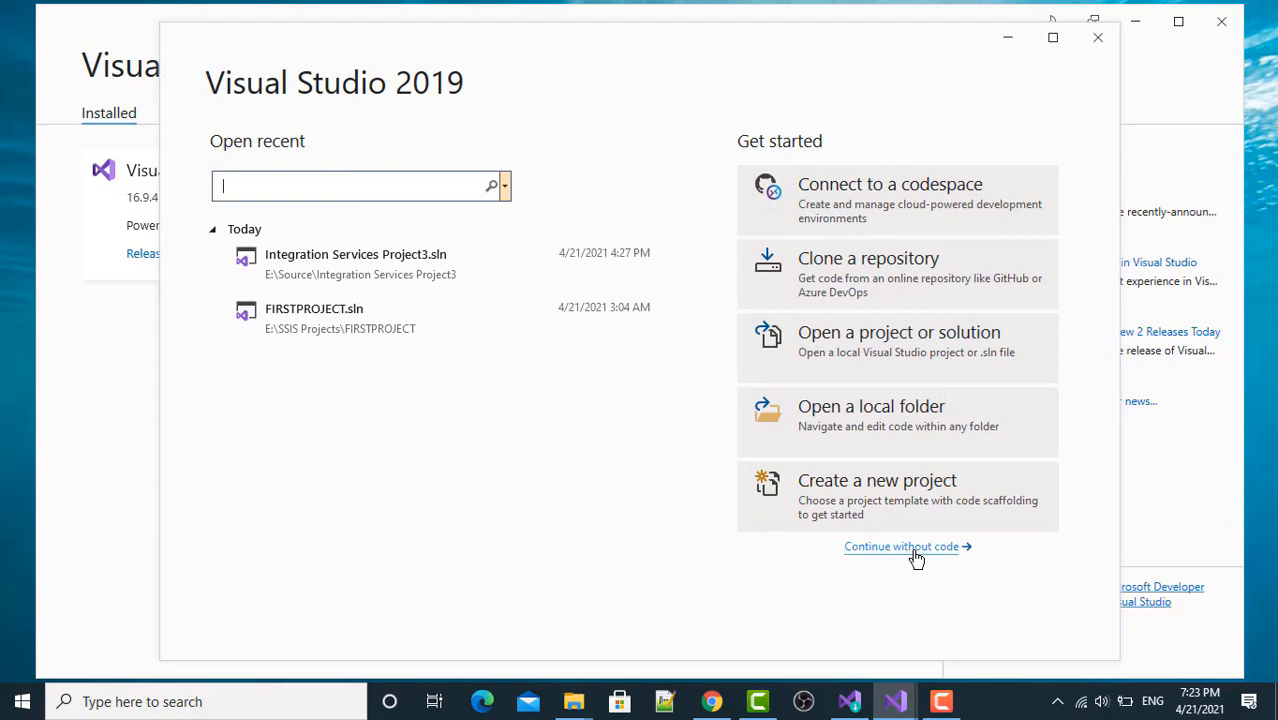
left_click(901, 546)
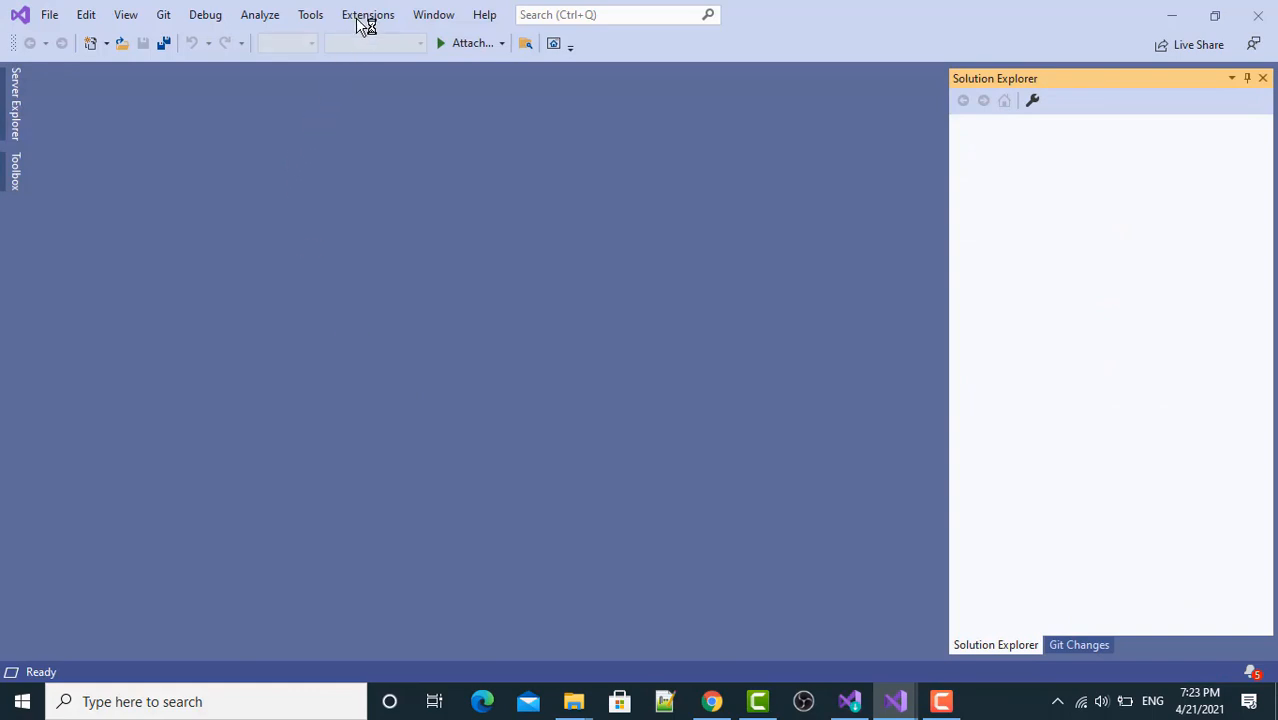
- Open Manage Extensions from the Extensions menu
left_click(367, 14)
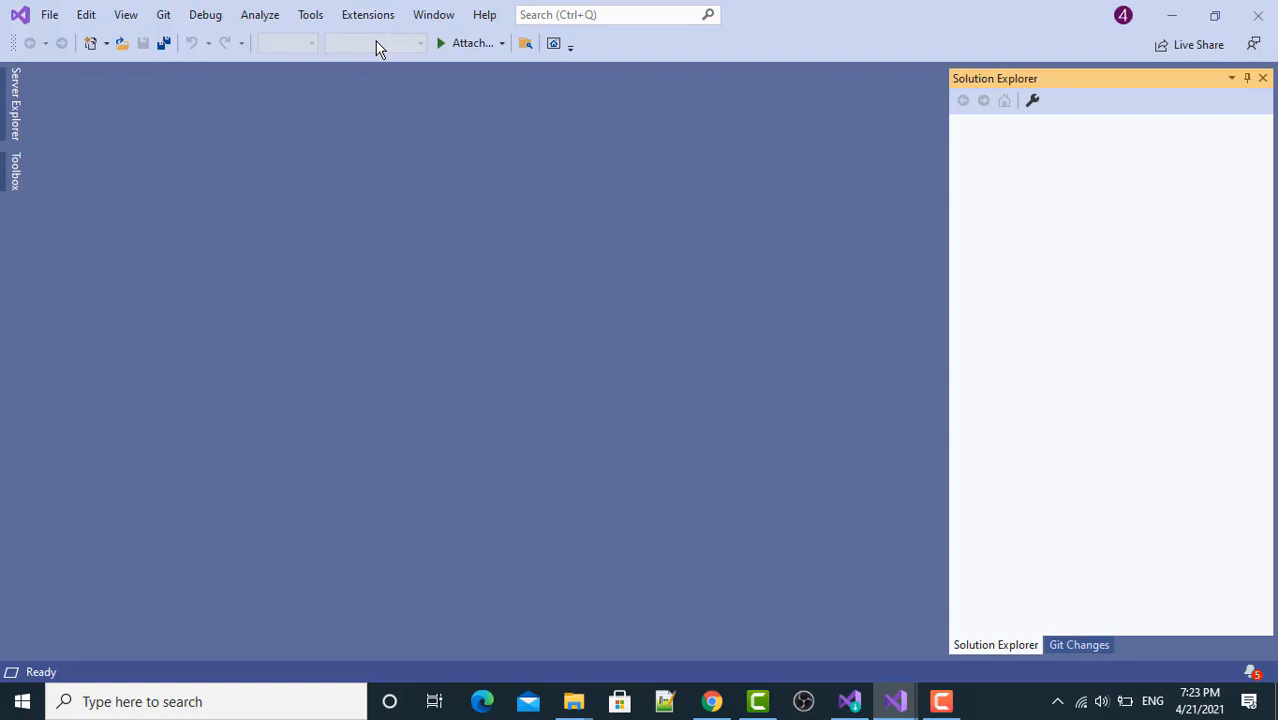
left_click(368, 14)
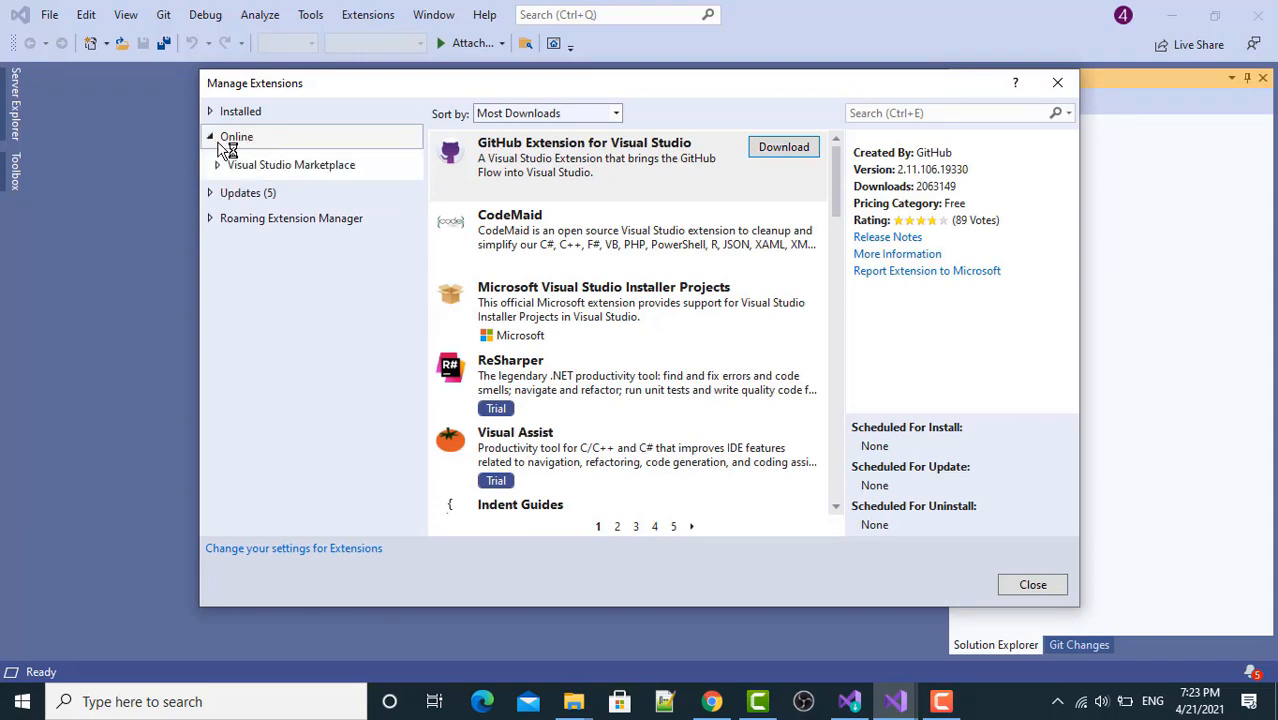
- Select SQL Server Integration Services Projects in the online Marketplace and download it
left_click(291, 164)
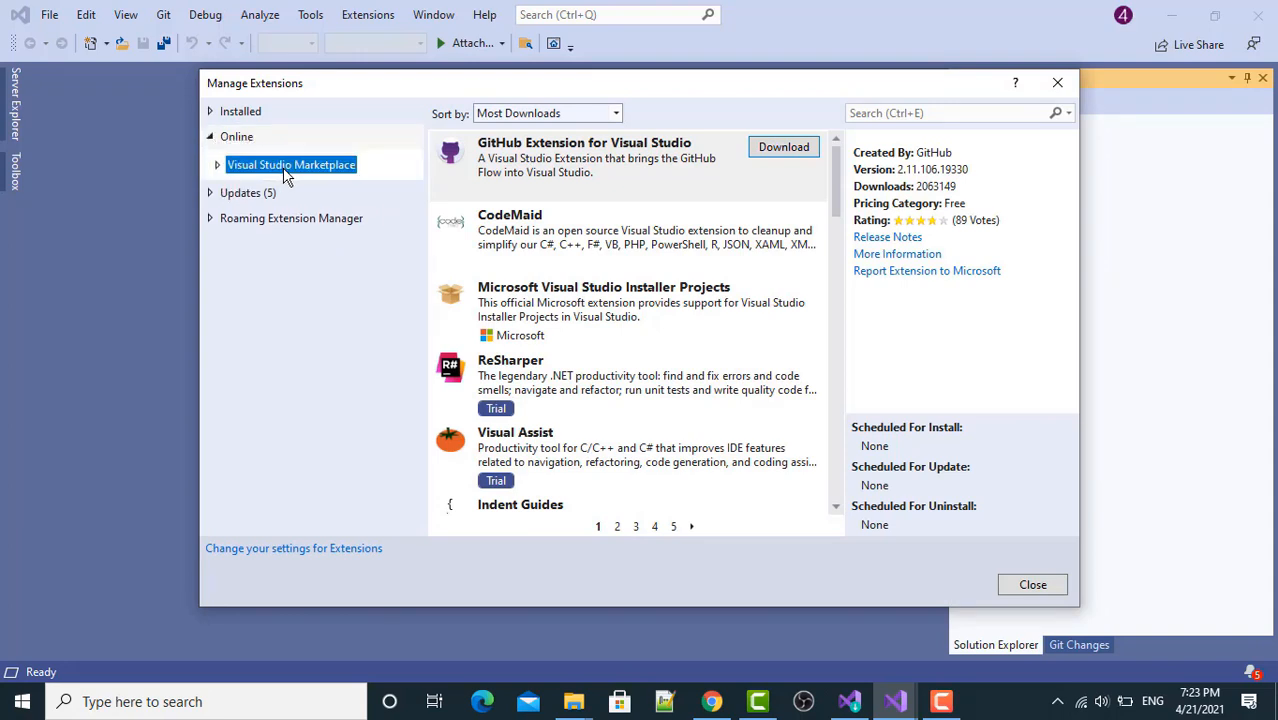
scroll("down", 3)
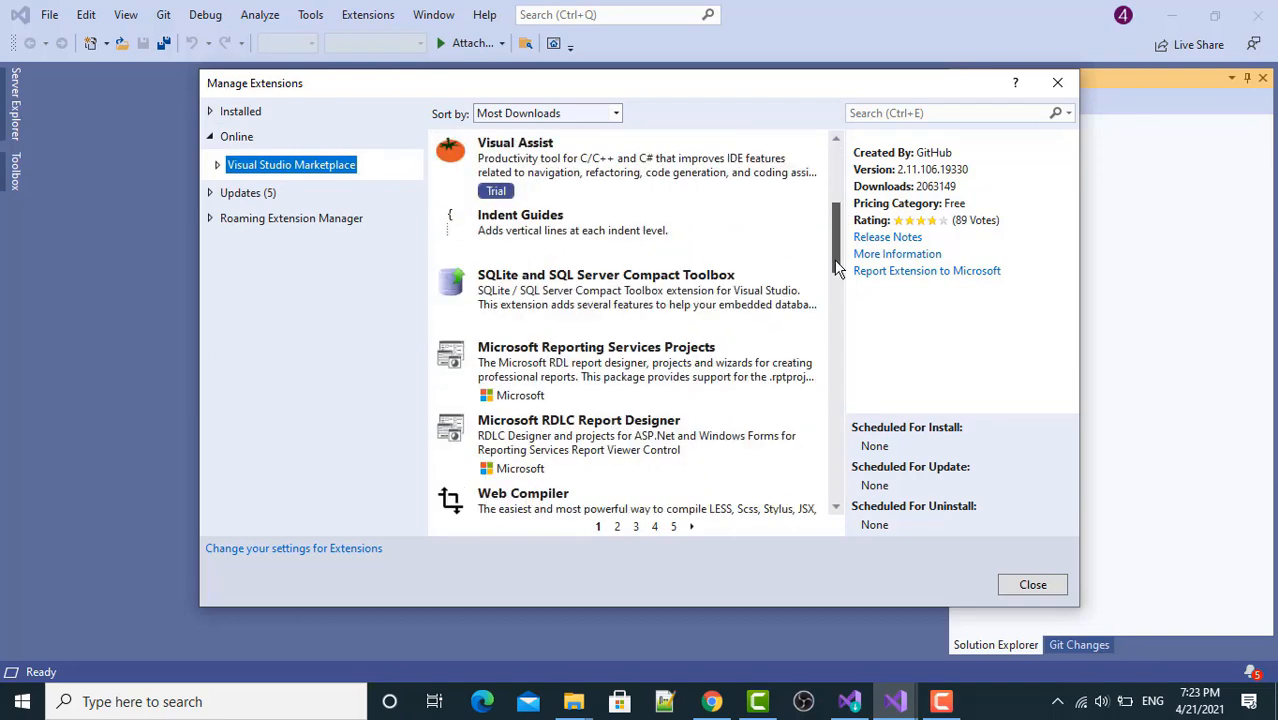
scroll("down", 3)
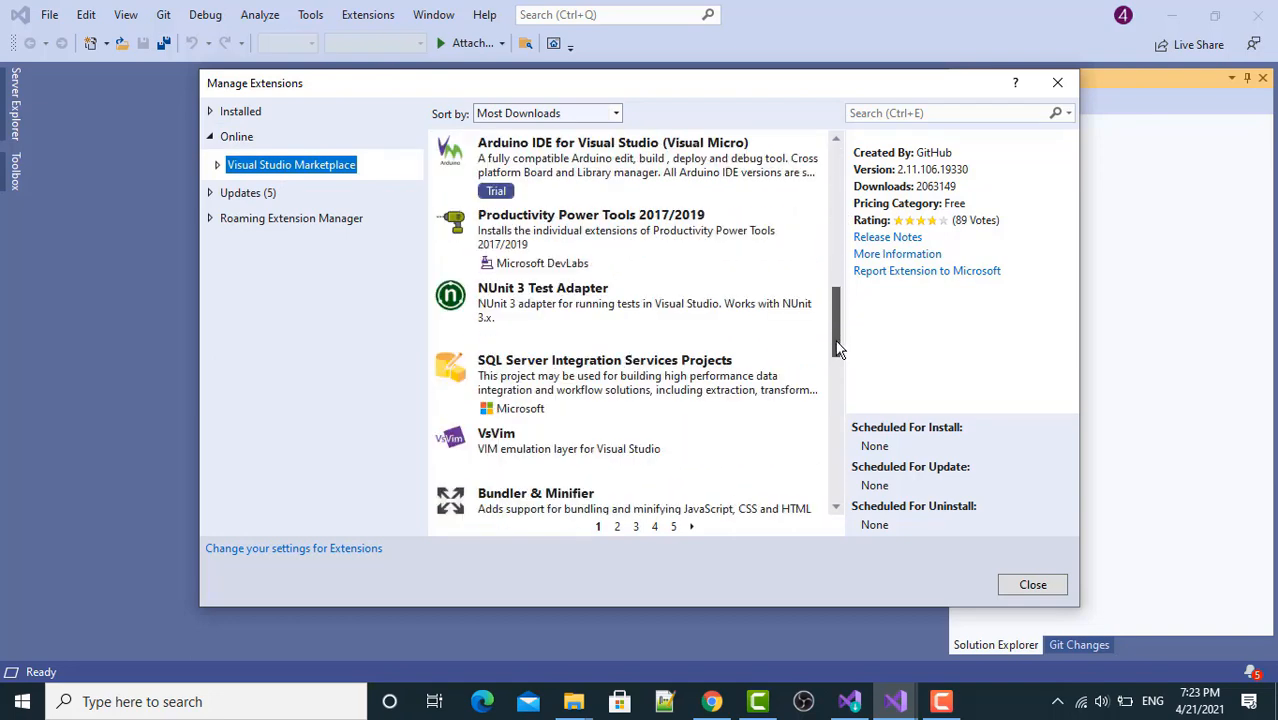
mouse_move(510, 383)
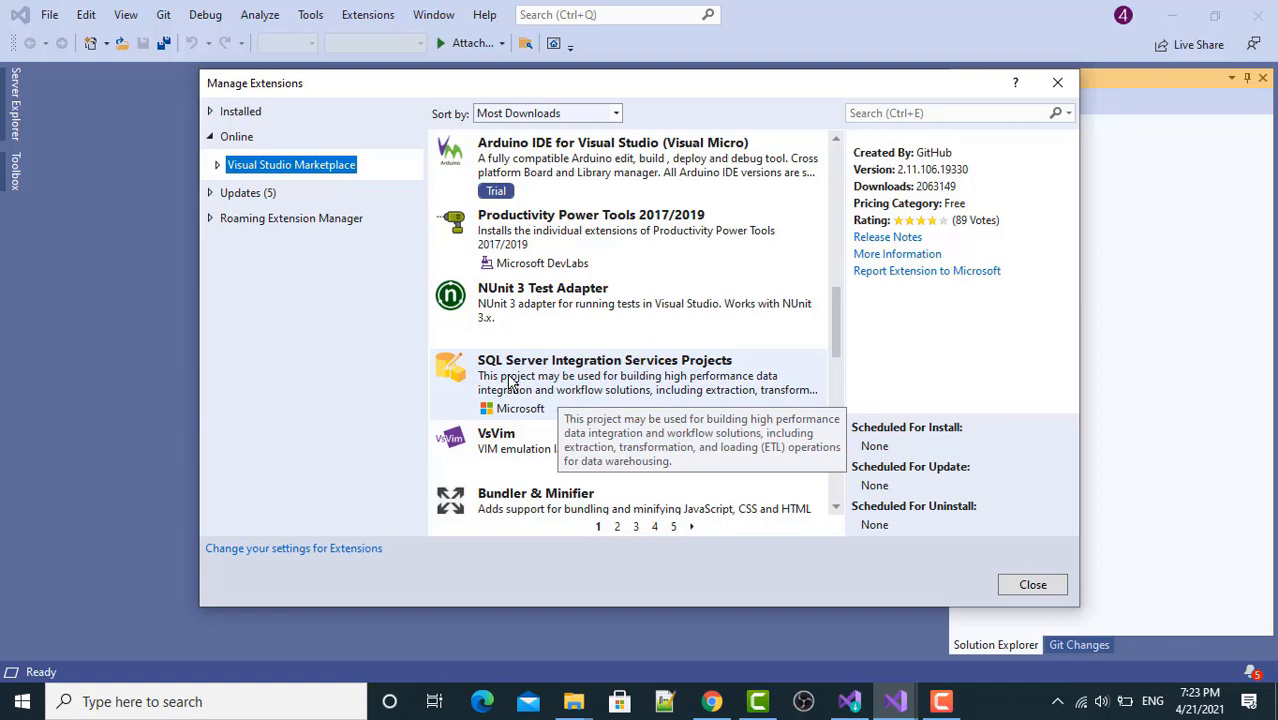
mouse_move(615, 375)
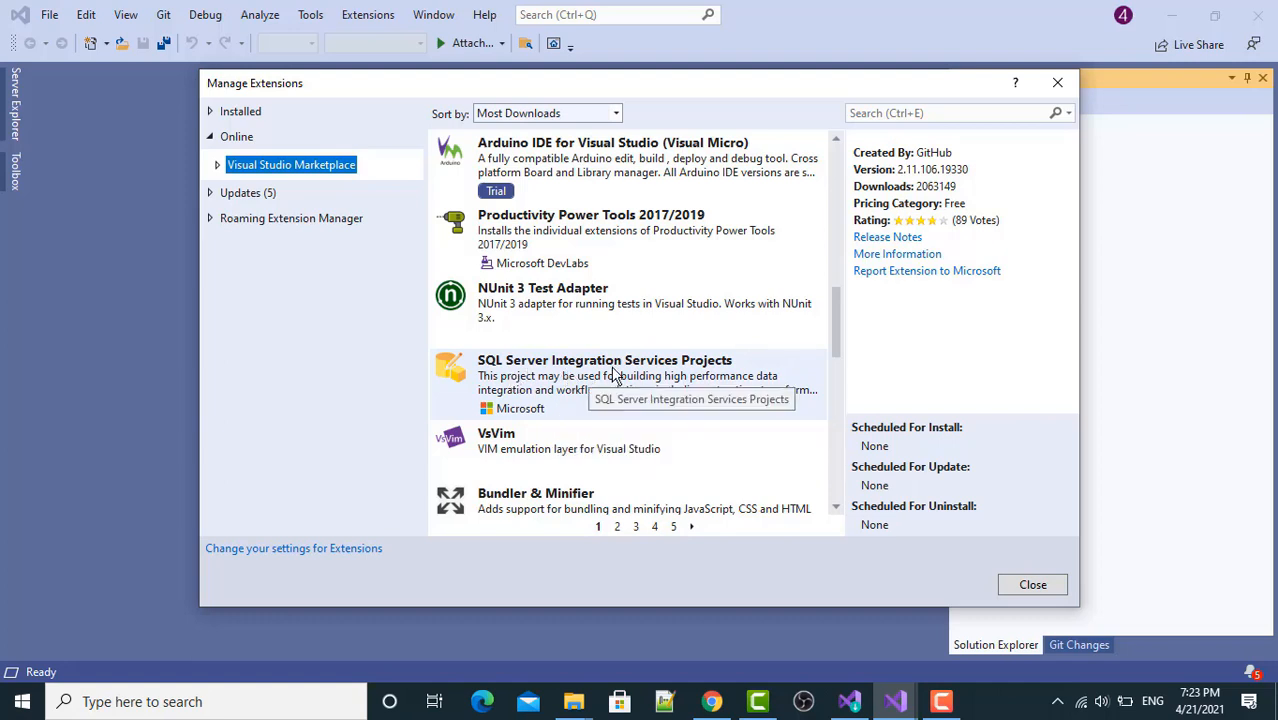
mouse_move(677, 389)
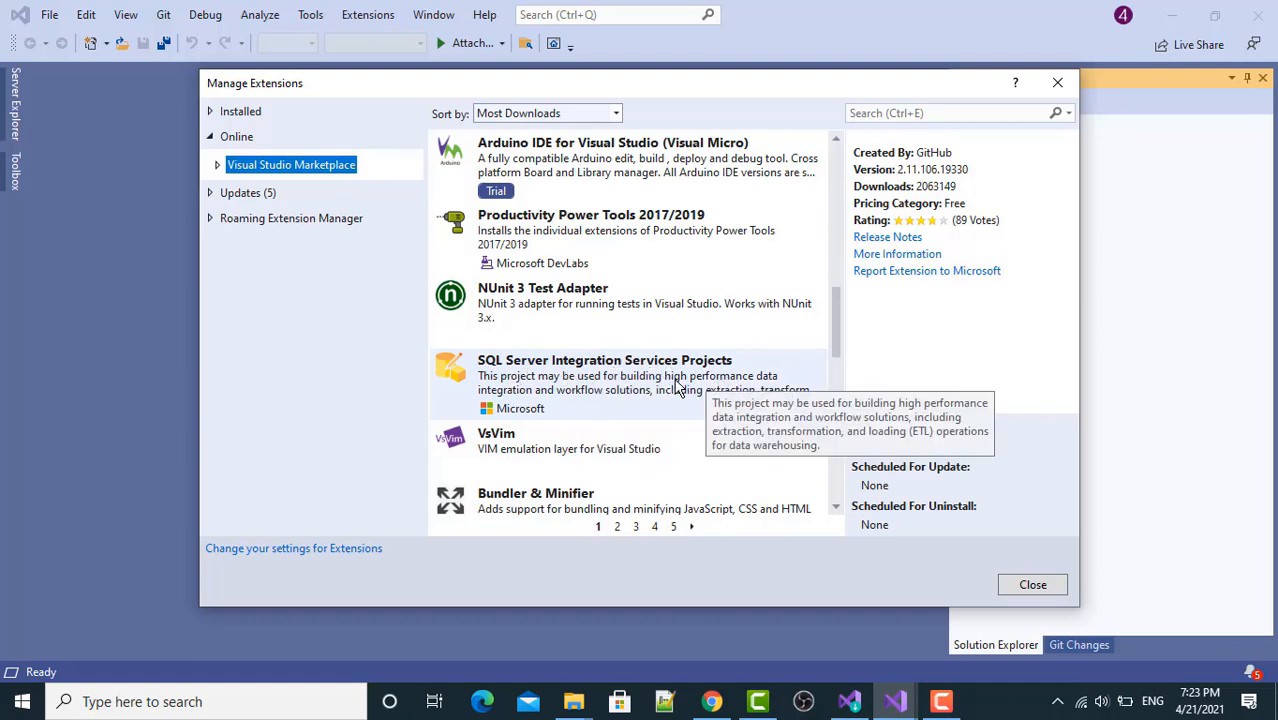
left_click(604, 375)
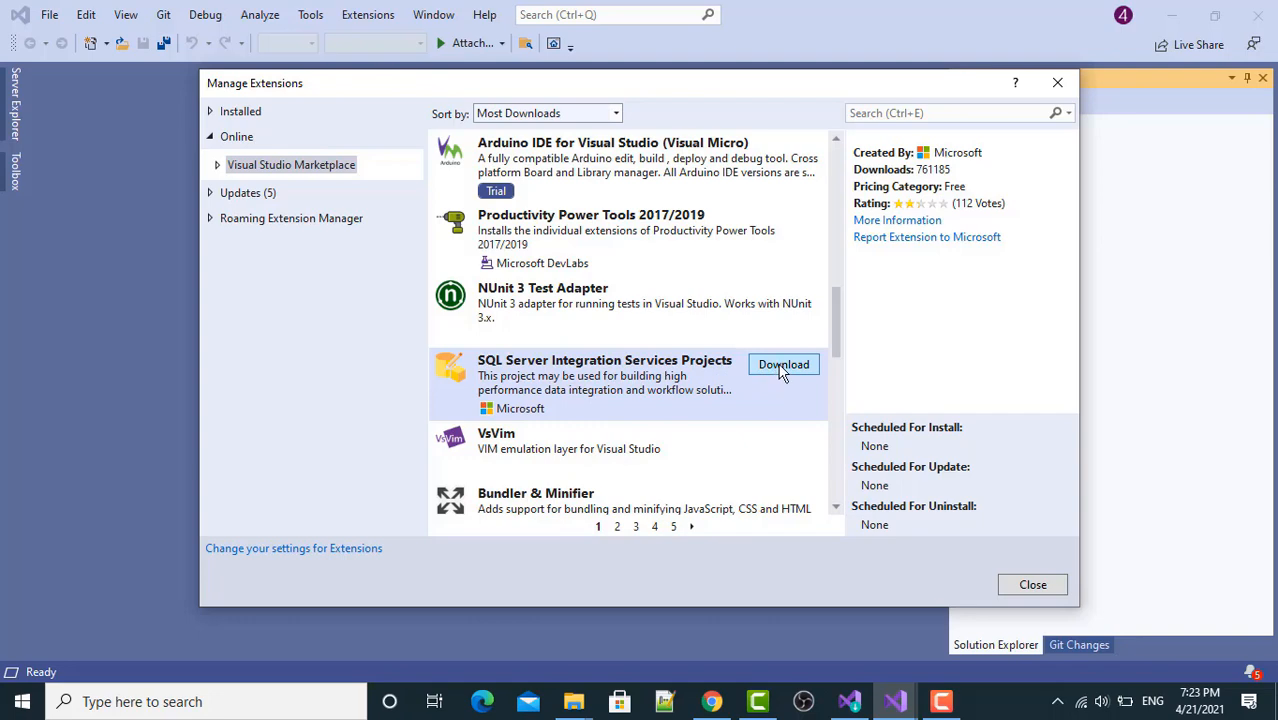
left_click(784, 364)
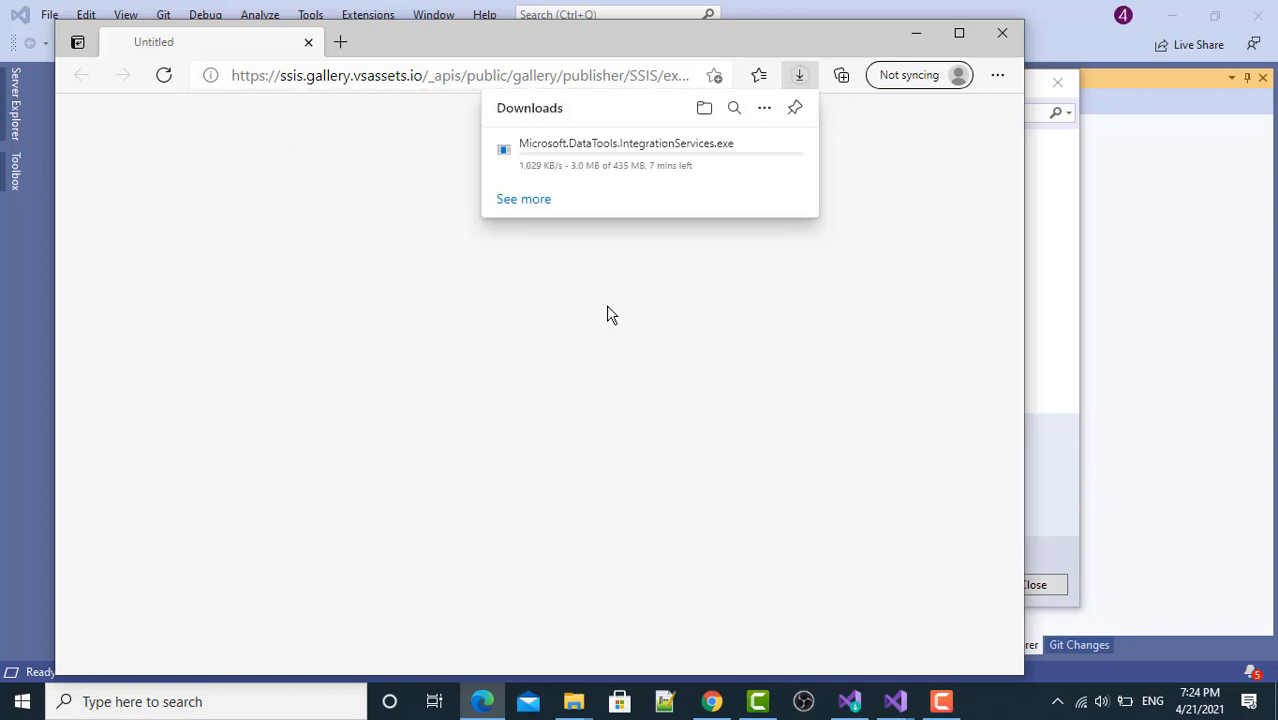
mouse_move(573, 701)
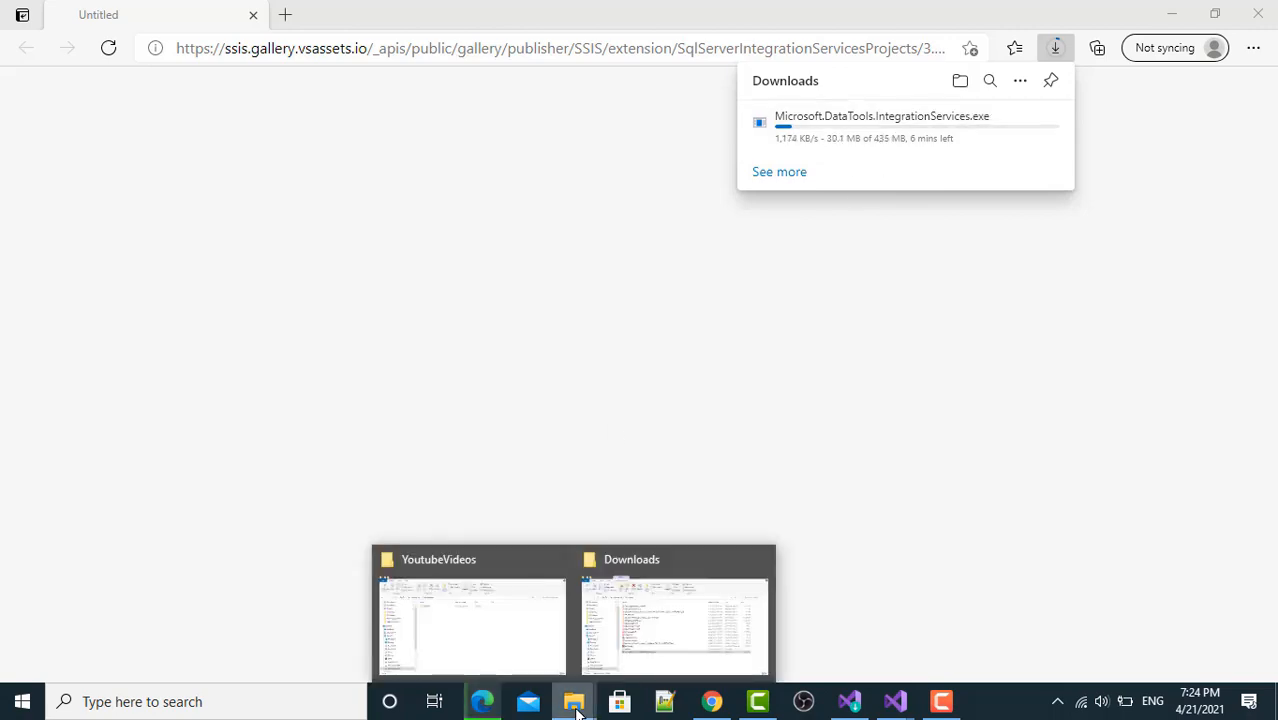
- Go to New Volume (E:) > Downloads and select Microsoft.DataTools.IntegrationServices (1).exe
left_click(471, 625)
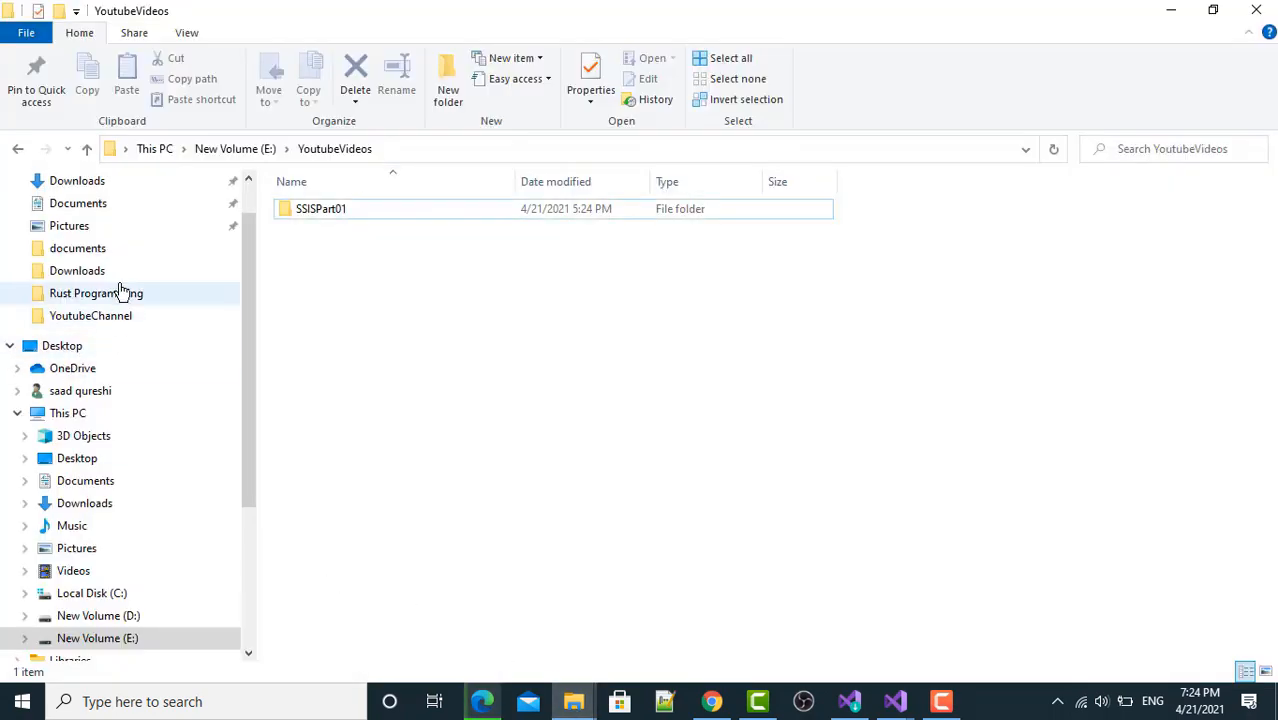
scroll("up", 3)
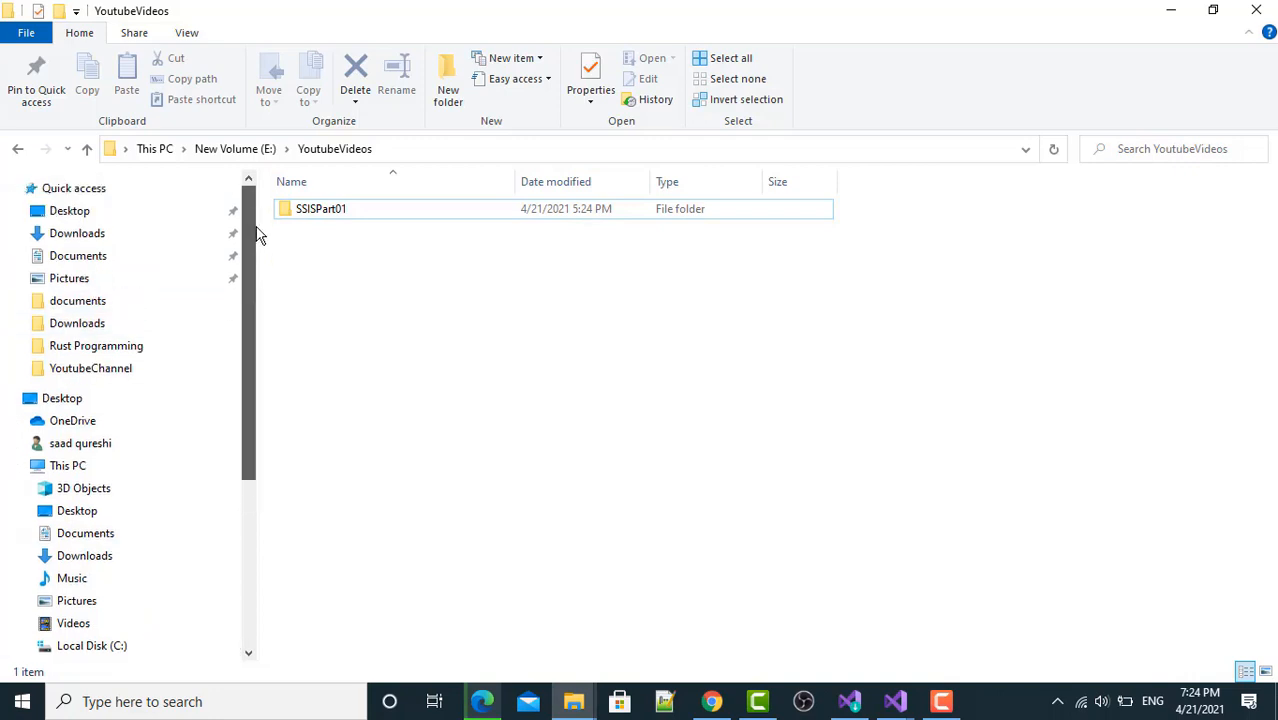
left_click(97, 405)
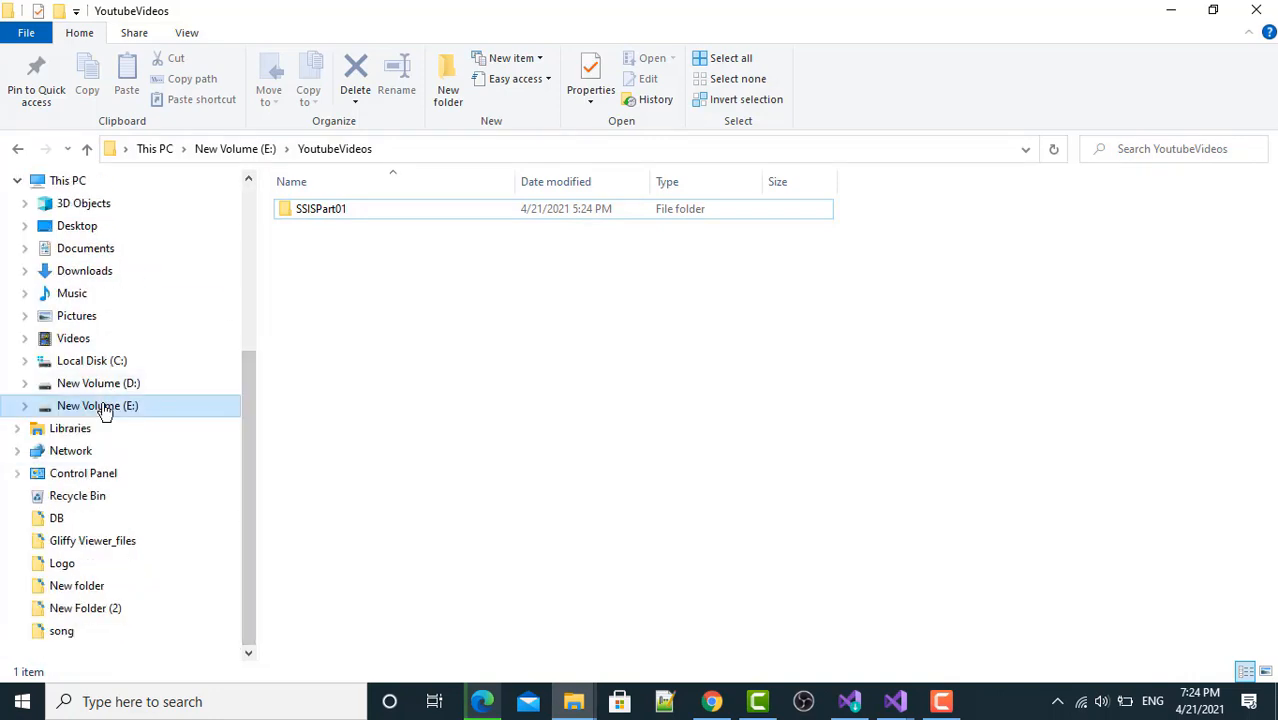
left_click(84, 270)
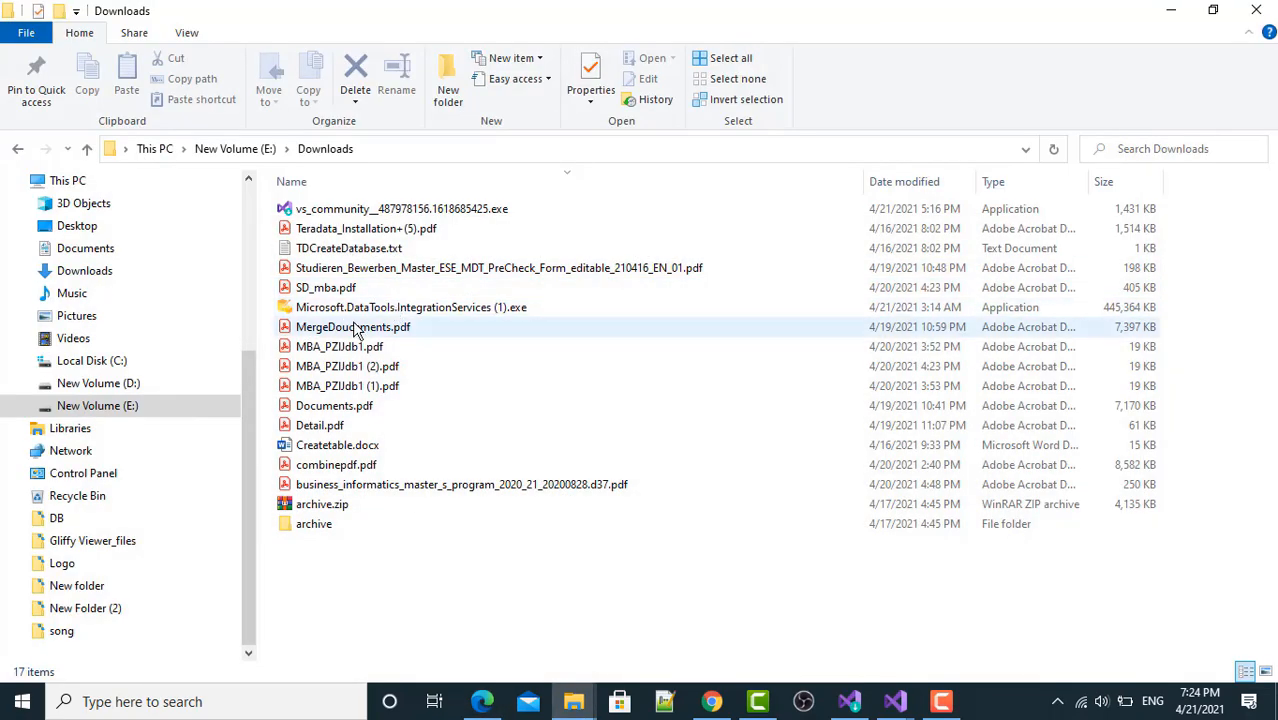
left_click(411, 307)
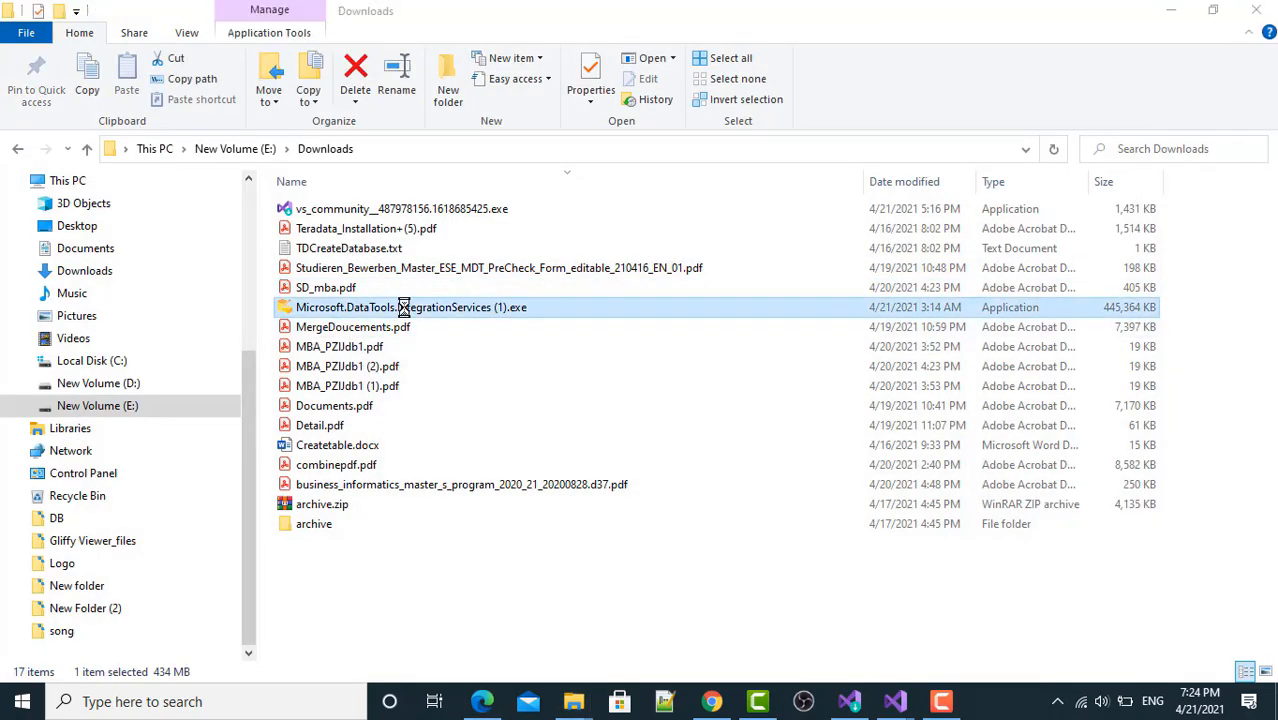
- Run the Integration Services installer in English, install into Community 2019, and dismiss the processes error
double_click(411, 307)
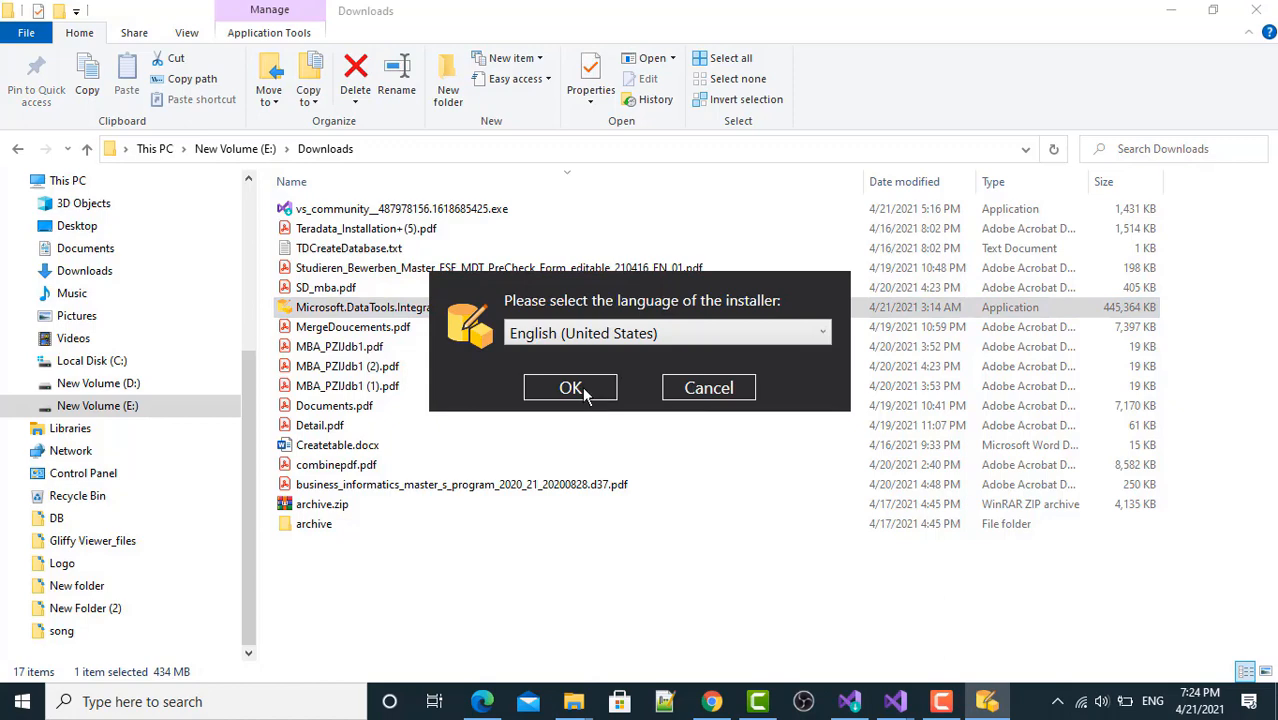
mouse_move(570, 390)
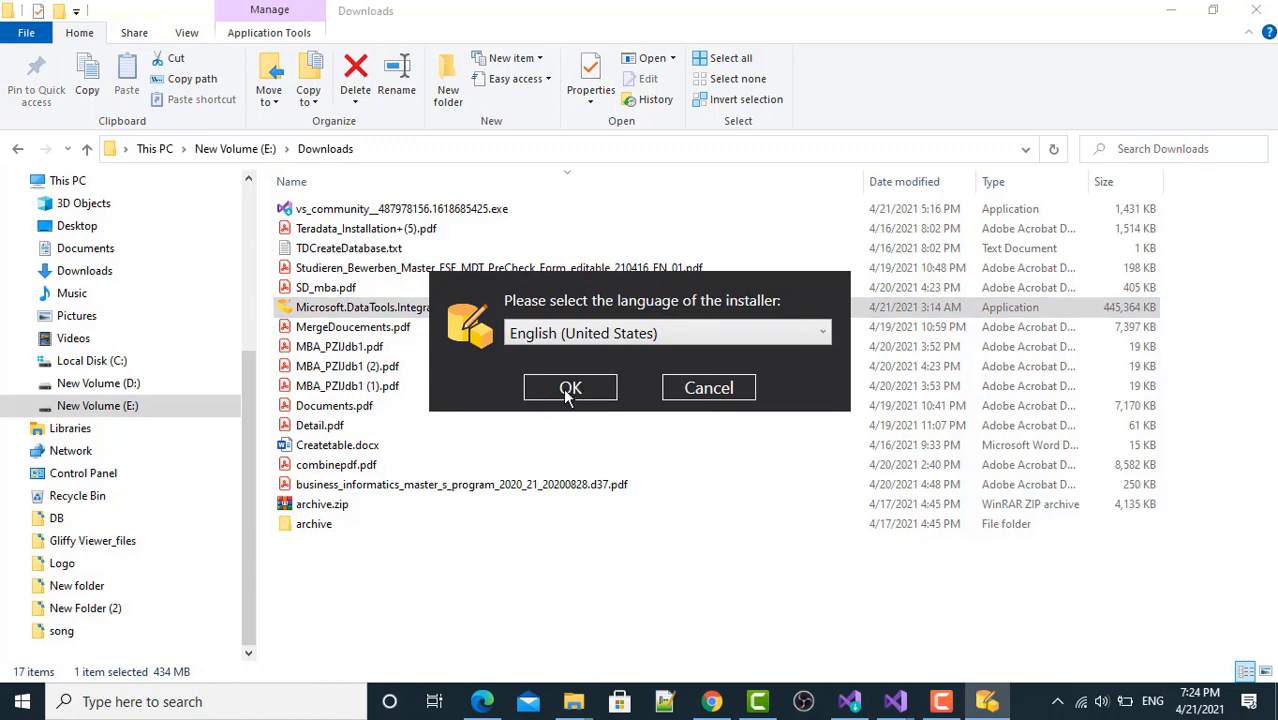
left_click(570, 388)
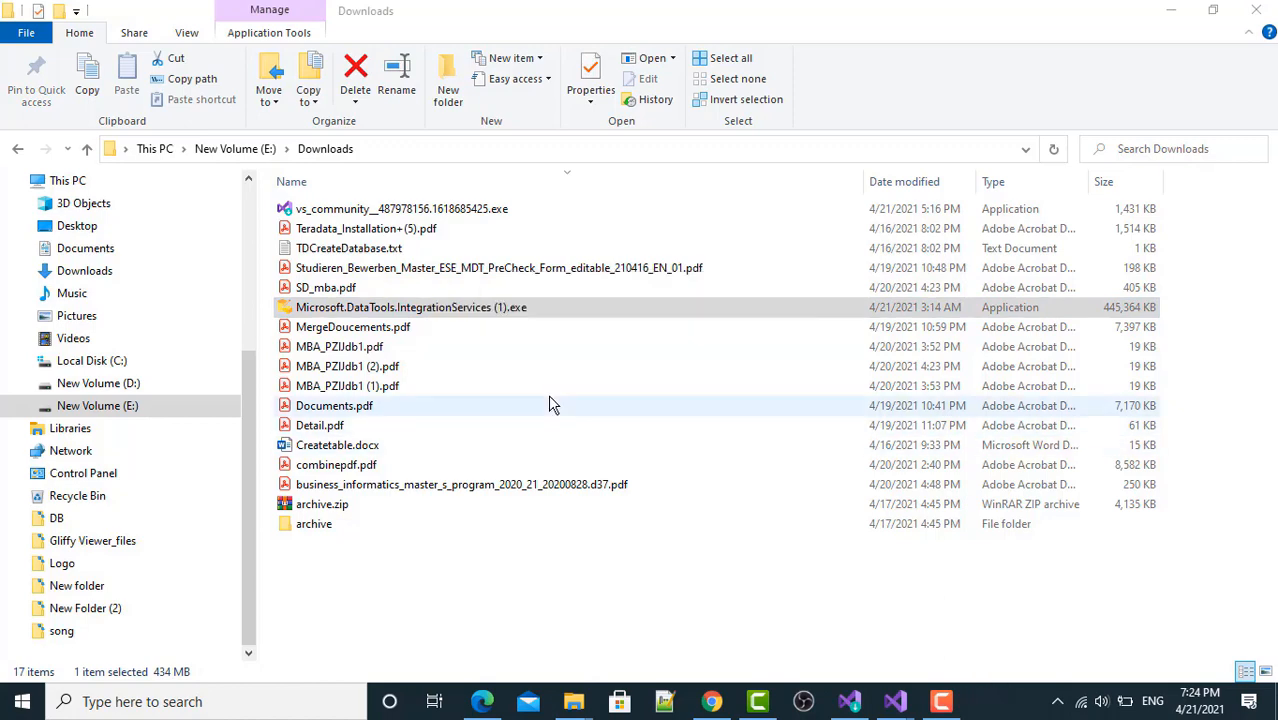
double_click(411, 307)
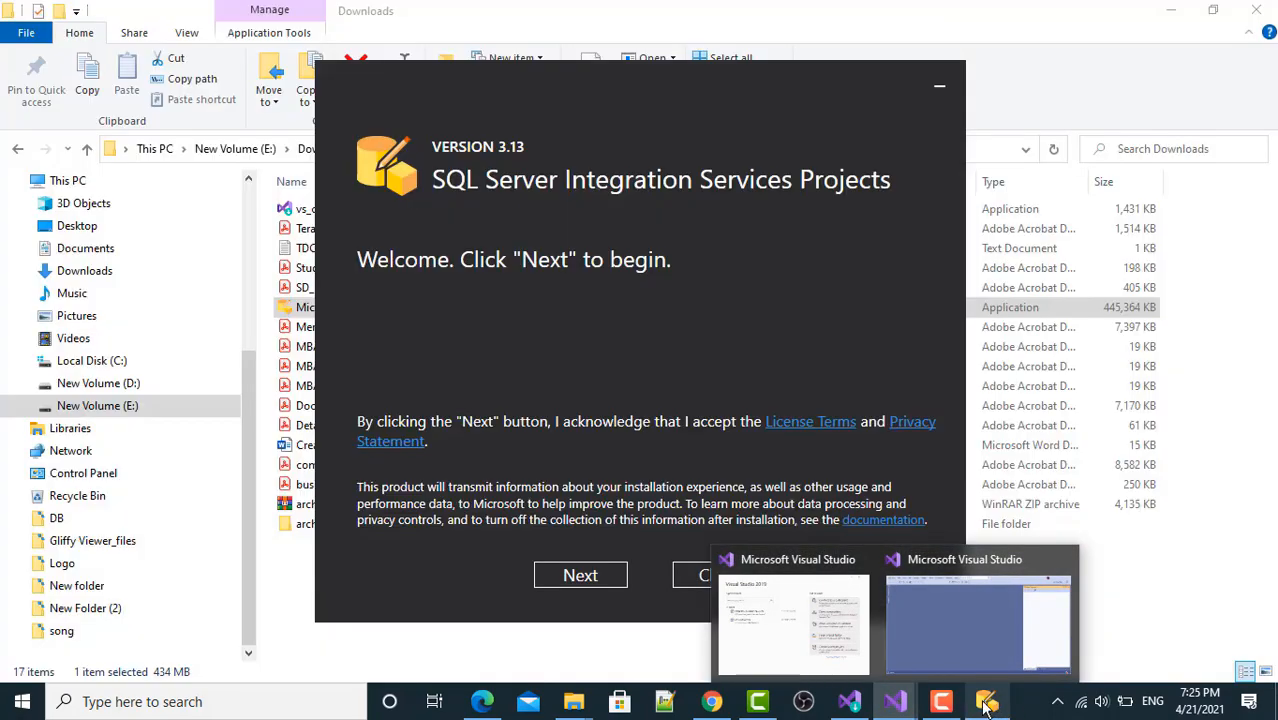
left_click(580, 575)
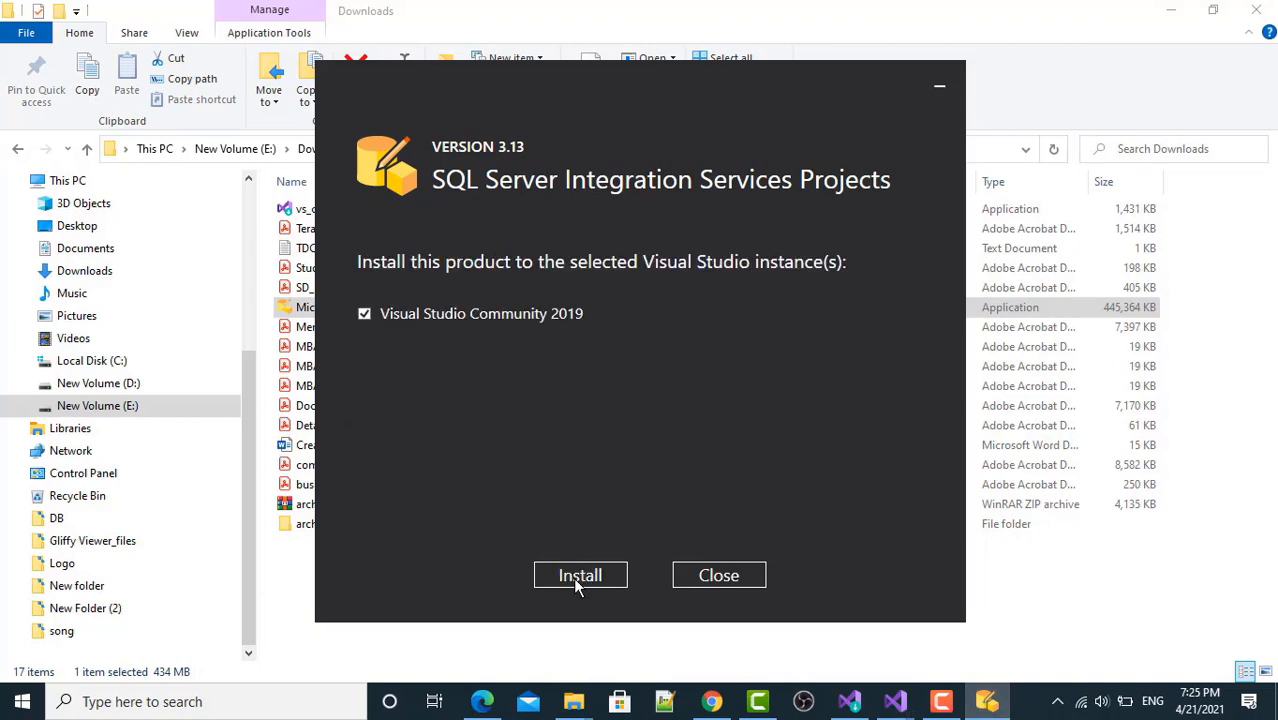
left_click(580, 575)
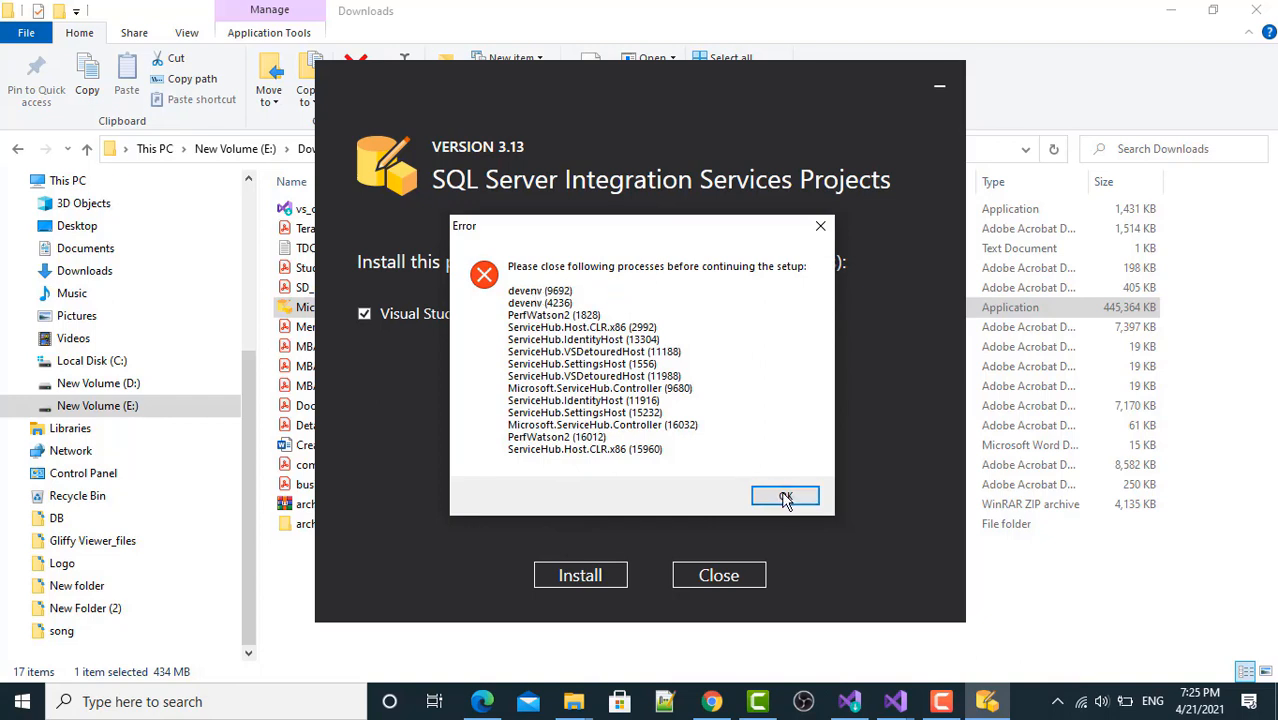
left_click(785, 497)
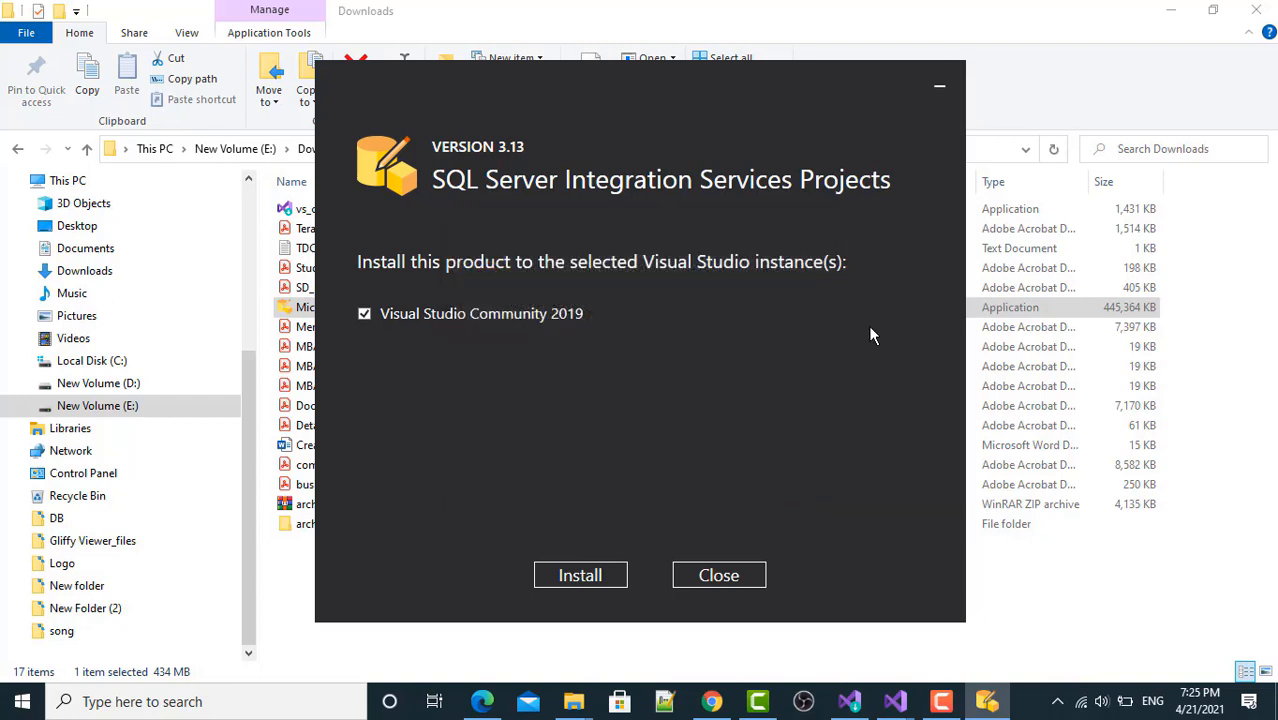
- Close the three running Visual Studio windows and relaunch the Integration Services installer
left_click(718, 575)
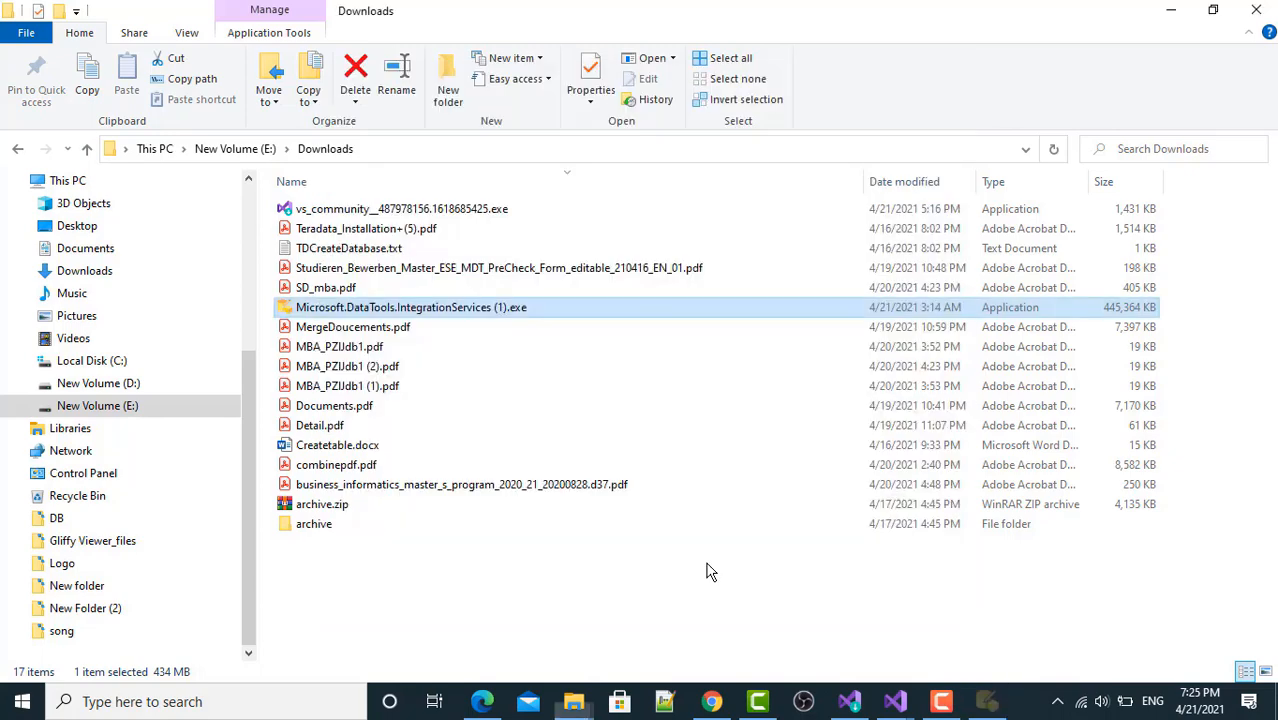
mouse_move(894, 701)
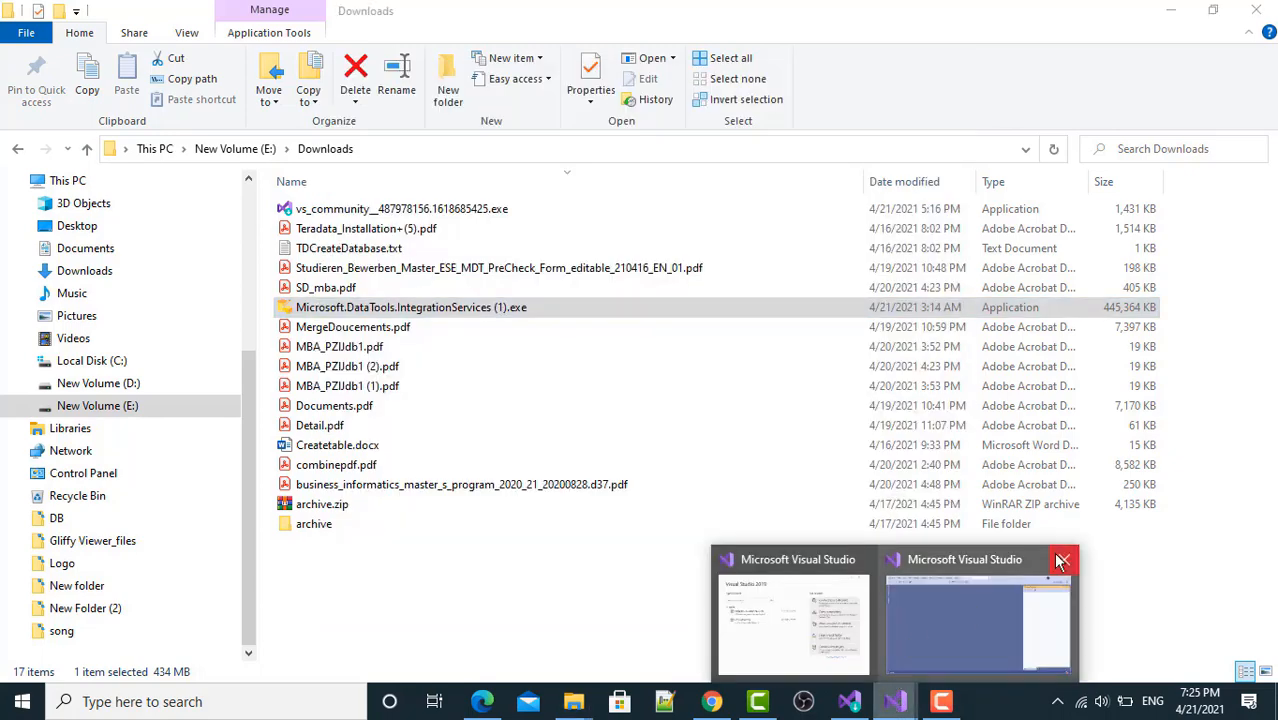
left_click(978, 620)
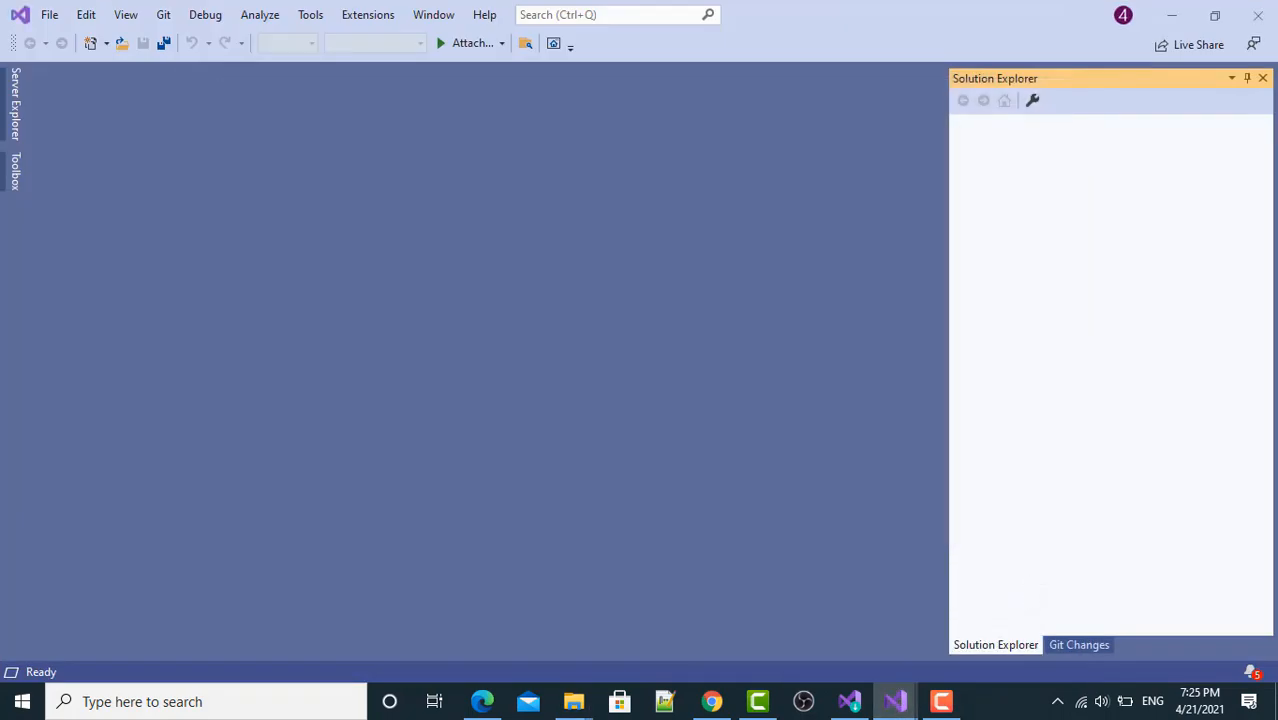
left_click(573, 701)
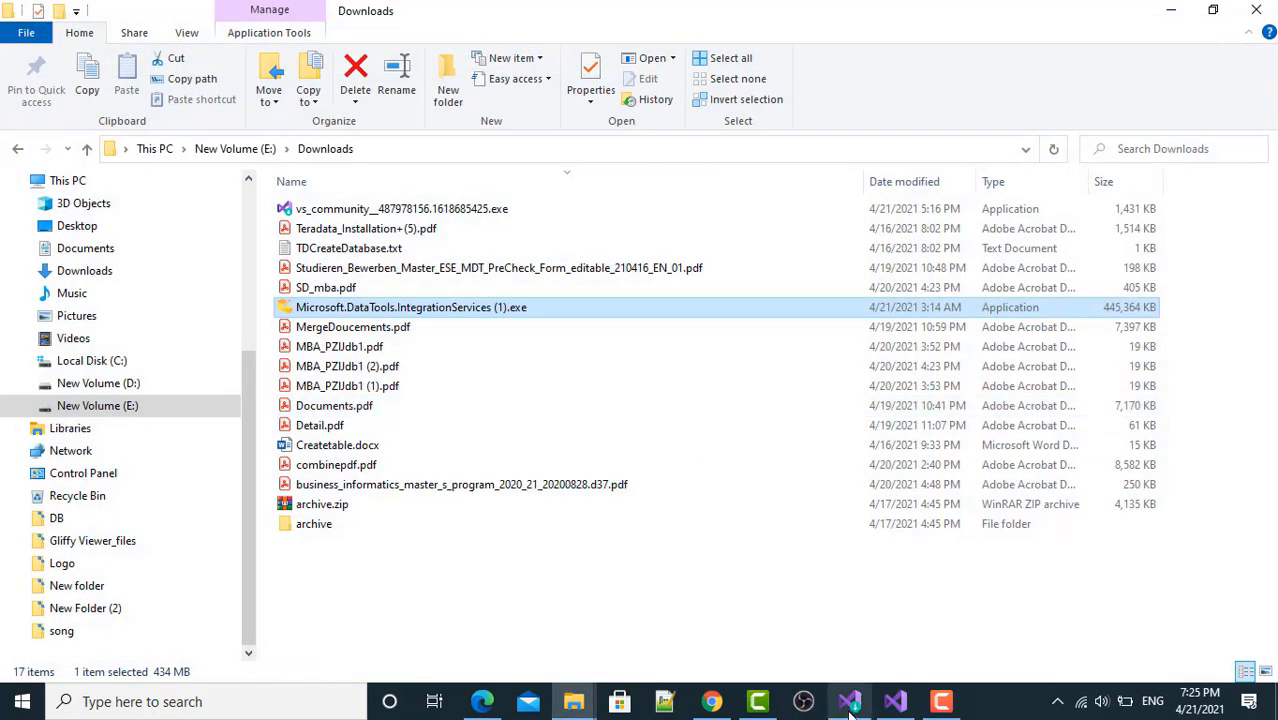
left_click(848, 701)
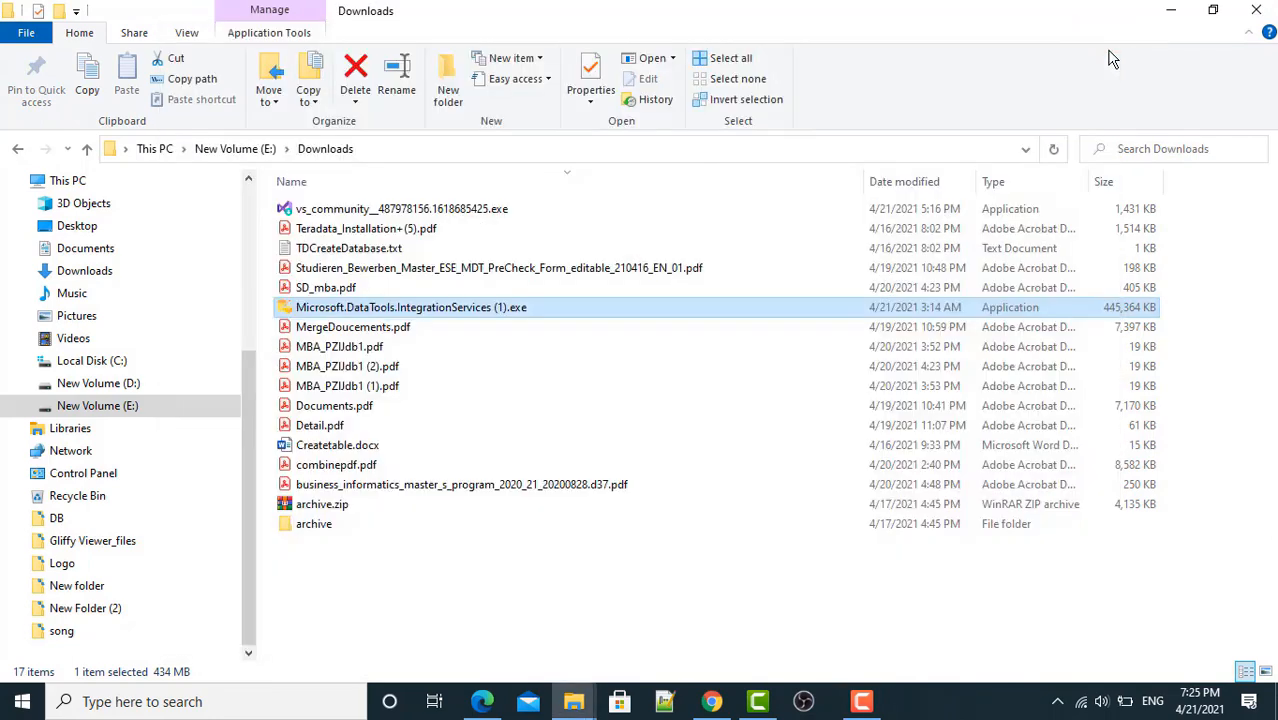
mouse_move(410, 317)
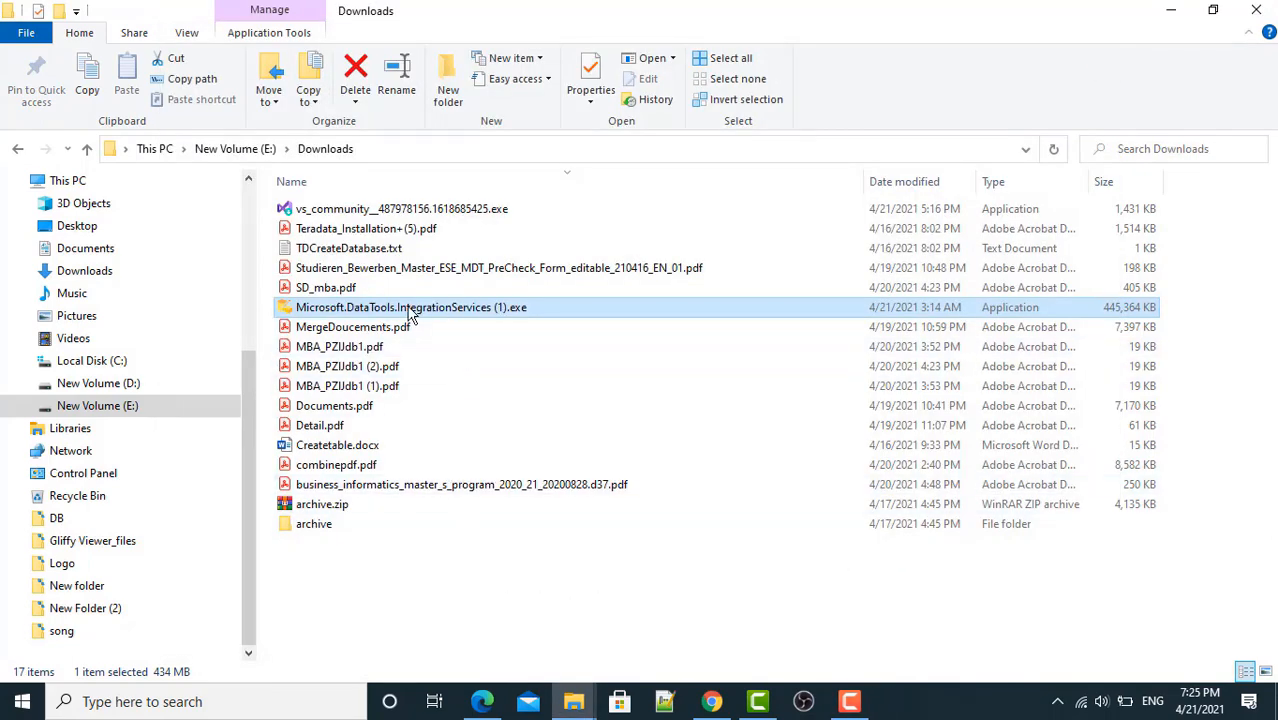
double_click(411, 307)
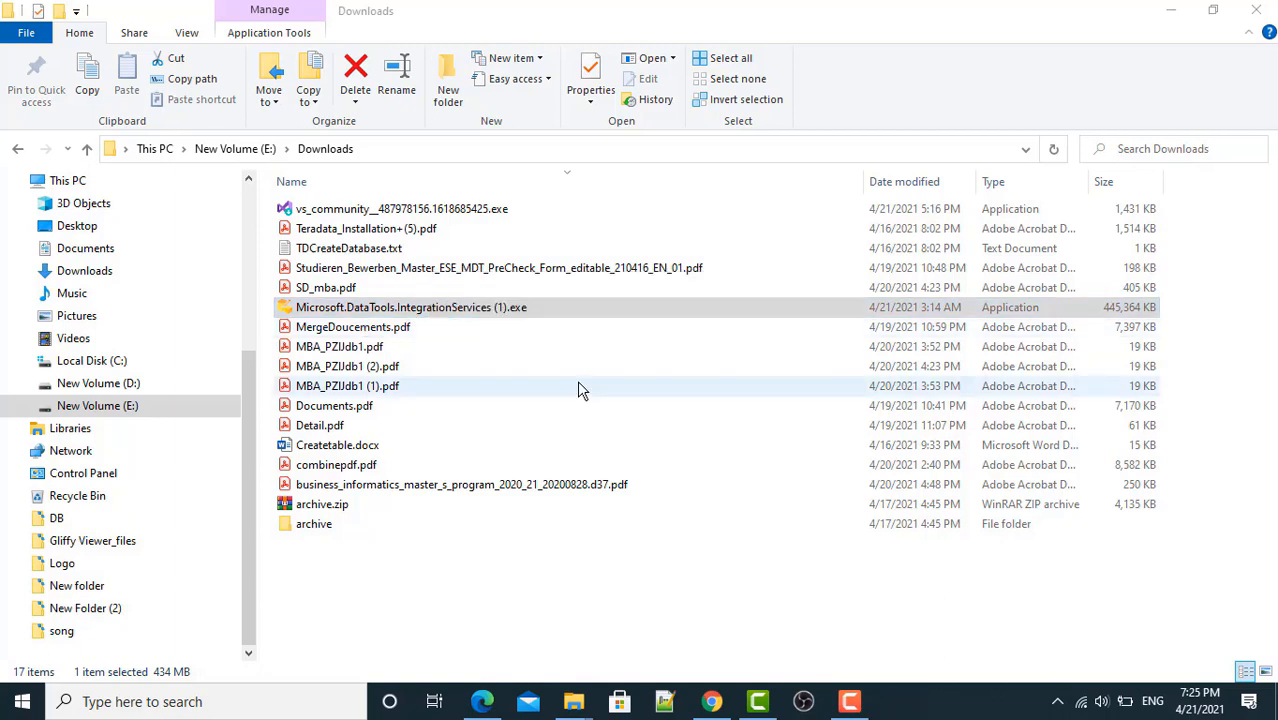
- Start the SSIS Projects install into VS Community 2019, dismissing the PerfWatson2 error and retrying
double_click(411, 307)
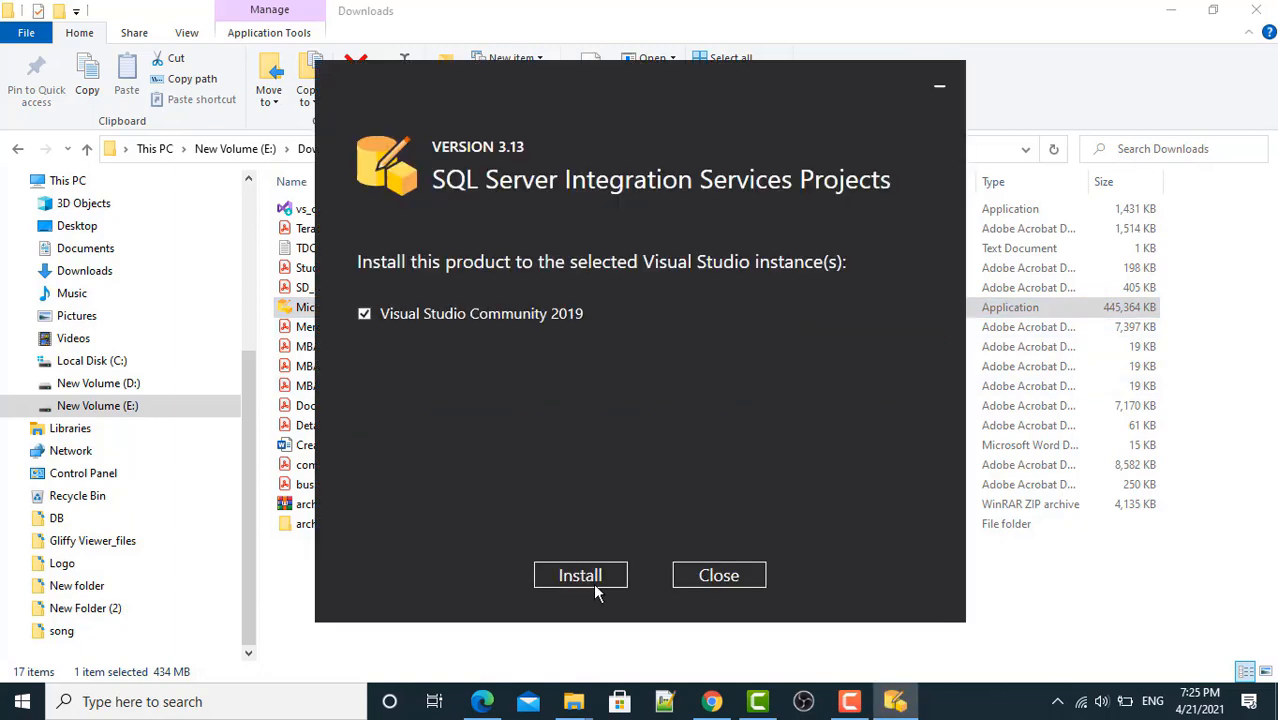
left_click(580, 575)
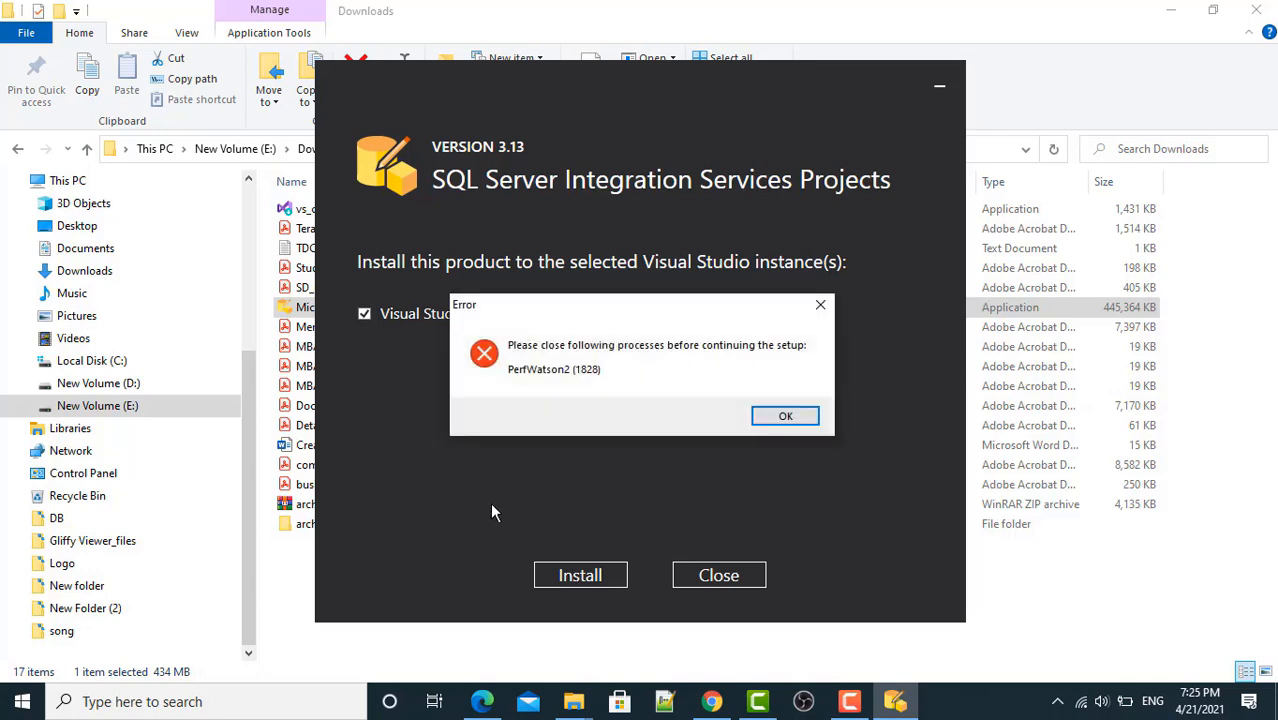
mouse_move(590, 360)
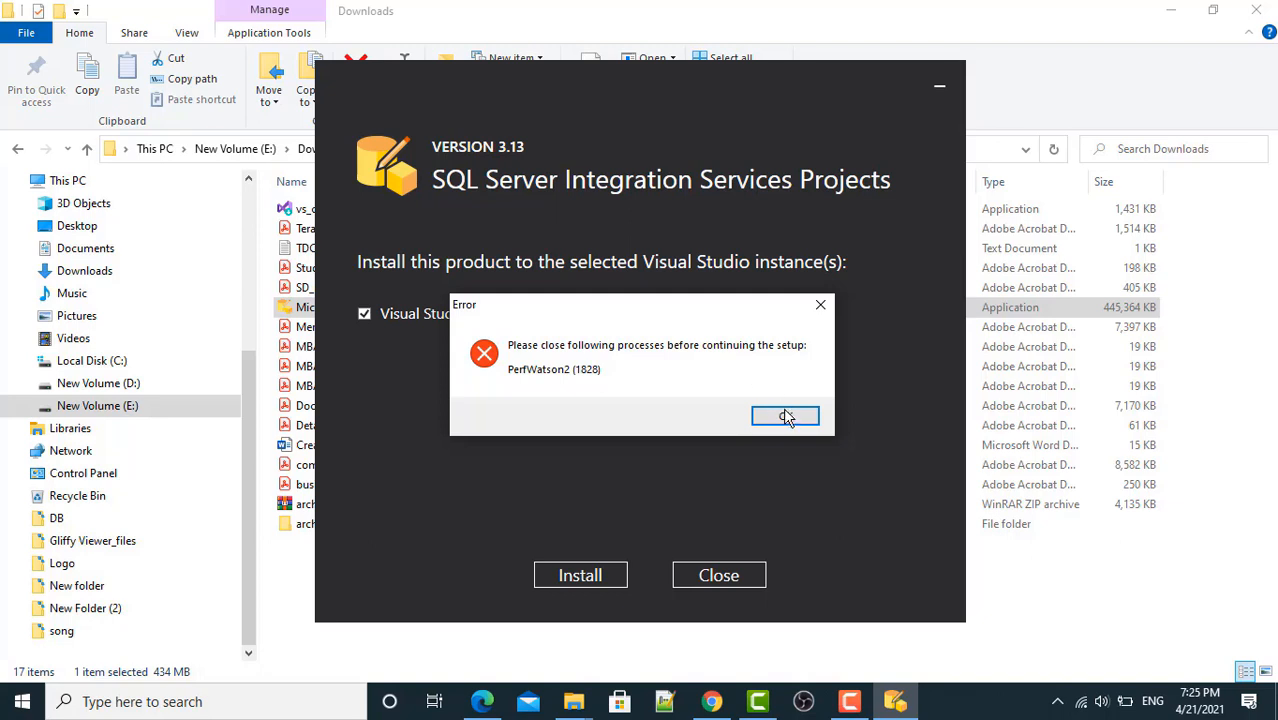
left_click(785, 416)
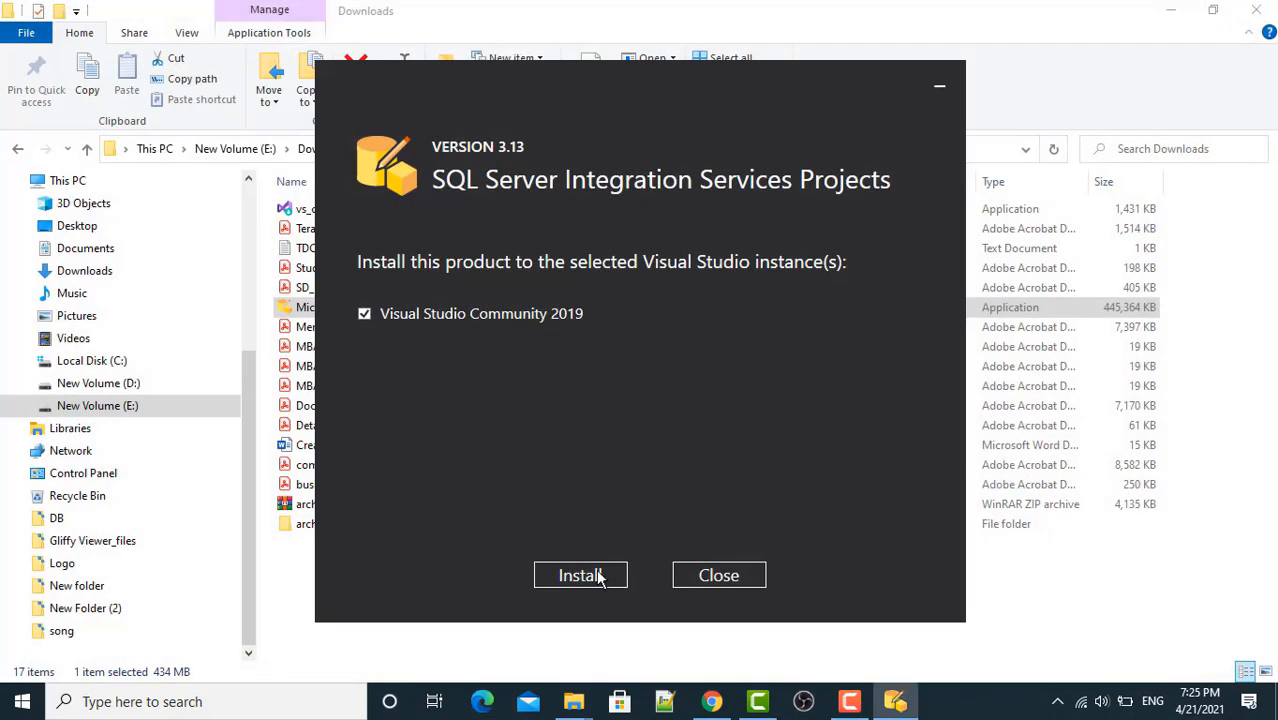
left_click(580, 575)
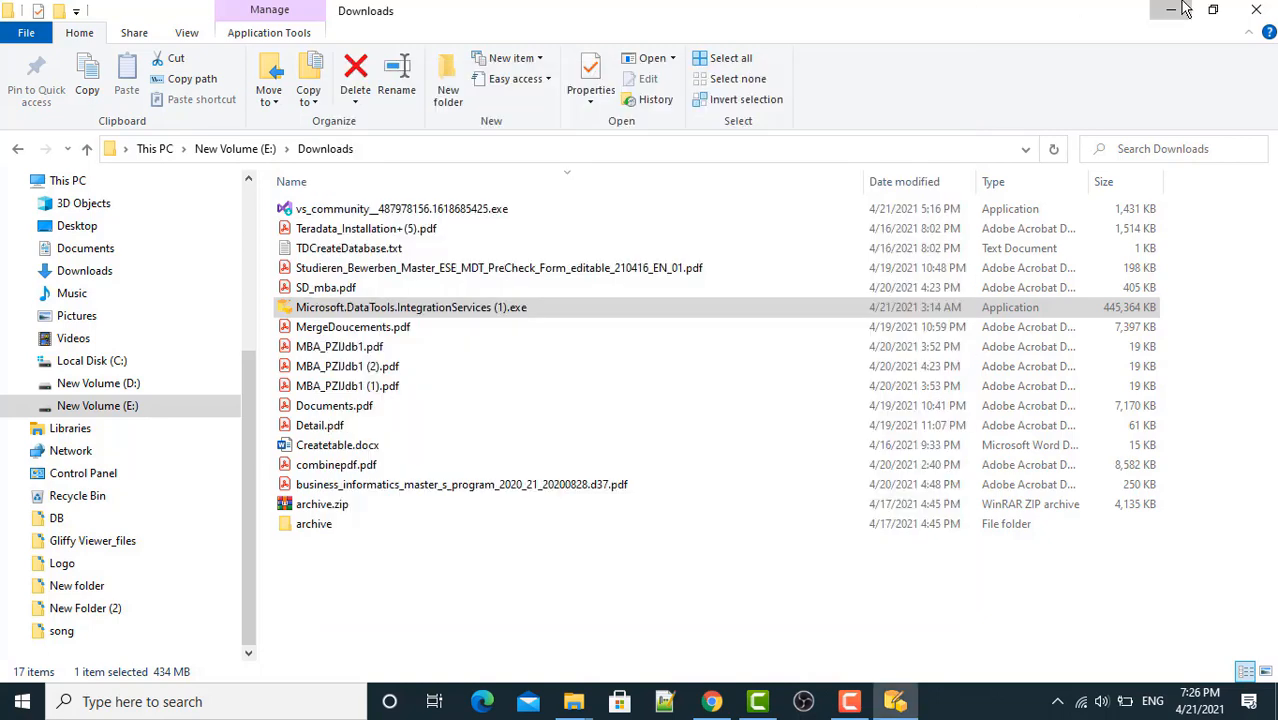
- Wait for the SSIS Projects installer to reach the Setup Completed screen
double_click(411, 307)
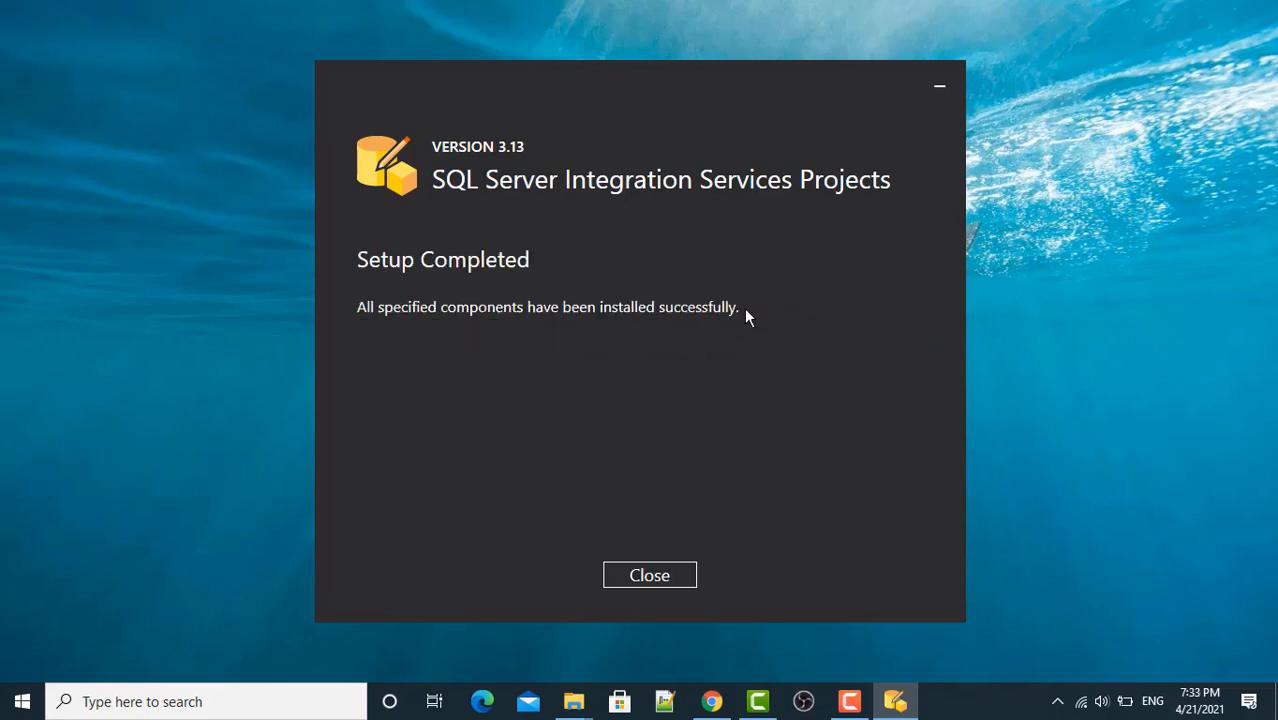
mouse_move(493, 200)
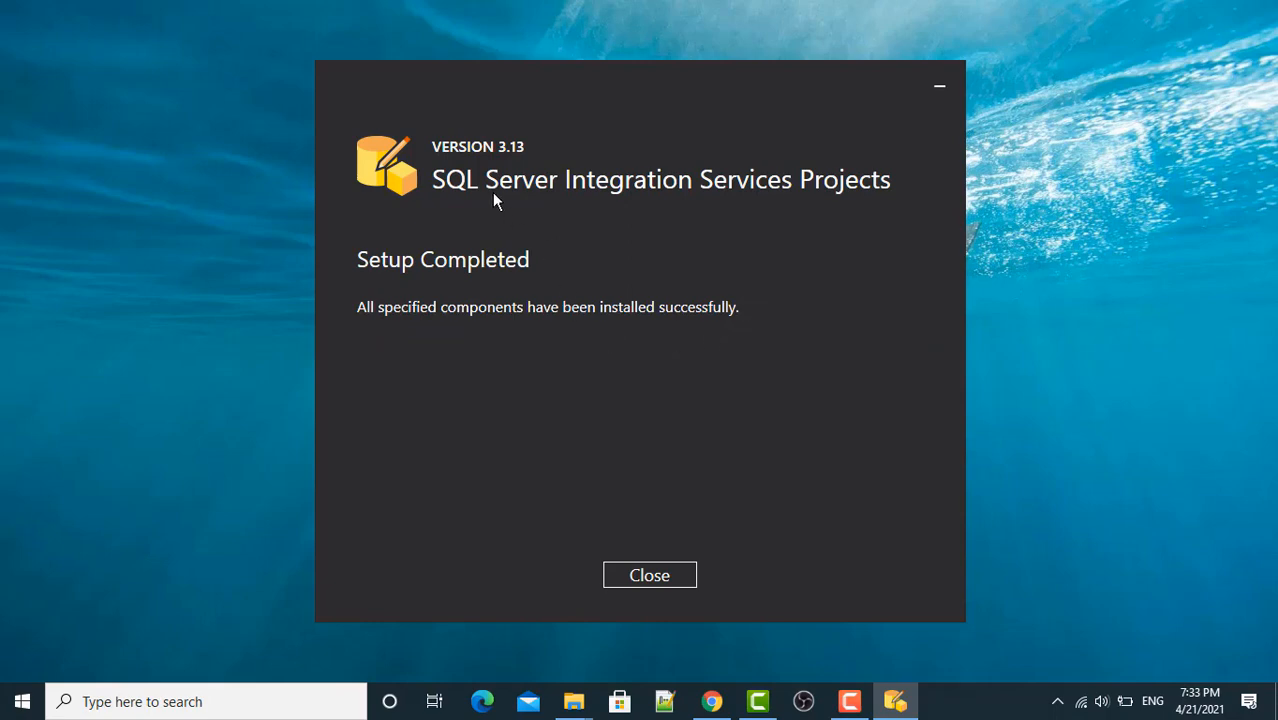
mouse_move(649, 574)
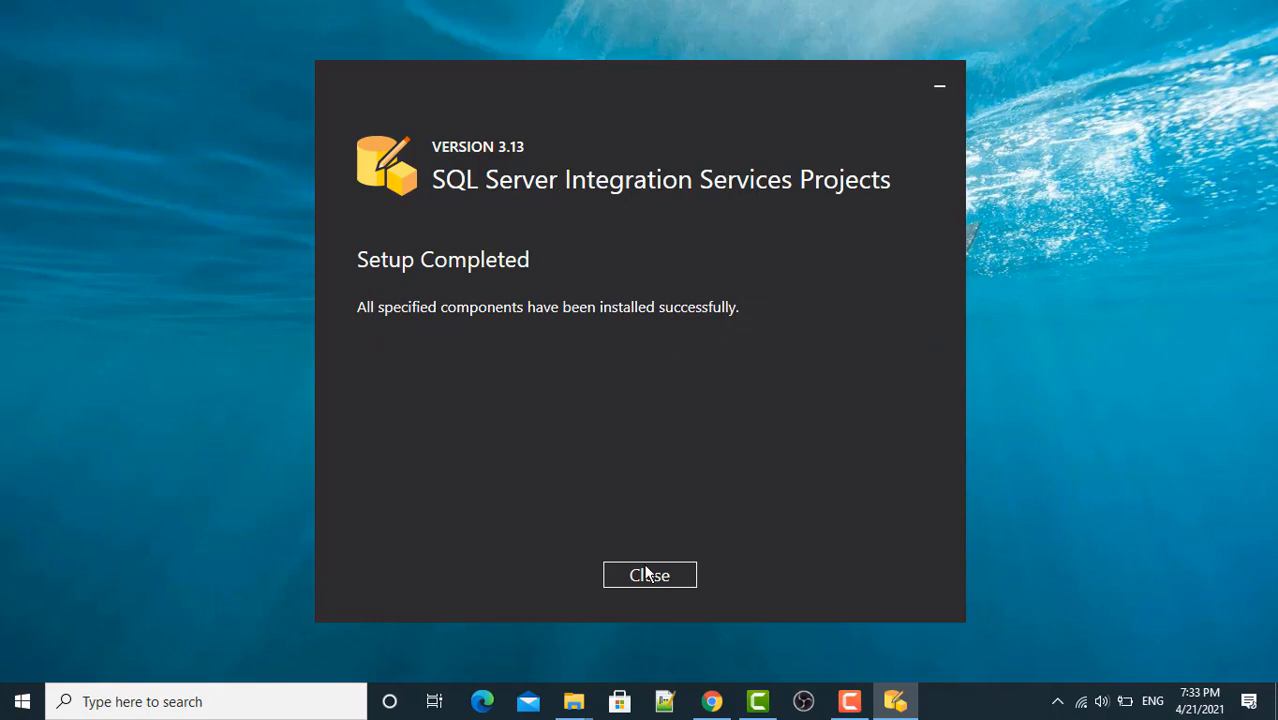
- Close the finished installer and launch Visual Studio 2019 from a 'vi' Start menu search
left_click(649, 574)
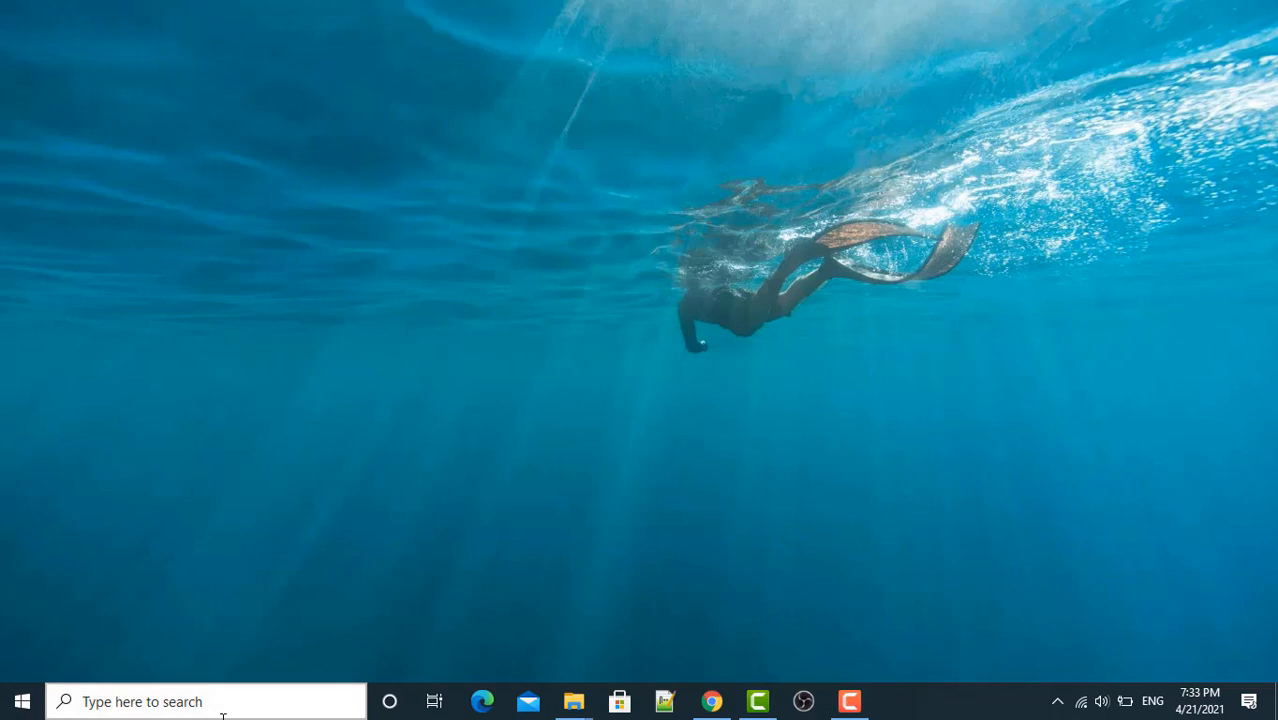
type("vis")
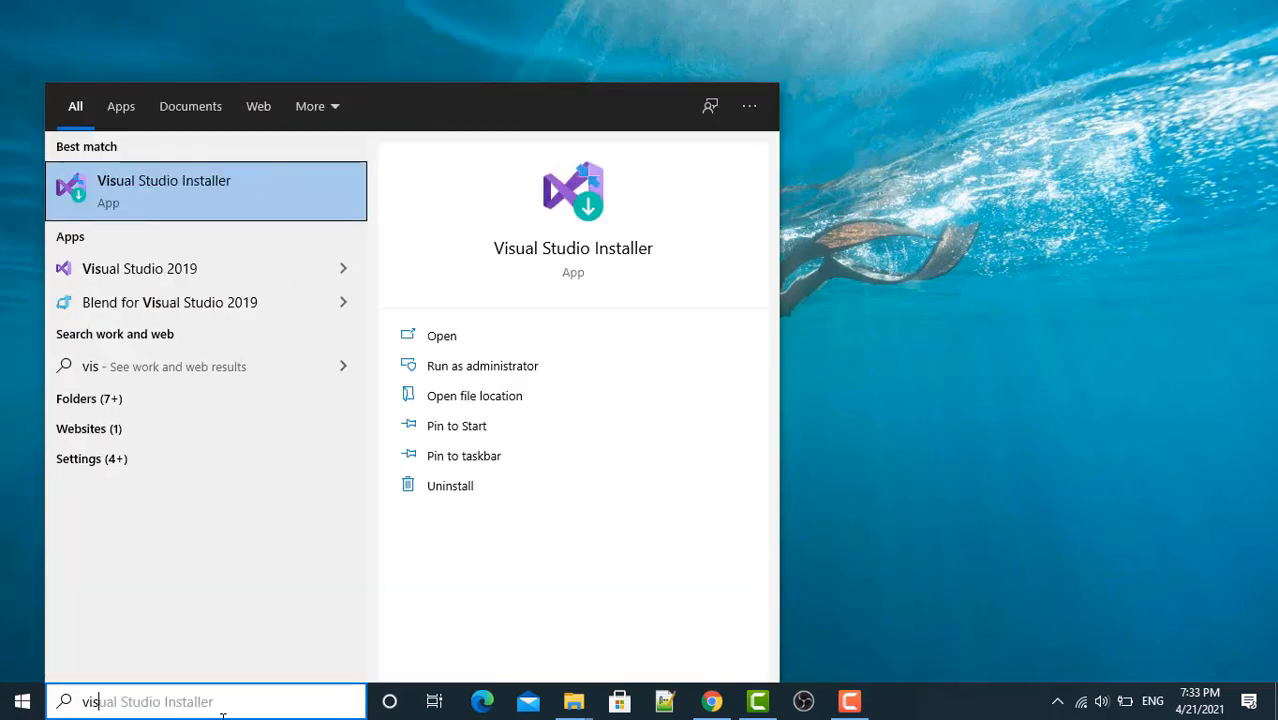
left_click(139, 268)
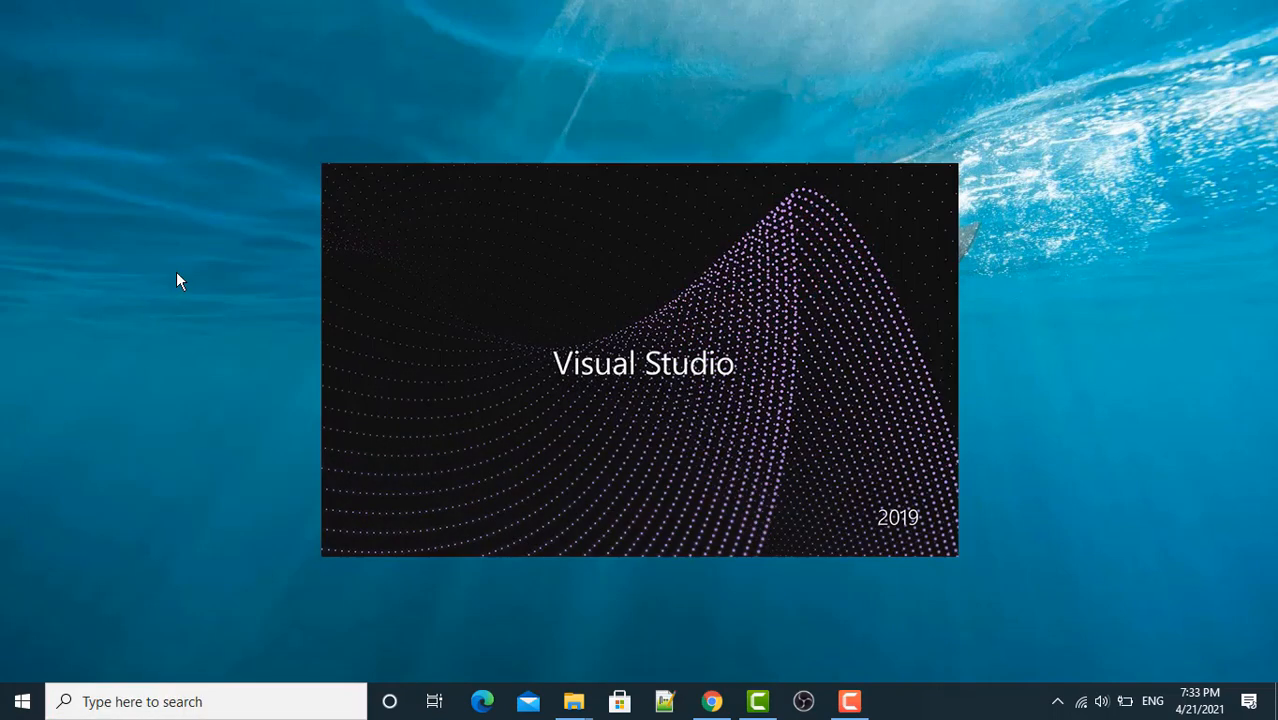
mouse_move(628, 337)
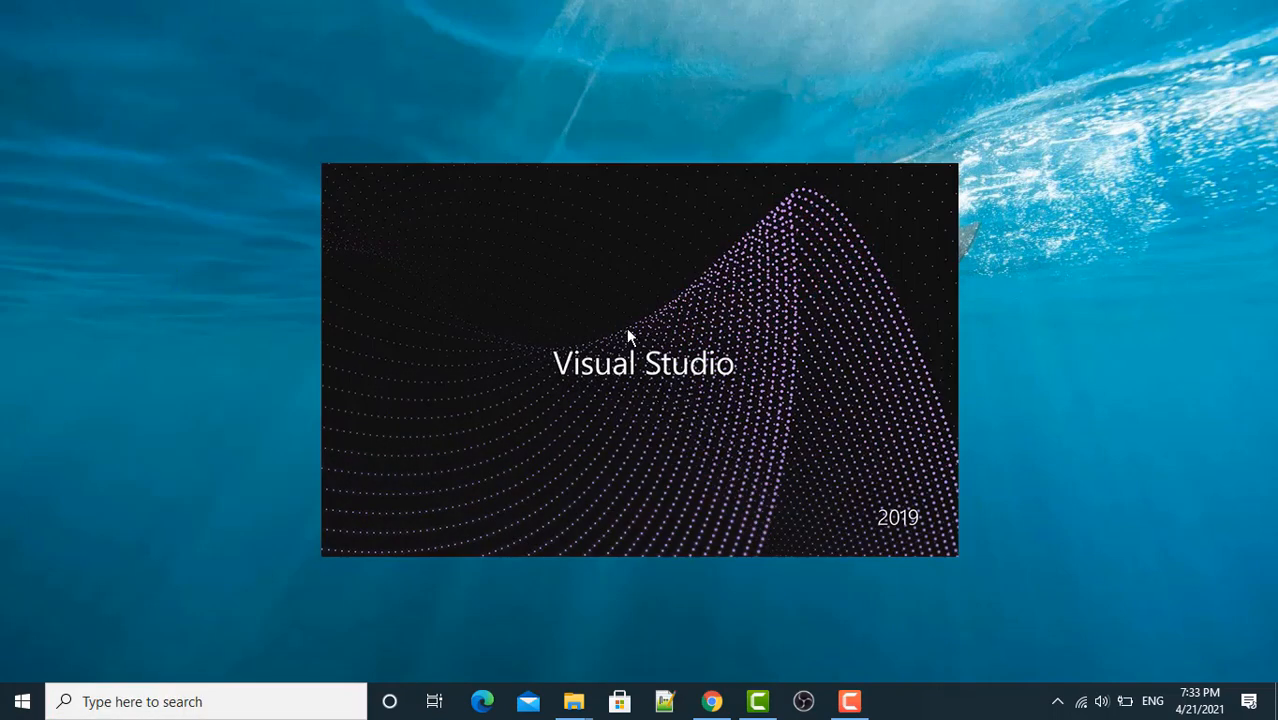
mouse_move(700, 400)
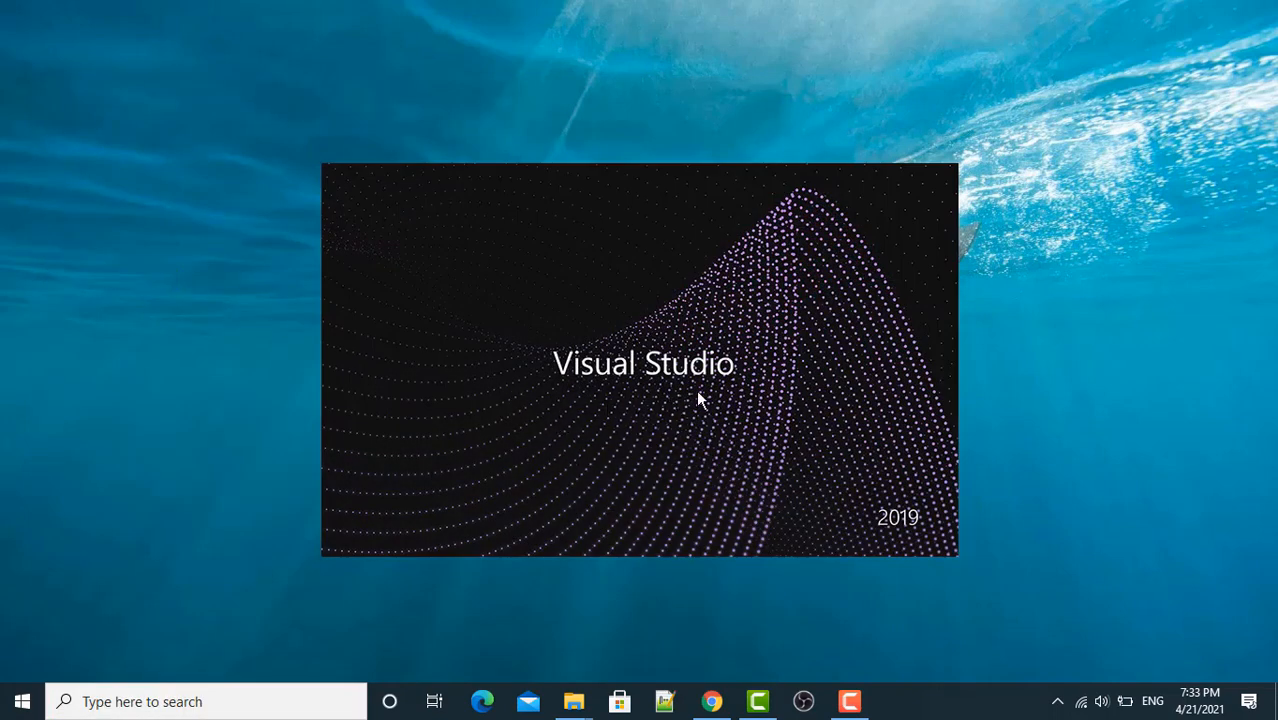
mouse_move(648, 432)
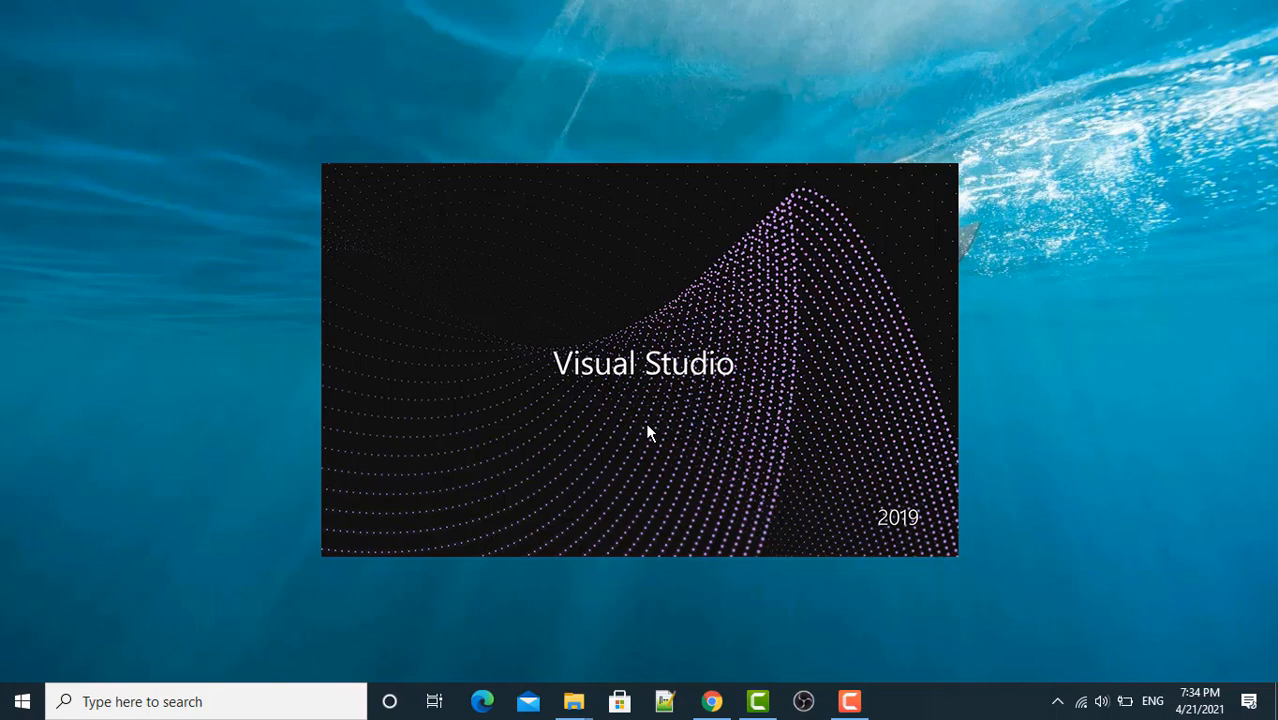
mouse_move(575, 396)
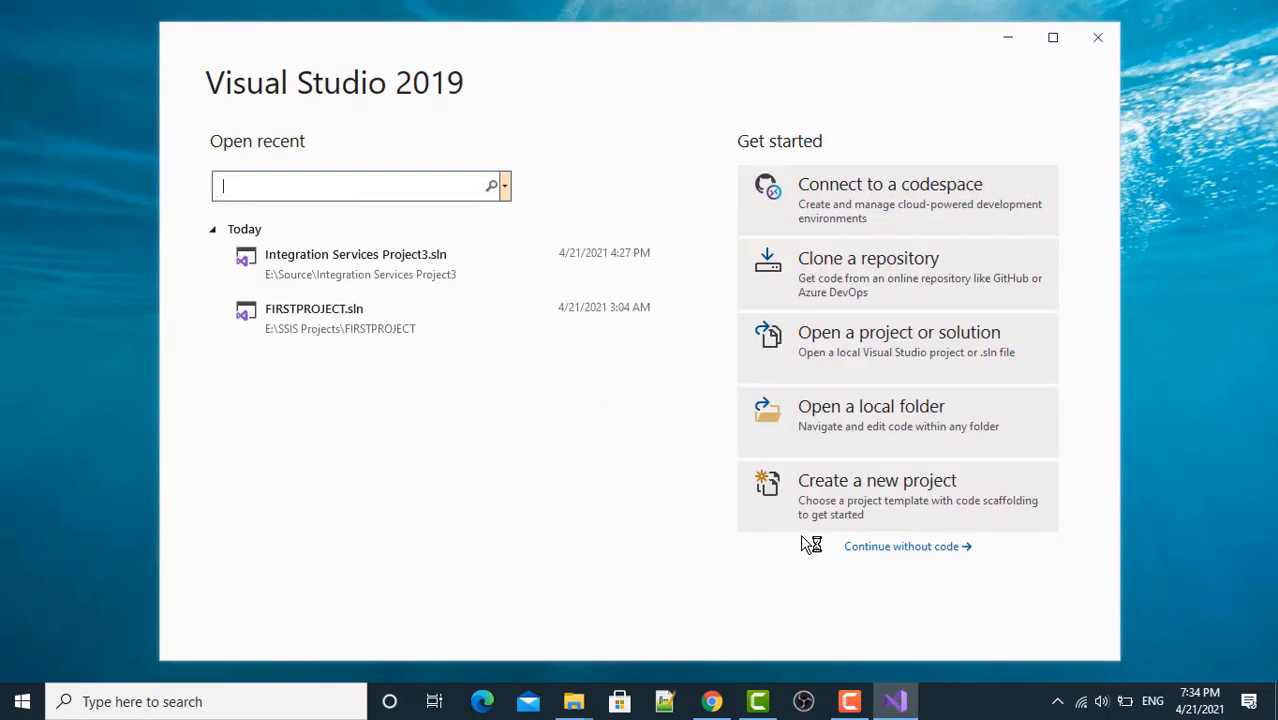
mouse_move(870, 495)
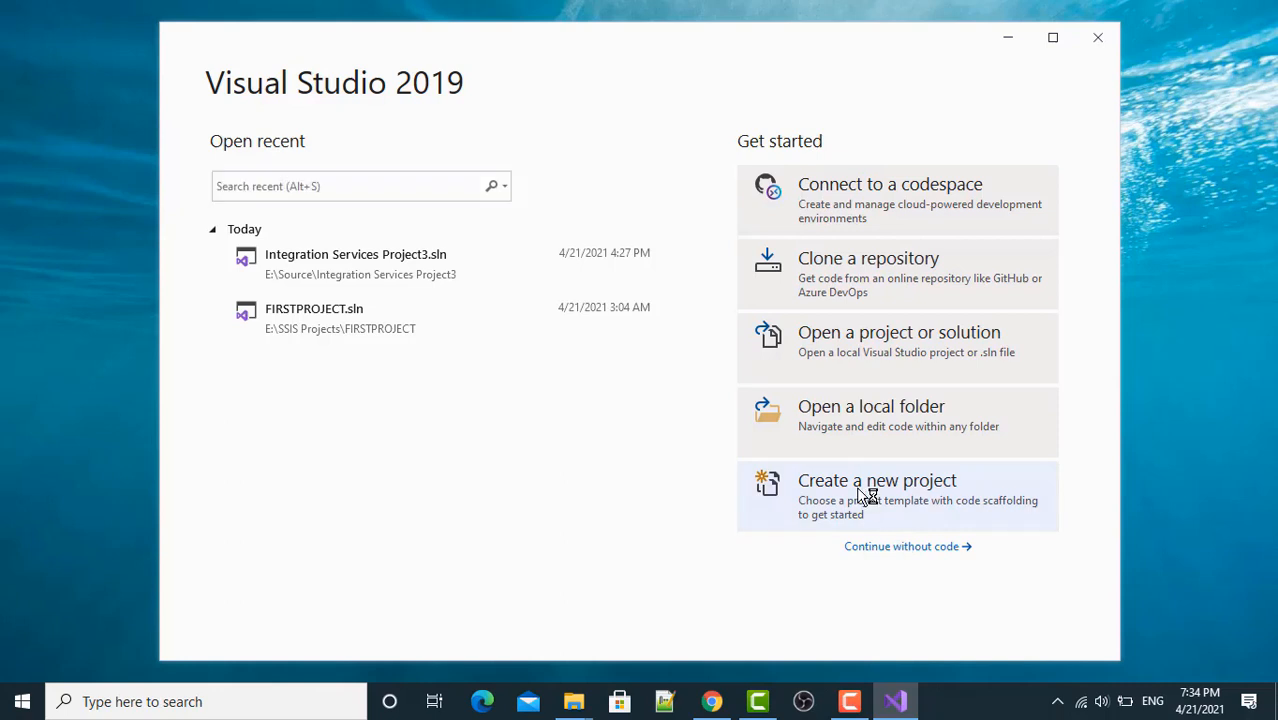
- Start a new project, search 'integrat', and choose the Integration Services Project template
left_click(877, 480)
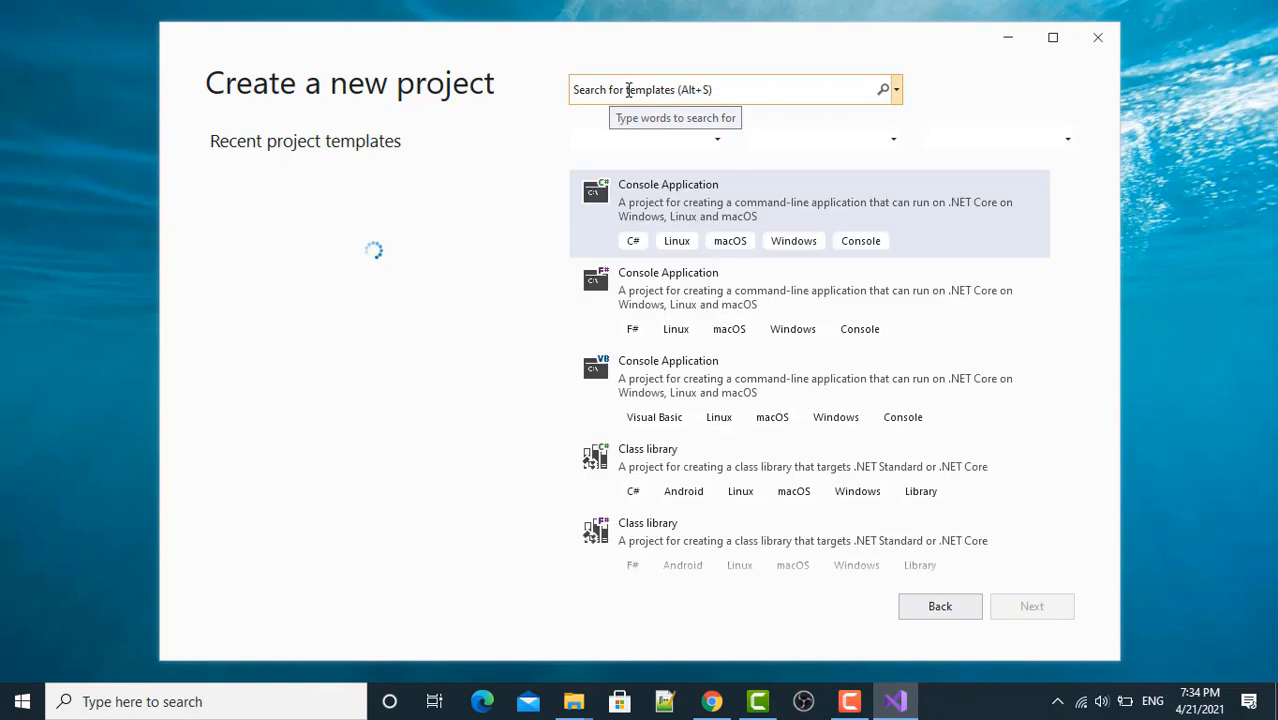
type("i")
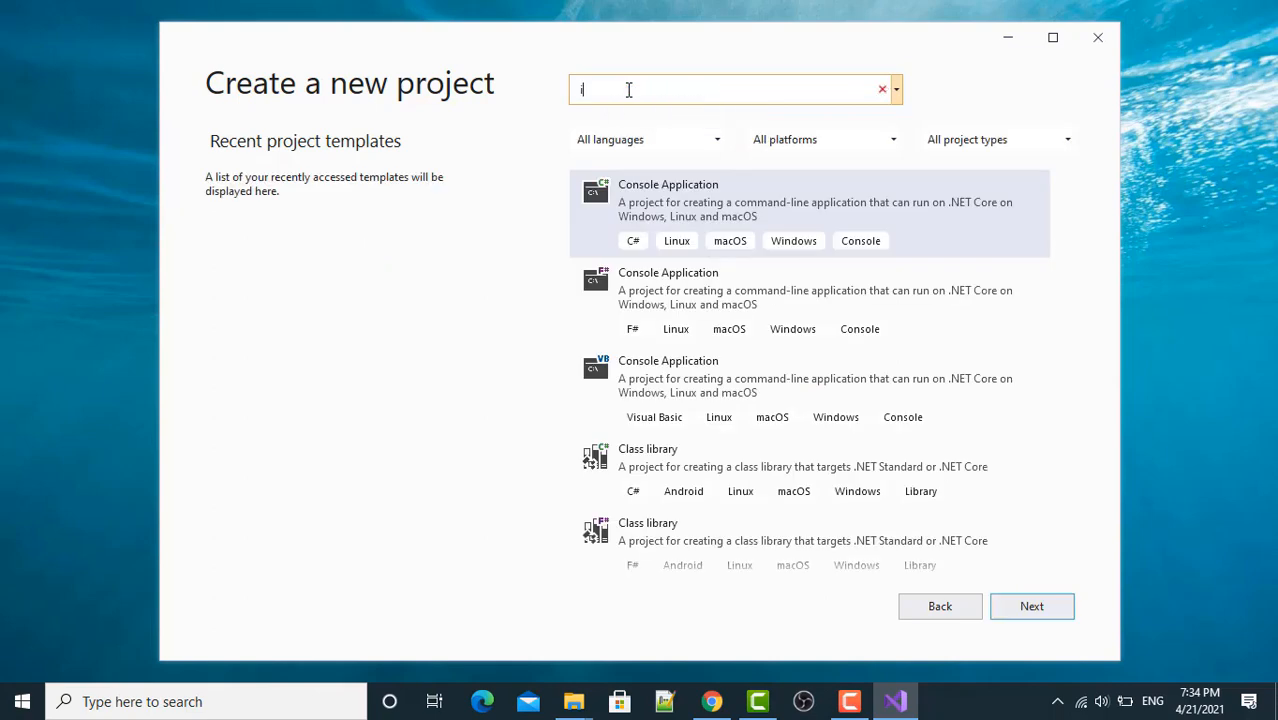
type("ntegration")
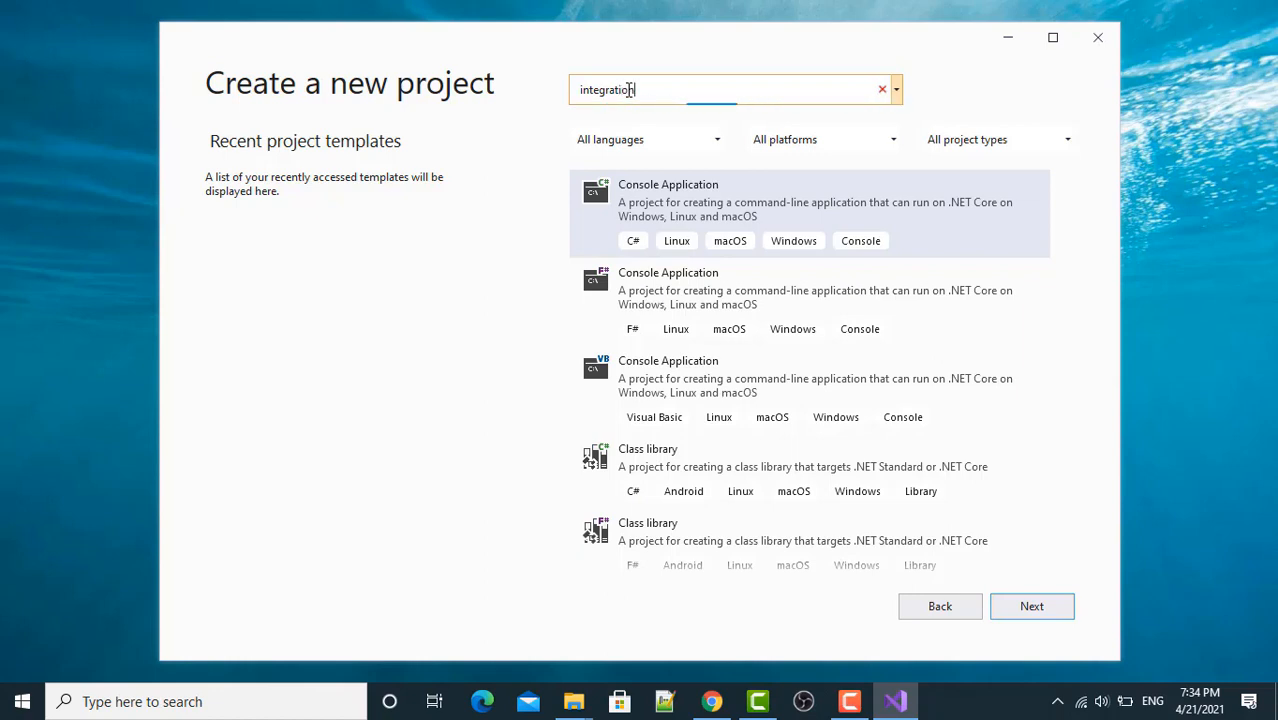
mouse_move(662, 90)
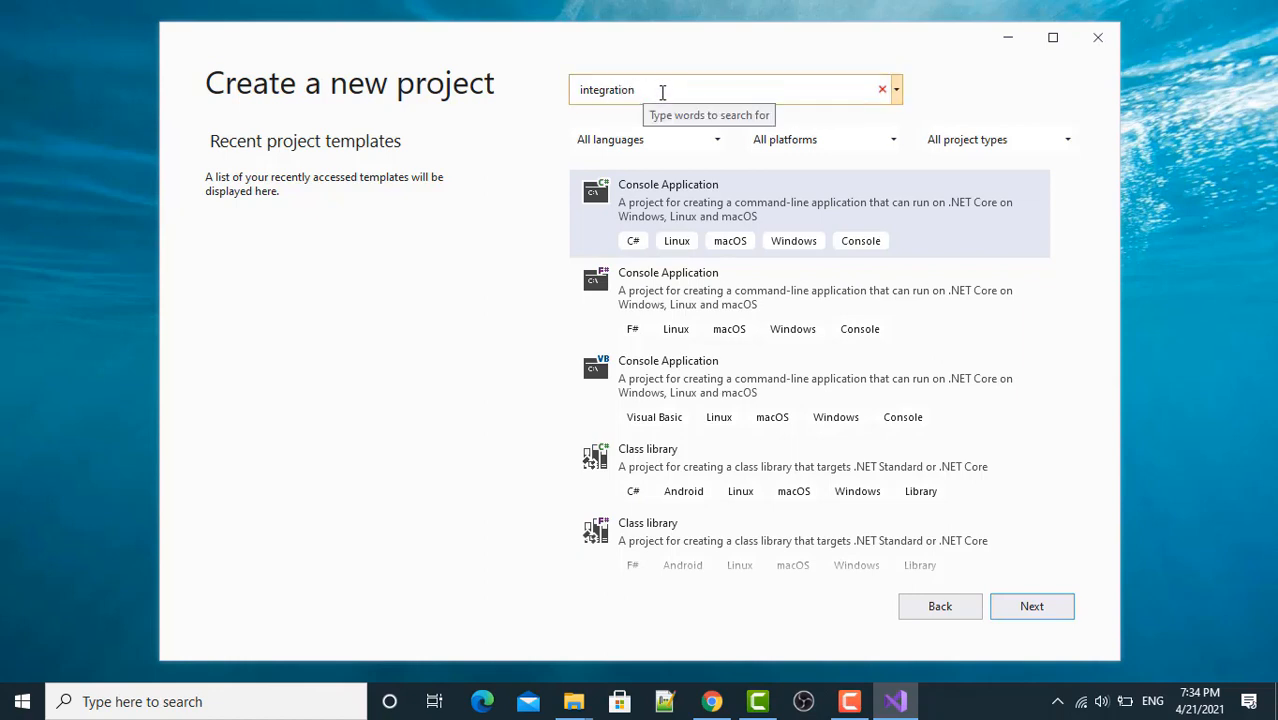
mouse_move(378, 393)
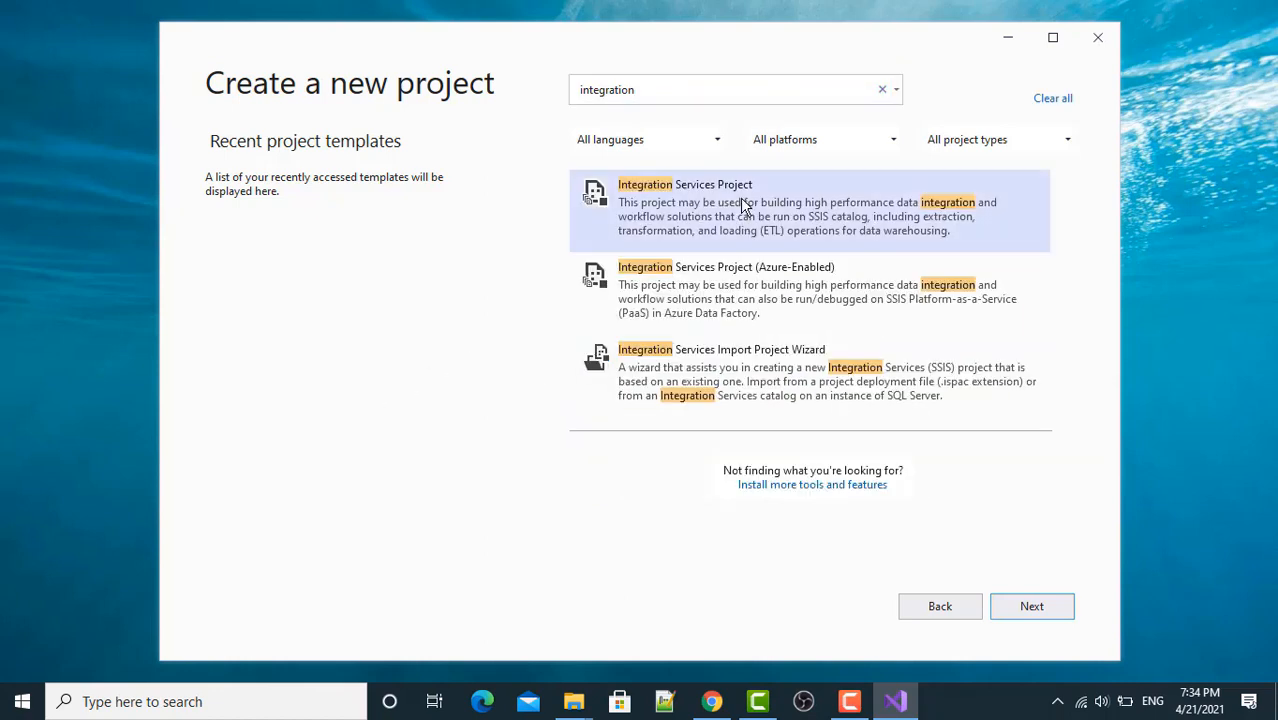
mouse_move(742, 143)
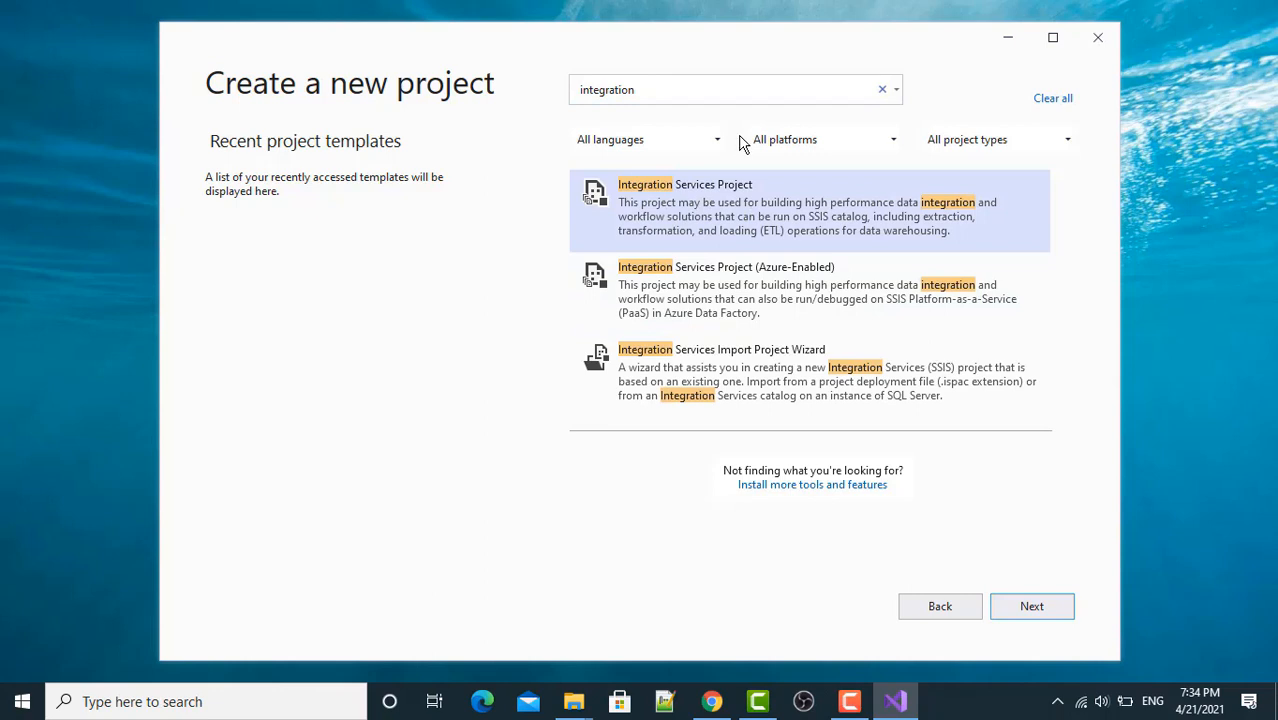
mouse_move(695, 222)
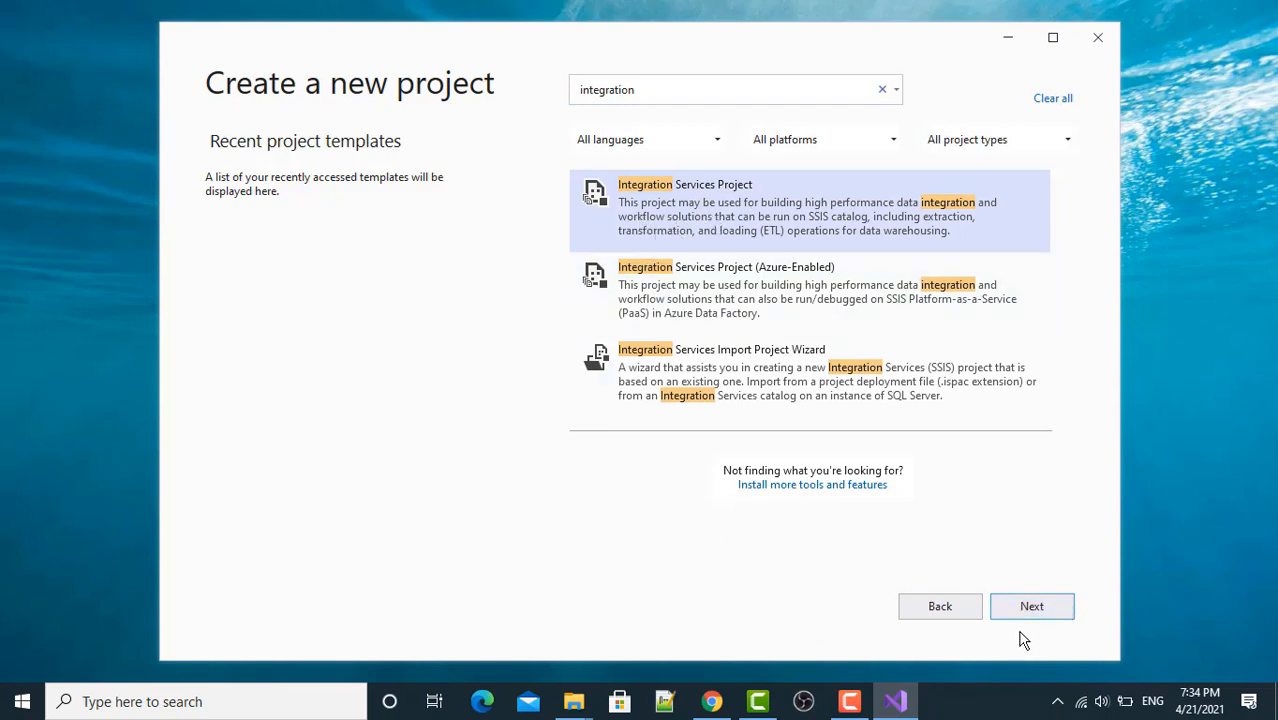
left_click(1031, 606)
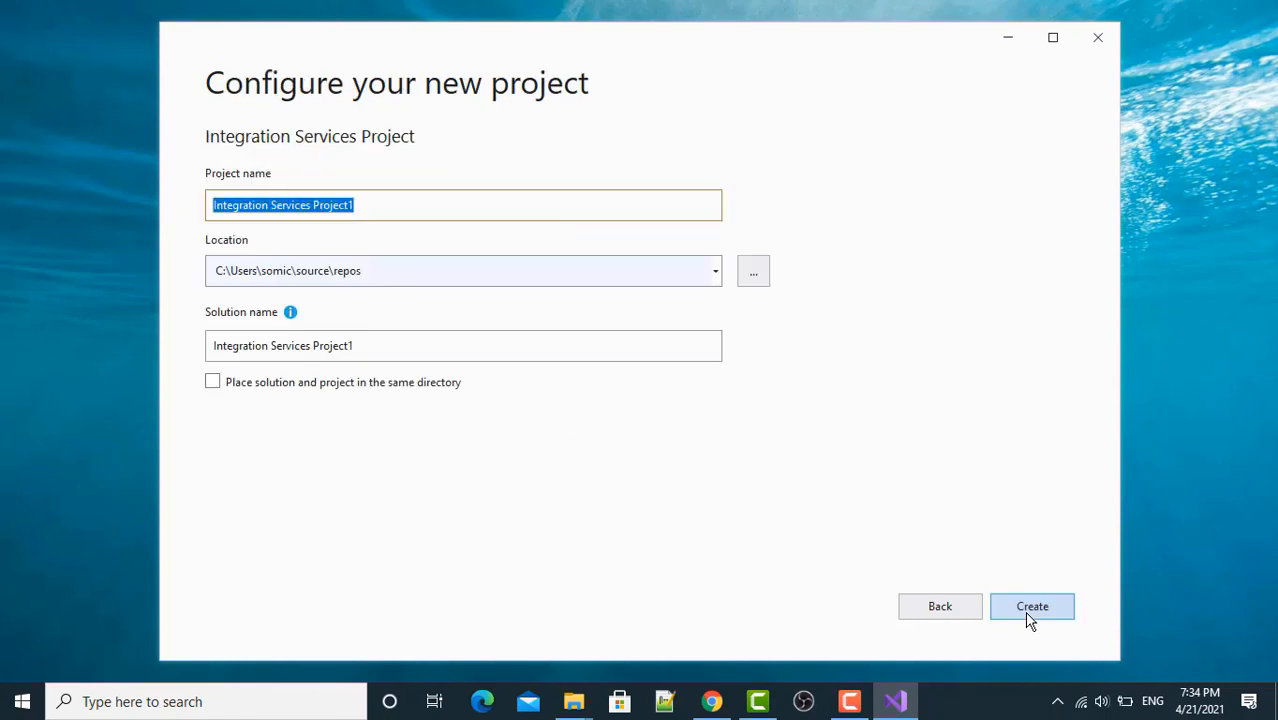
- Replace the default project name with 'FirstDWHProject', matching the solution name
left_click(367, 205)
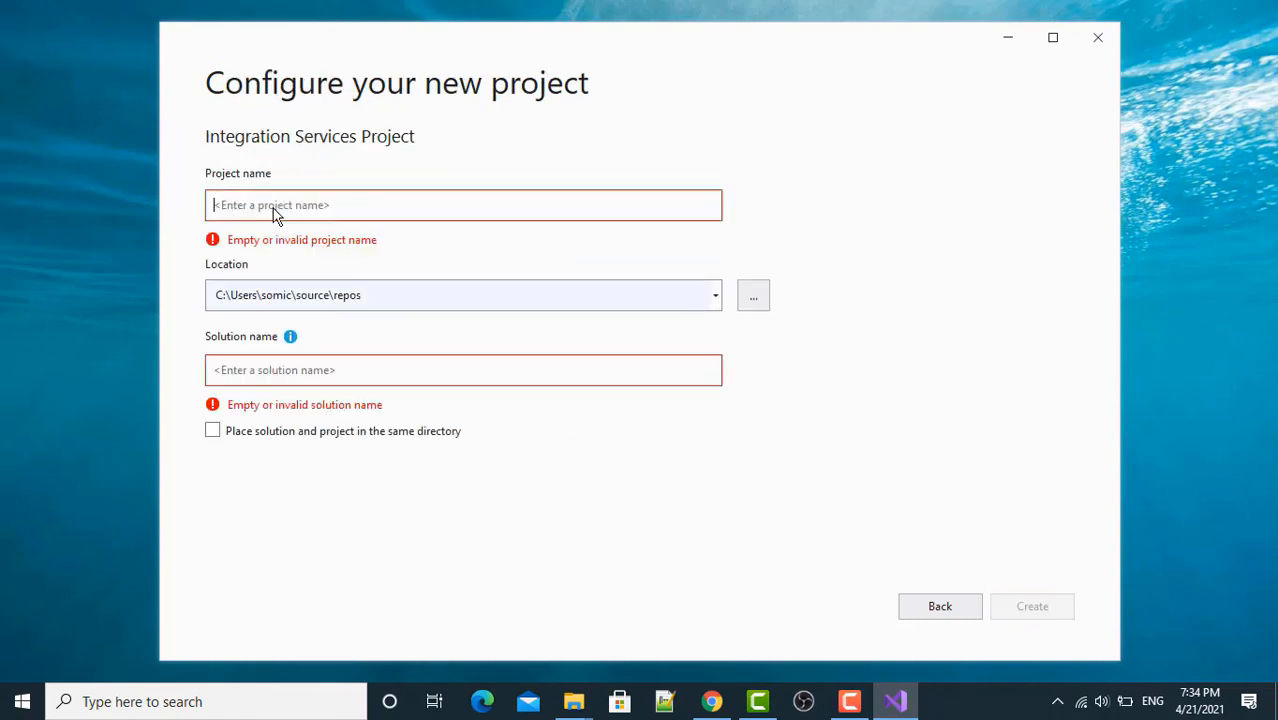
type("Fir")
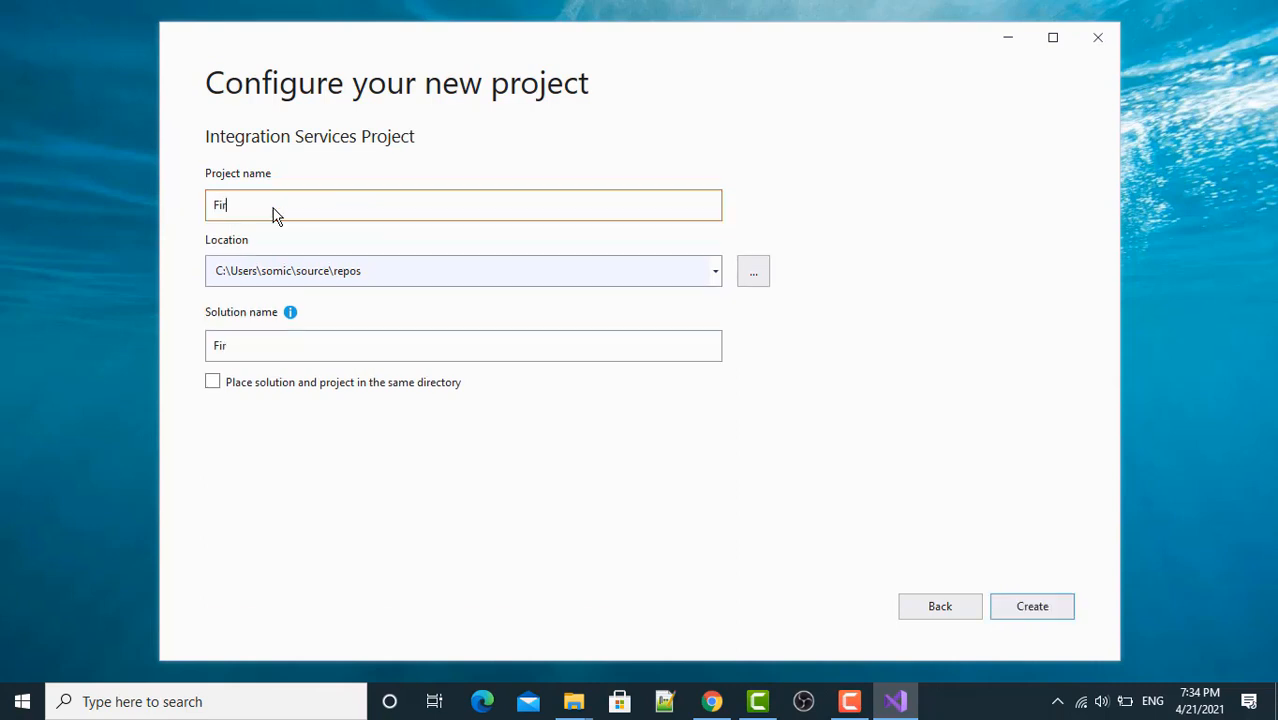
type("stPr")
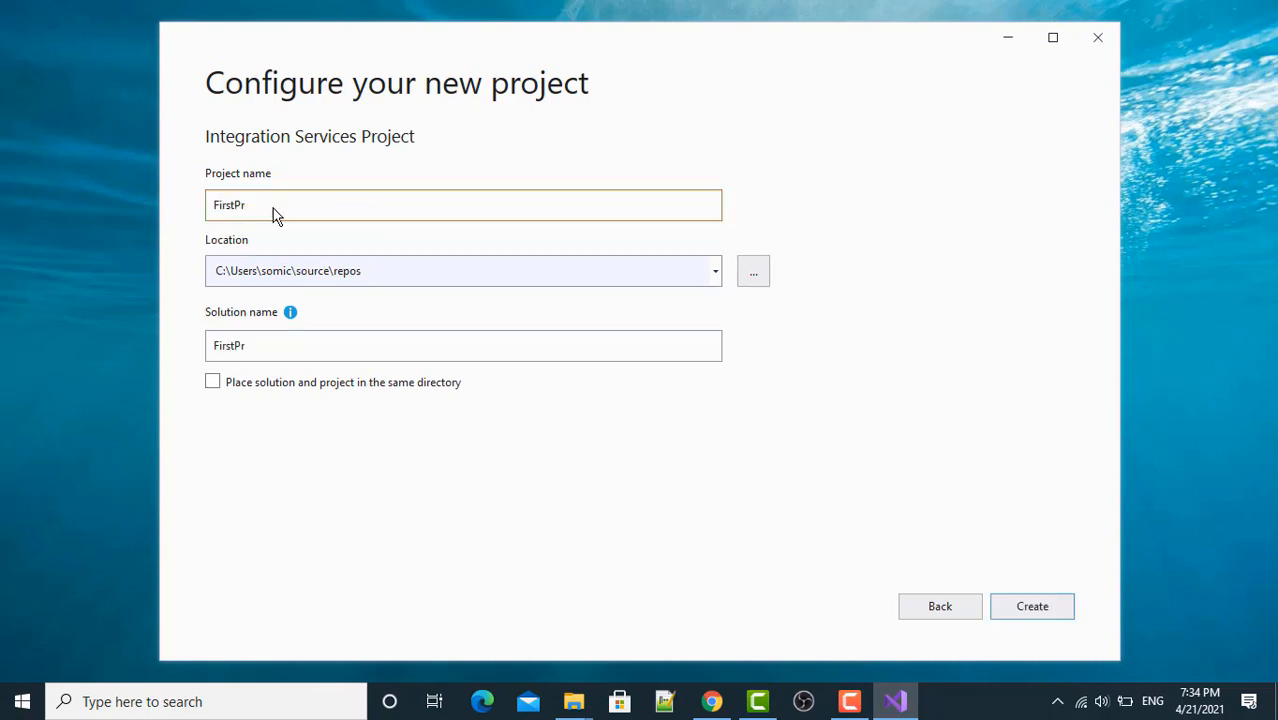
type("DW")
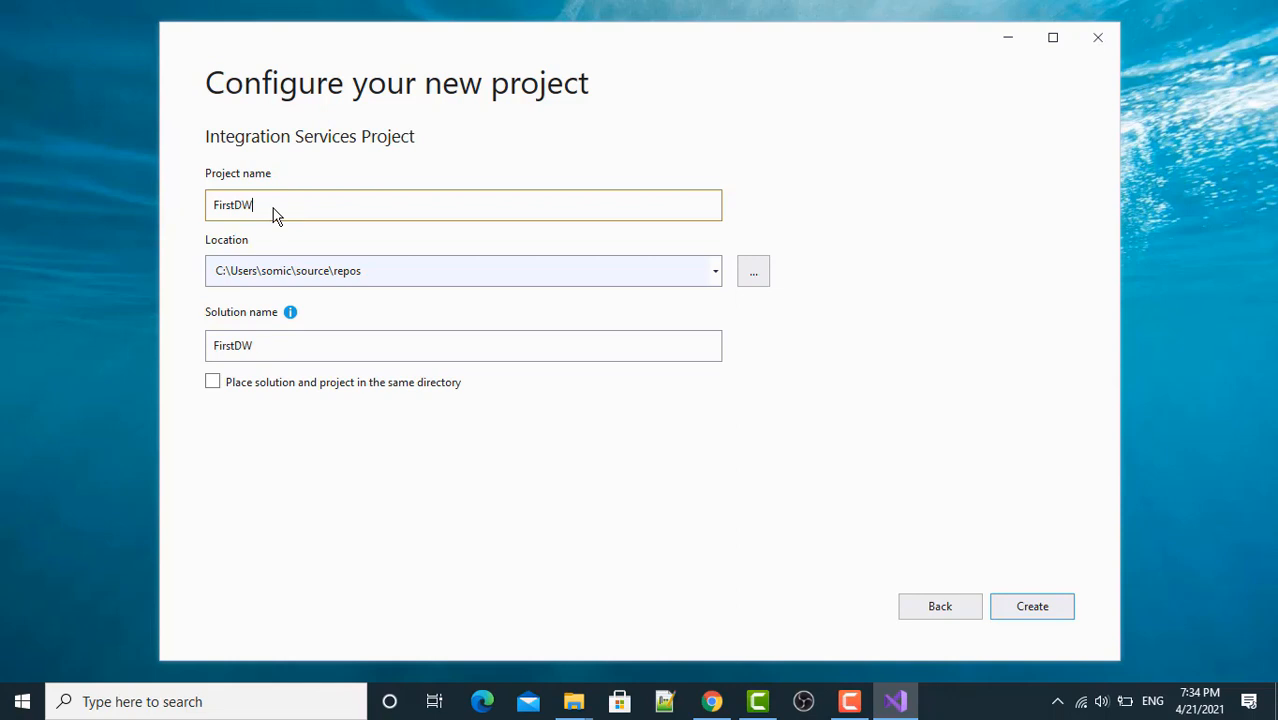
type("HProject")
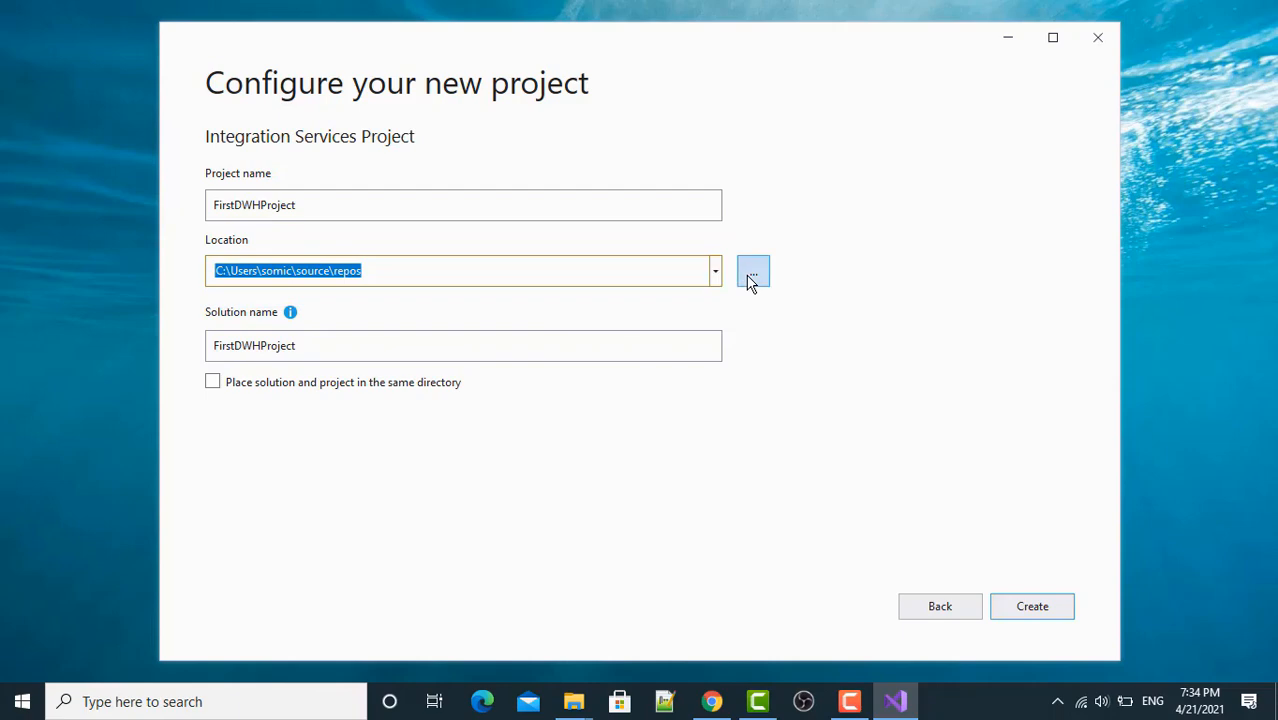
mouse_move(753, 272)
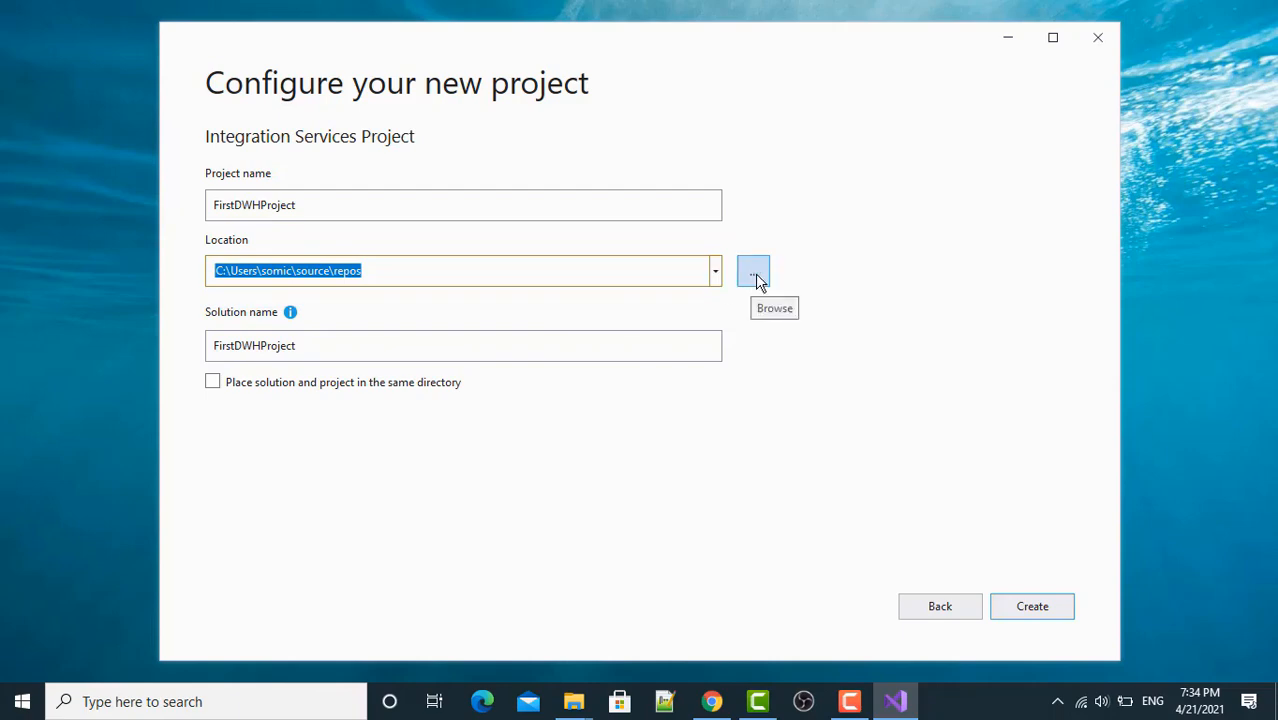
- Browse to New Volume (E:) and select the Source folder as the project location
left_click(753, 270)
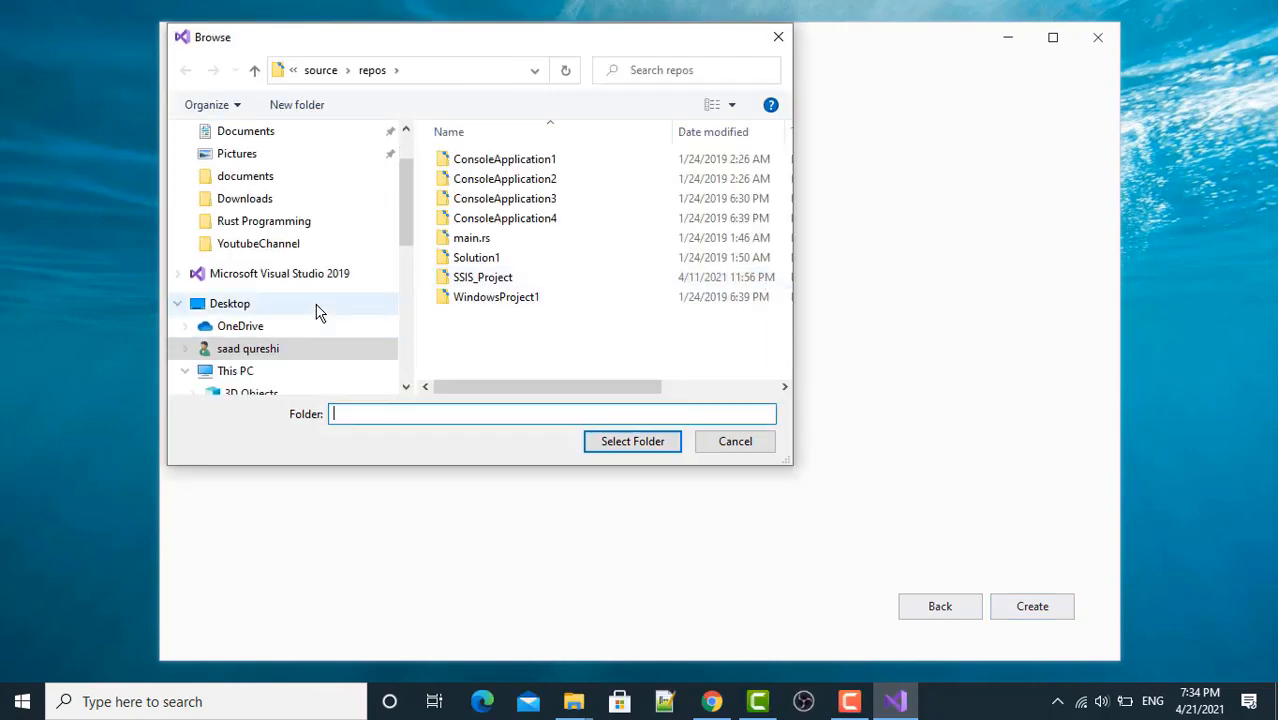
scroll("down", 3)
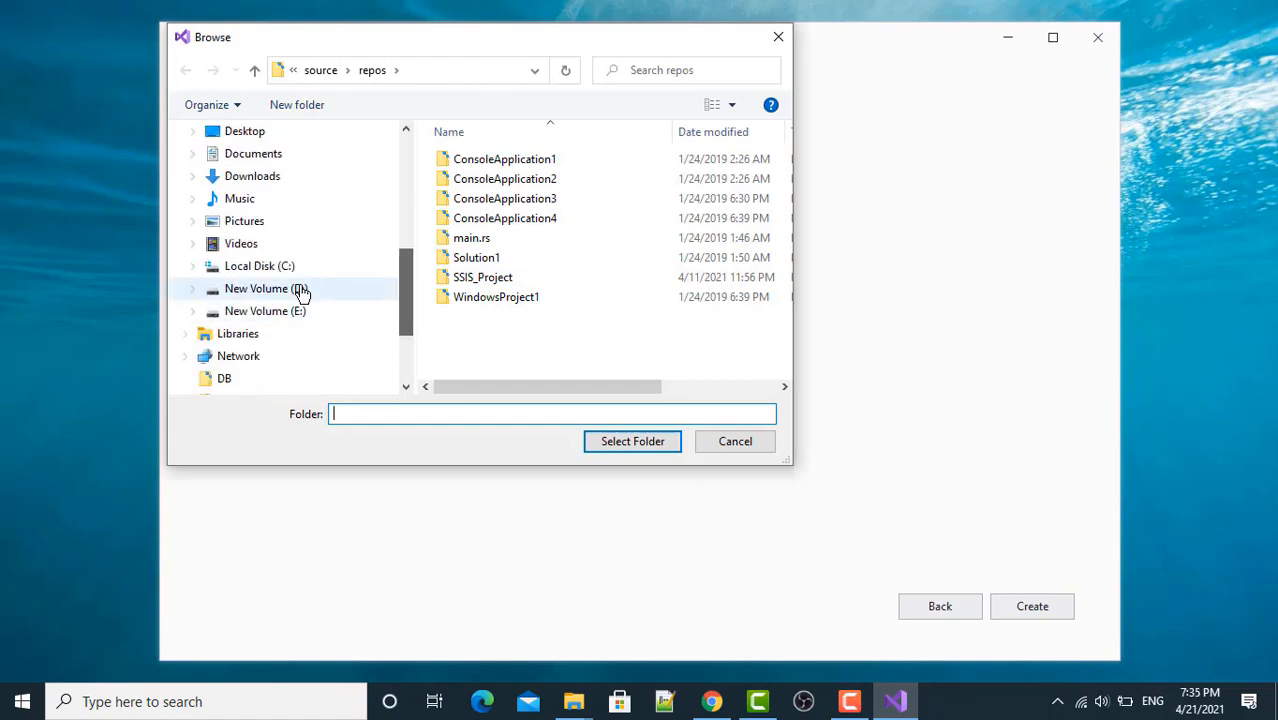
left_click(265, 311)
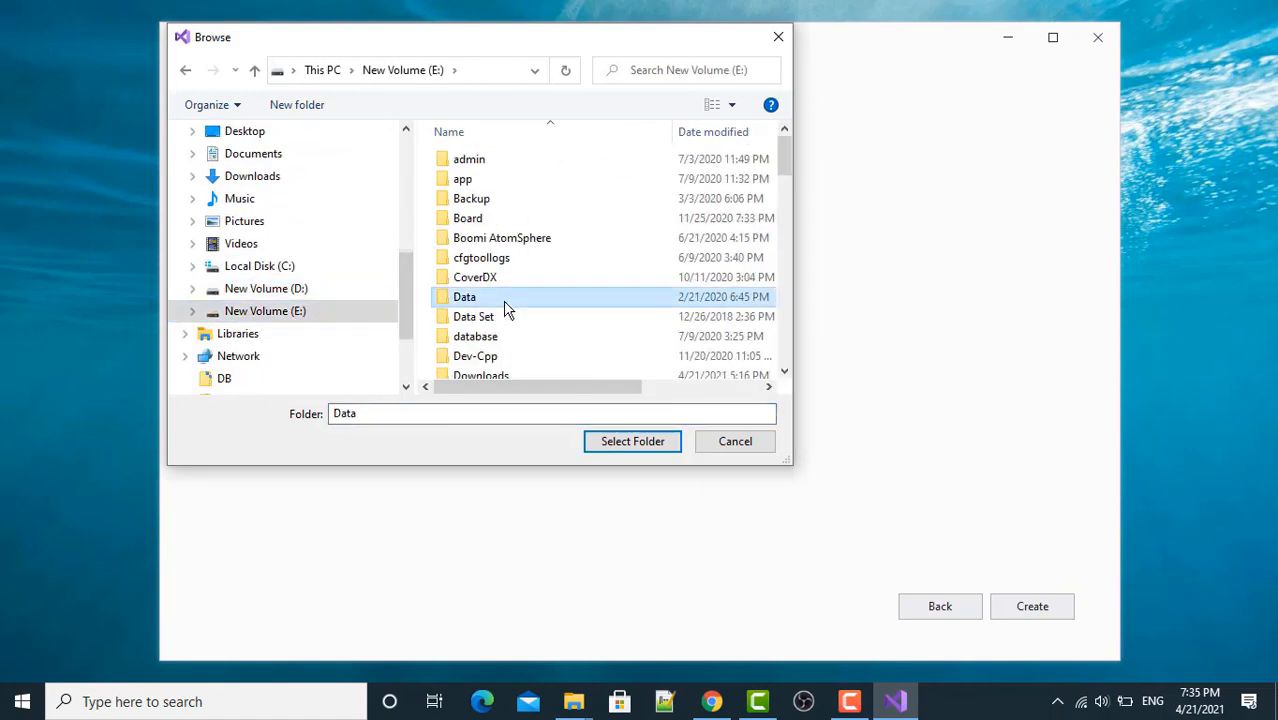
scroll("down", 3)
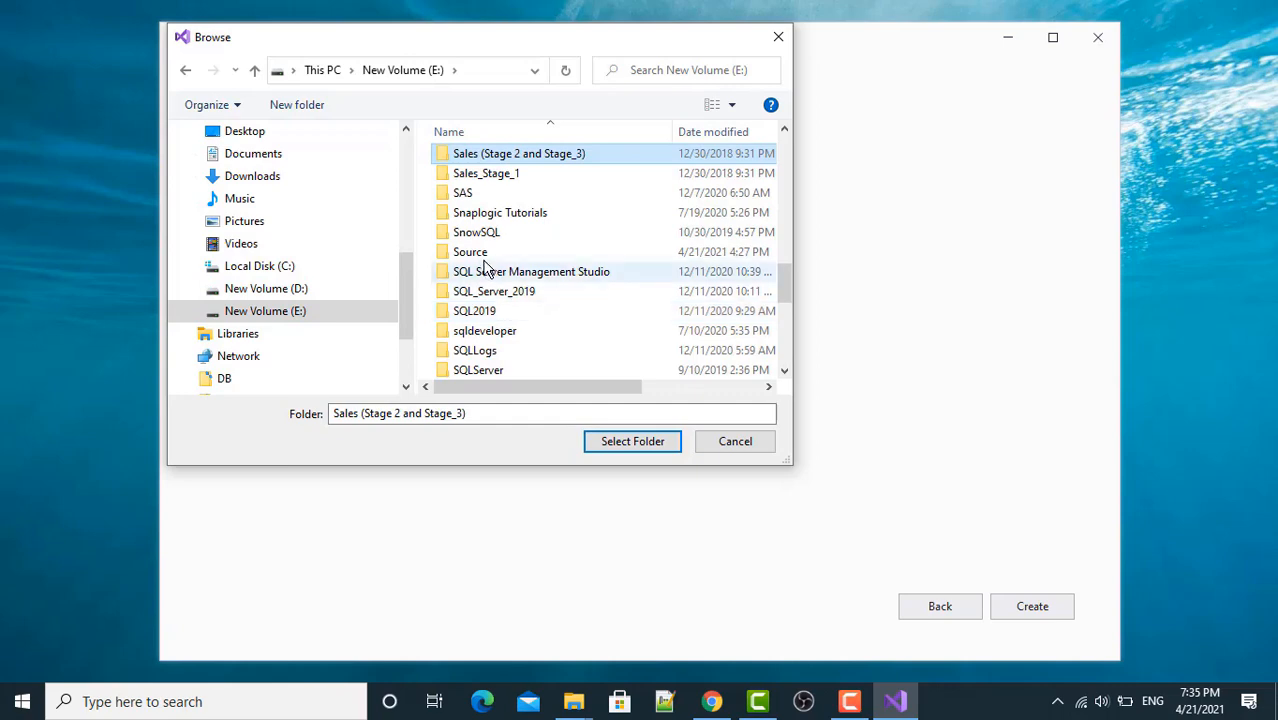
left_click(470, 251)
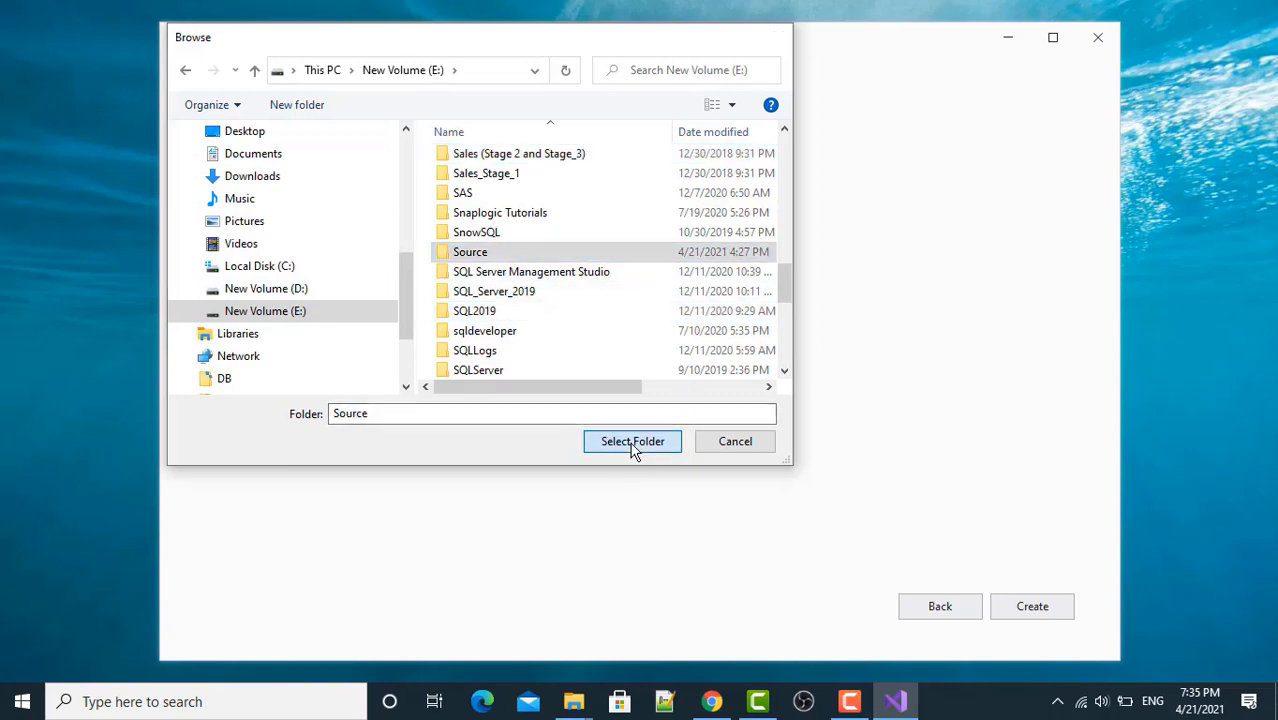
left_click(632, 441)
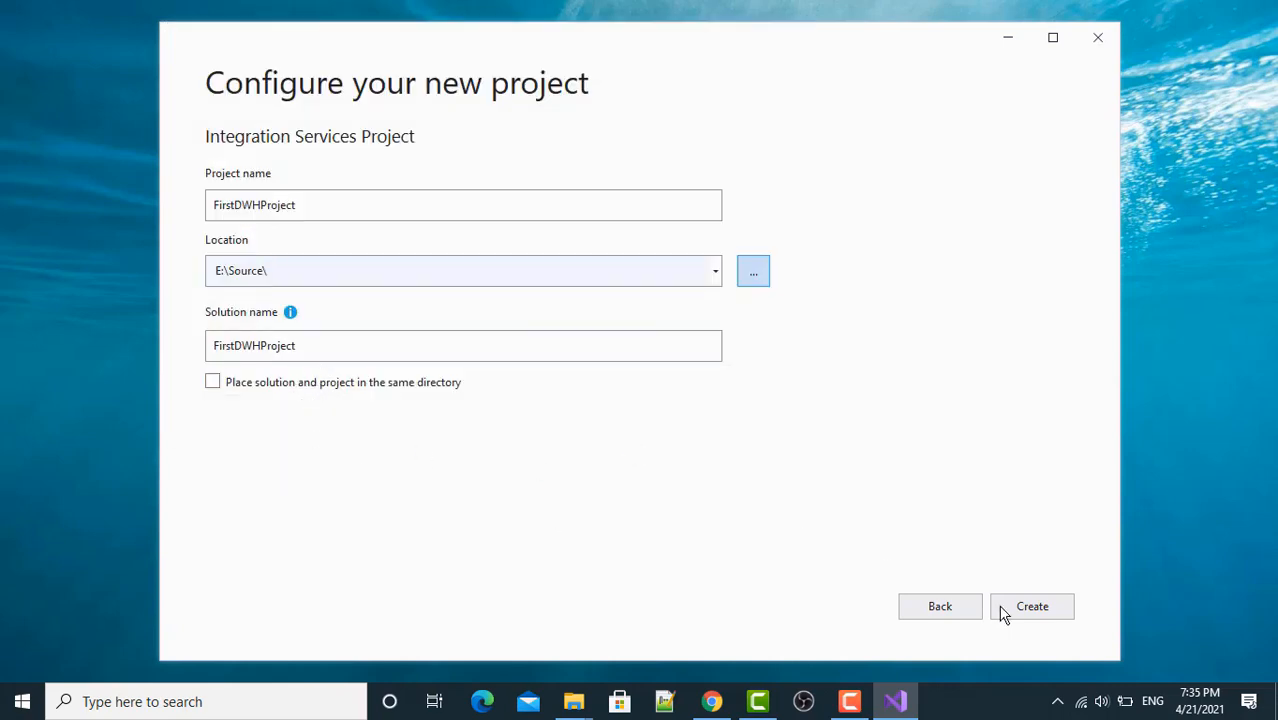
mouse_move(642, 408)
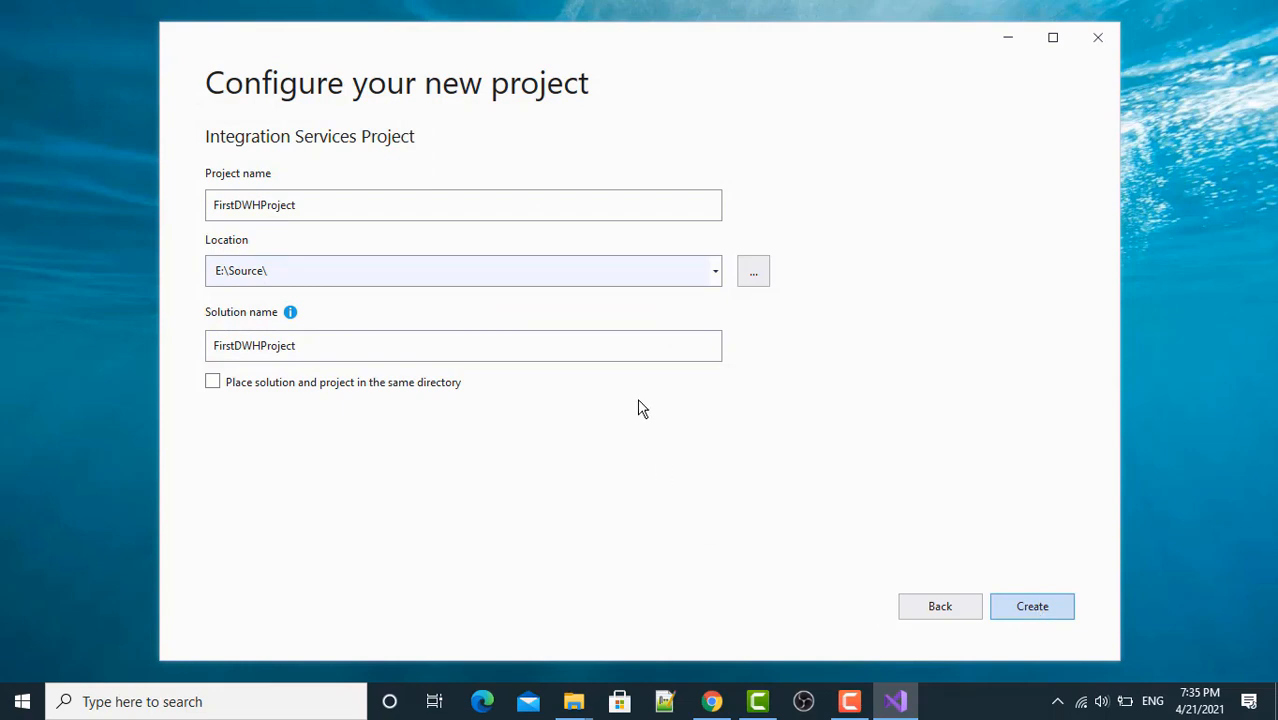
mouse_move(395, 332)
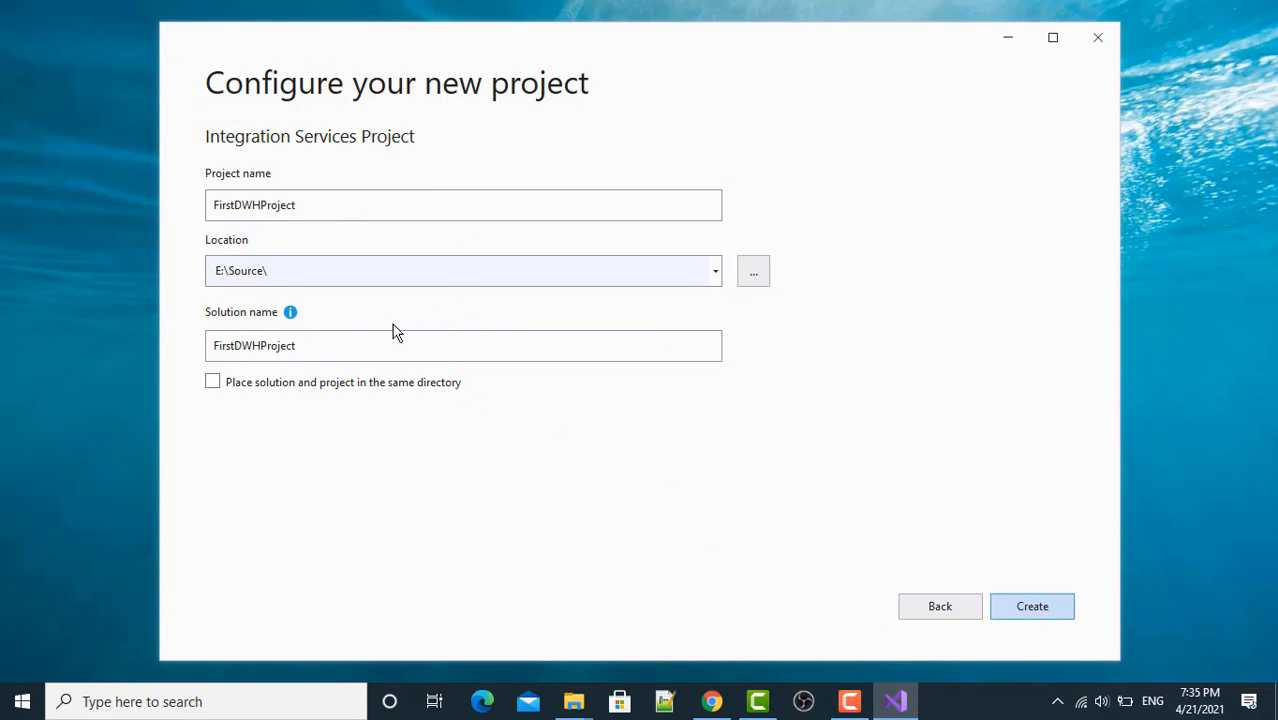
- Create the FirstDWHProject Integration Services project in E:\Source
left_click(1031, 606)
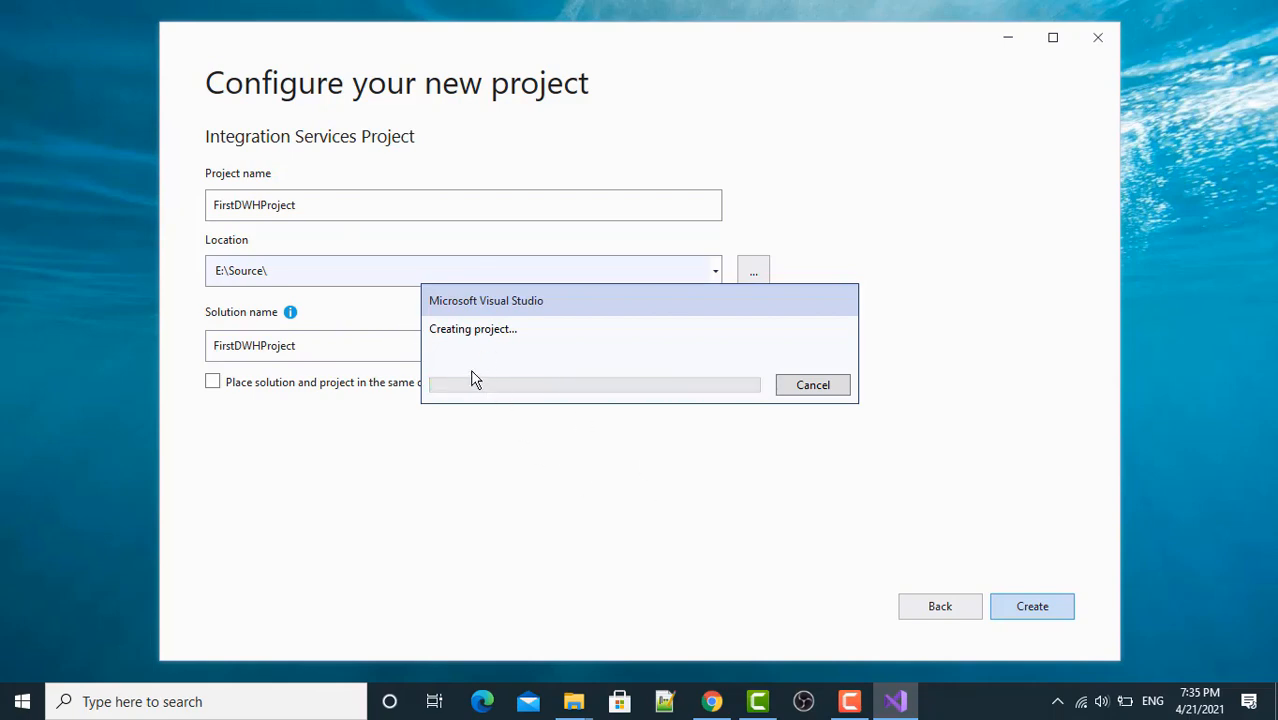
mouse_move(520, 318)
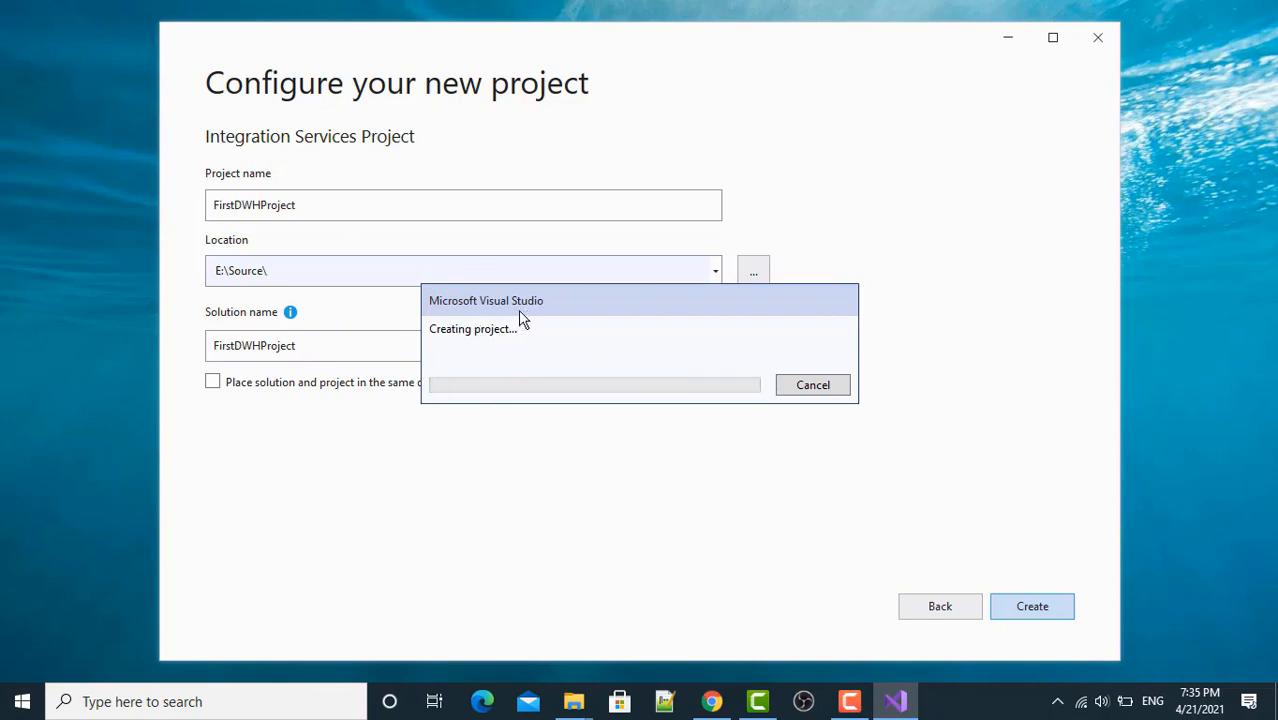
mouse_move(611, 513)
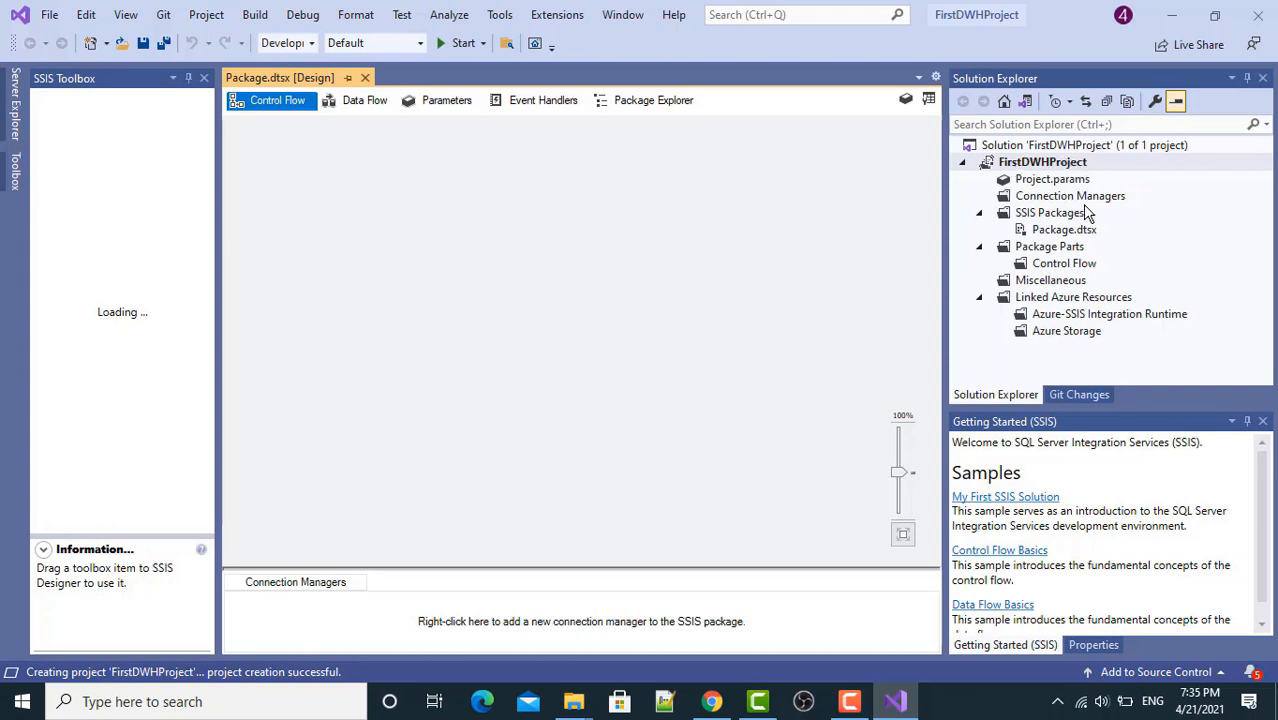
mouse_move(1043, 228)
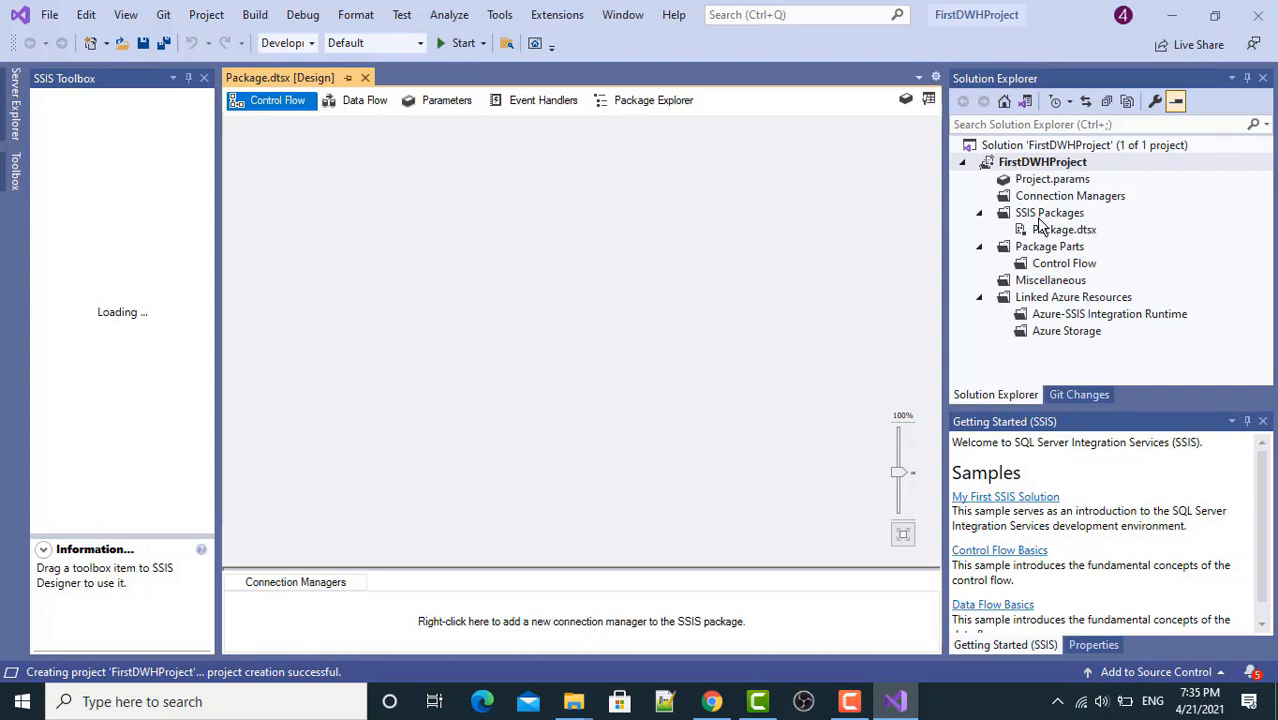
- Inspect the SSIS Packages folder's context menu in Solution Explorer, then dismiss it
left_click(1049, 212)
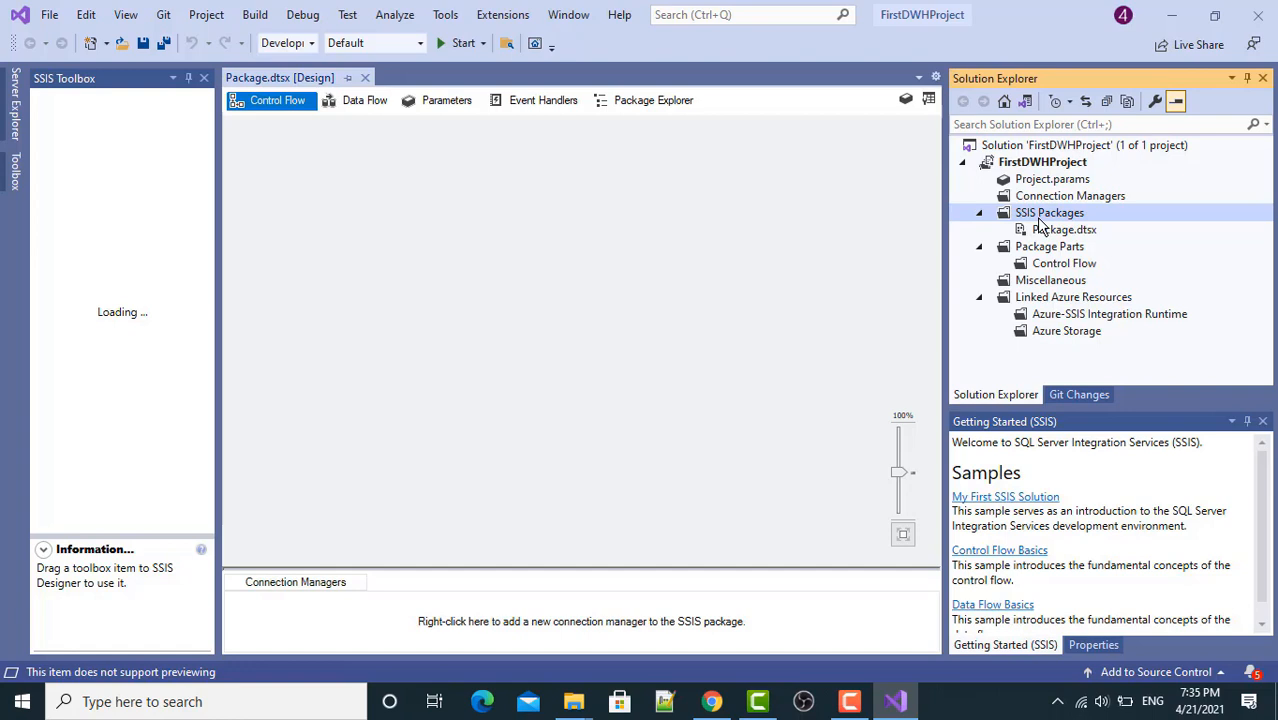
right_click(1050, 212)
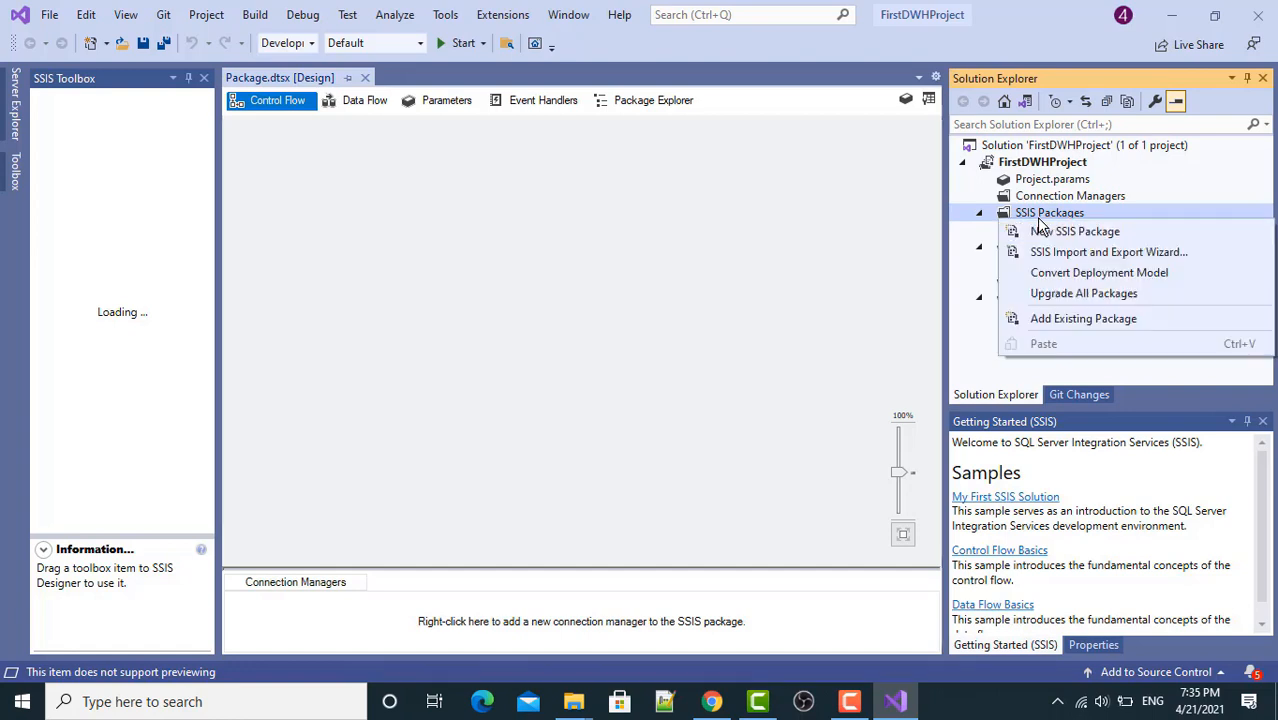
left_click(1074, 231)
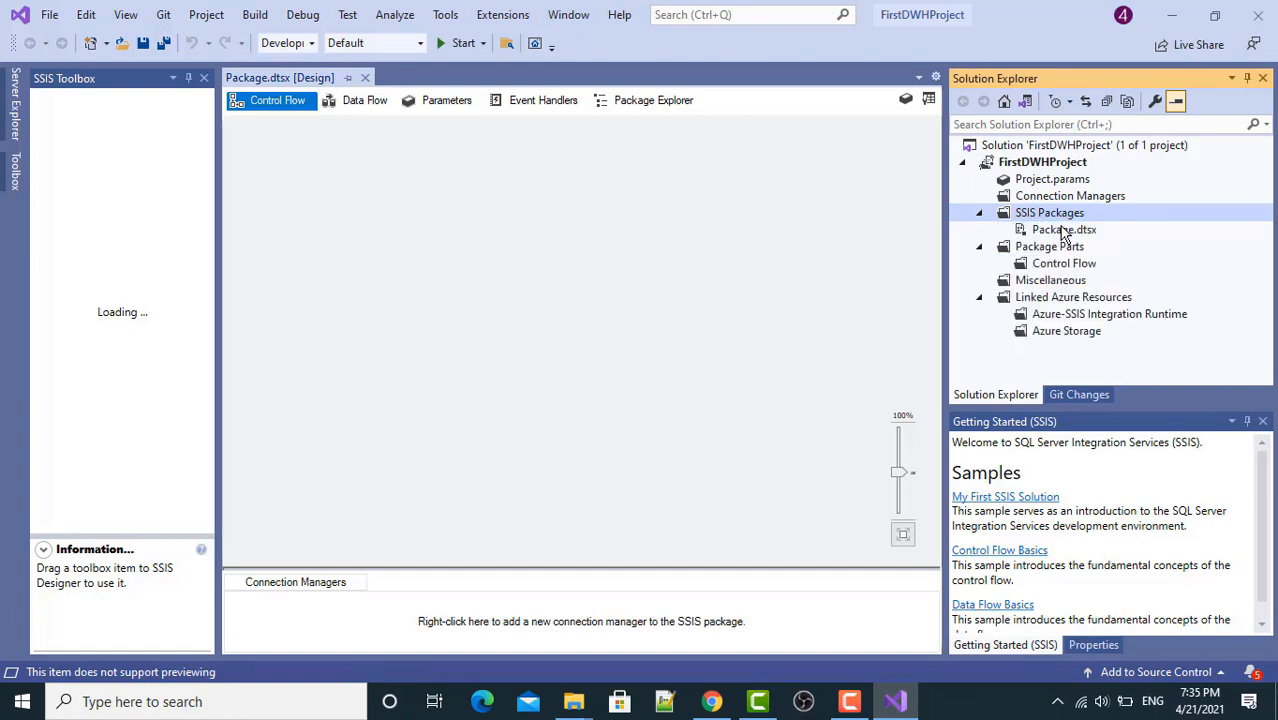